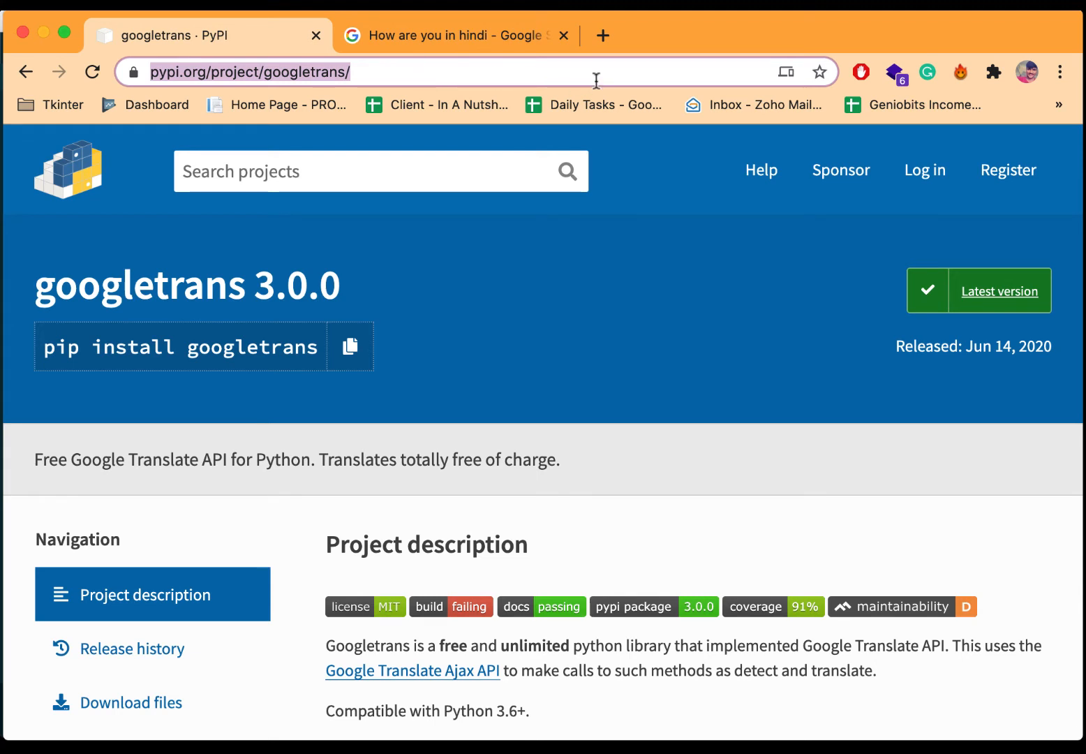
{"action": "mouse_move", "coordinate": [676, 40]}
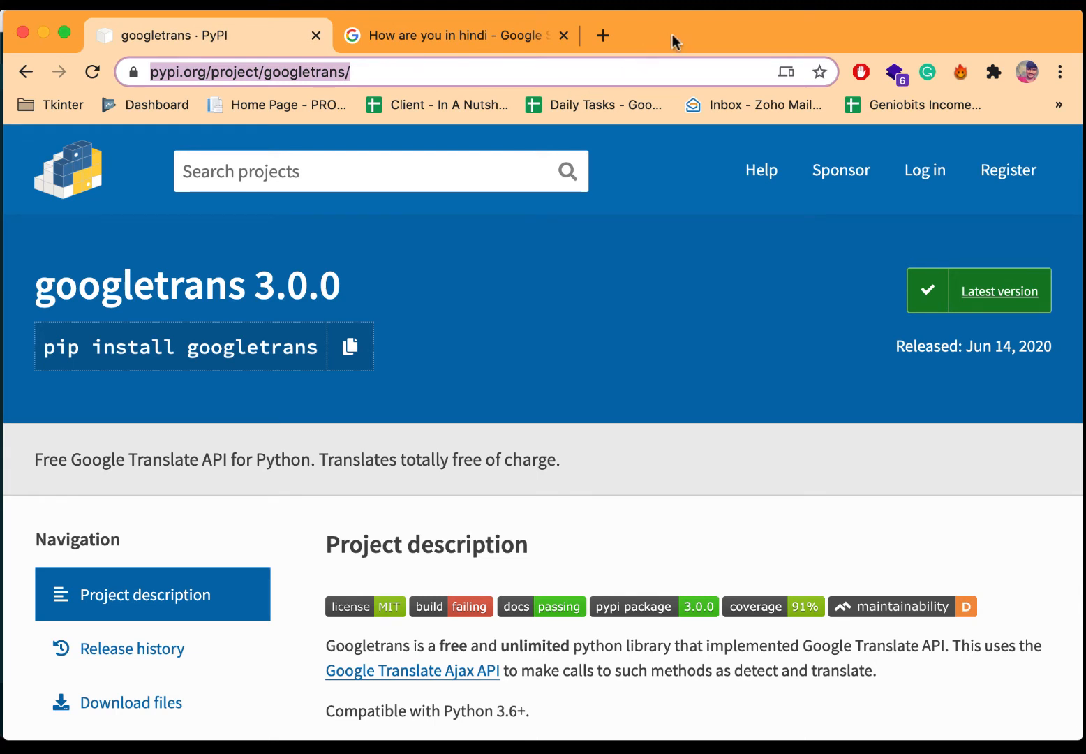
{"action": "mouse_move", "coordinate": [712, 240]}
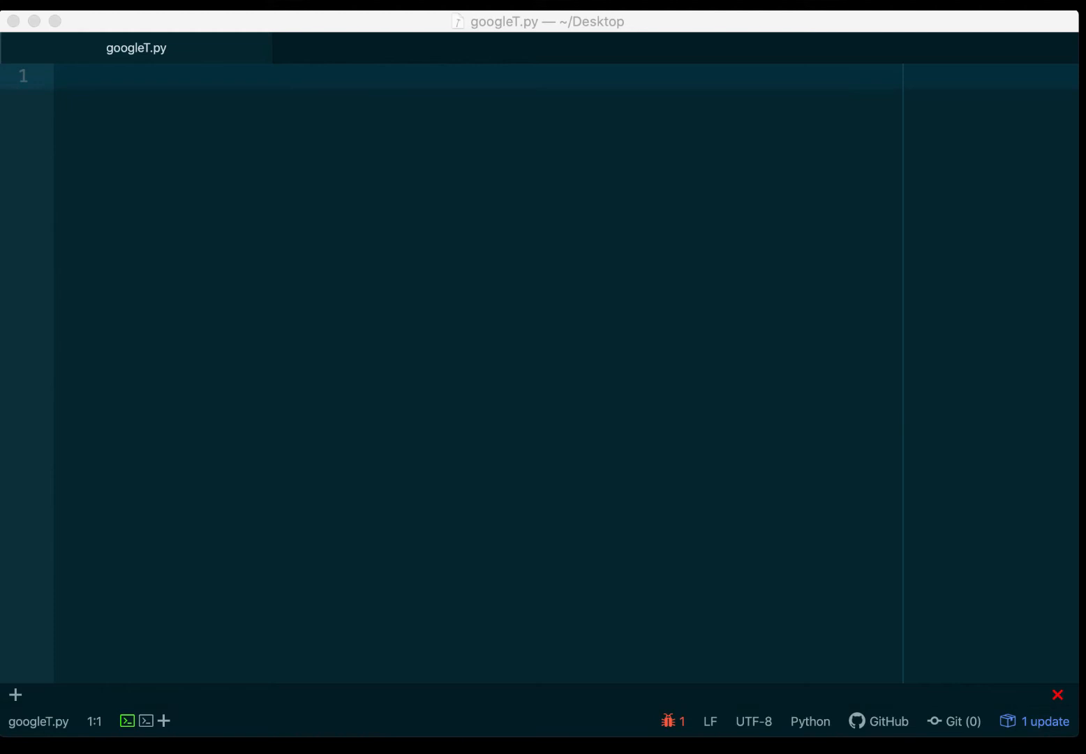
{"action": "mouse_move", "coordinate": [594, 286]}
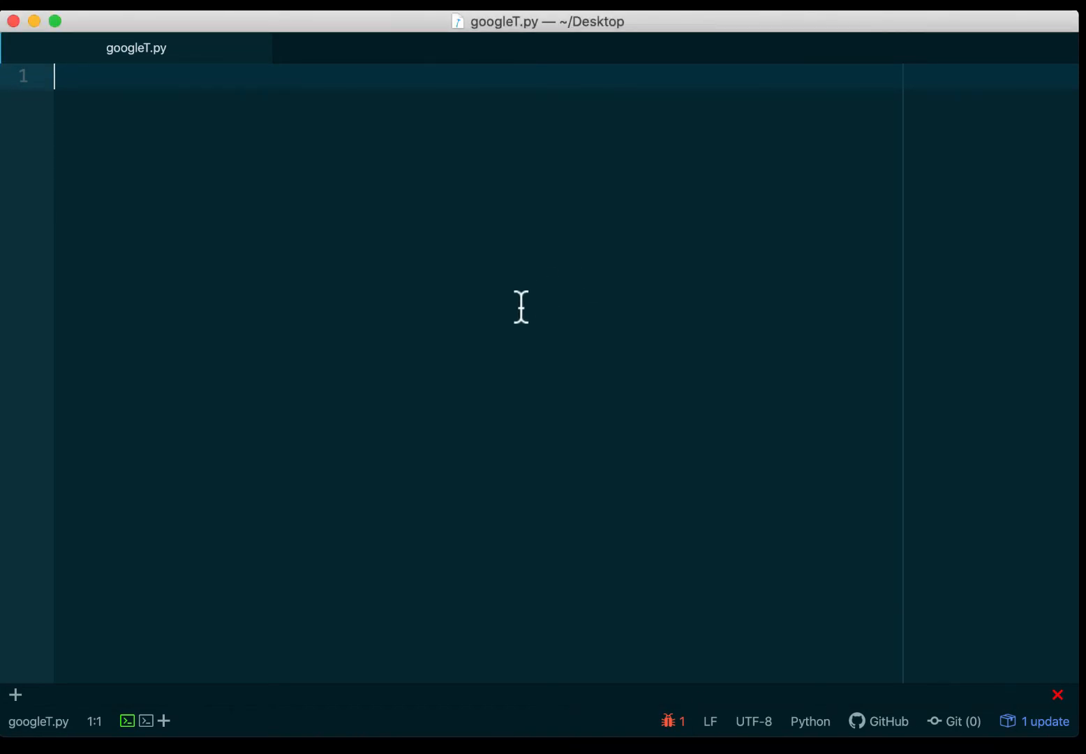
Run pip3 install googletrans in a terminal panel opened from the status bar.
{"action": "left_click", "coordinate": [145, 720]}
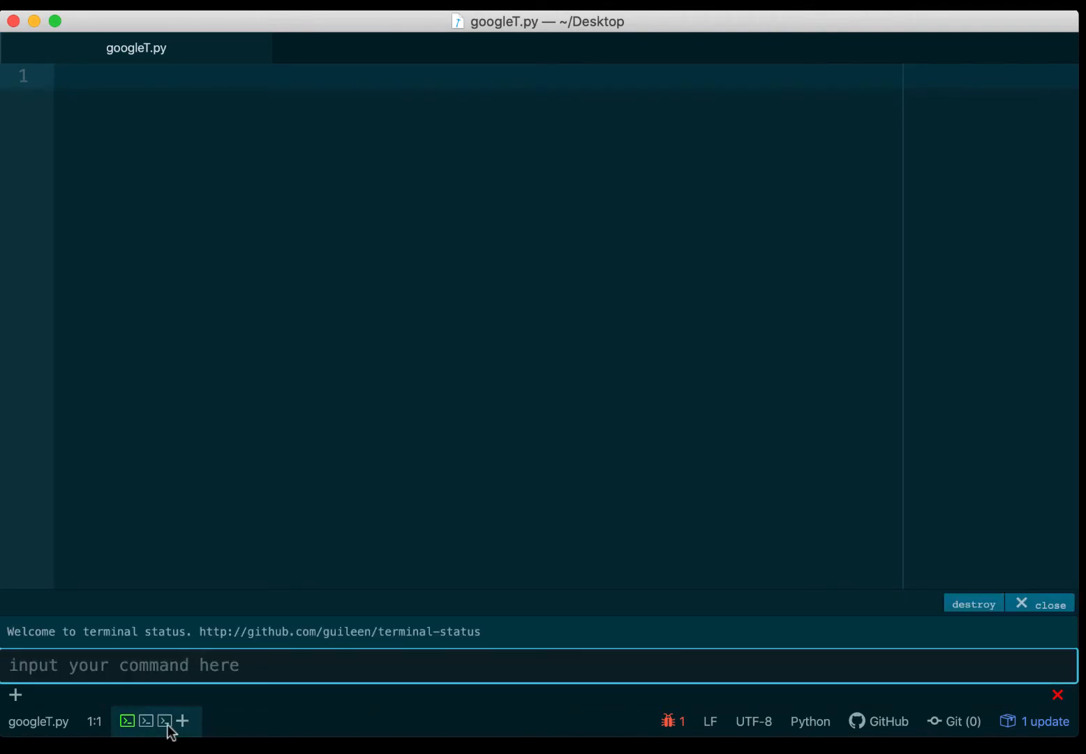
{"action": "type", "text": "pip3 instal"}
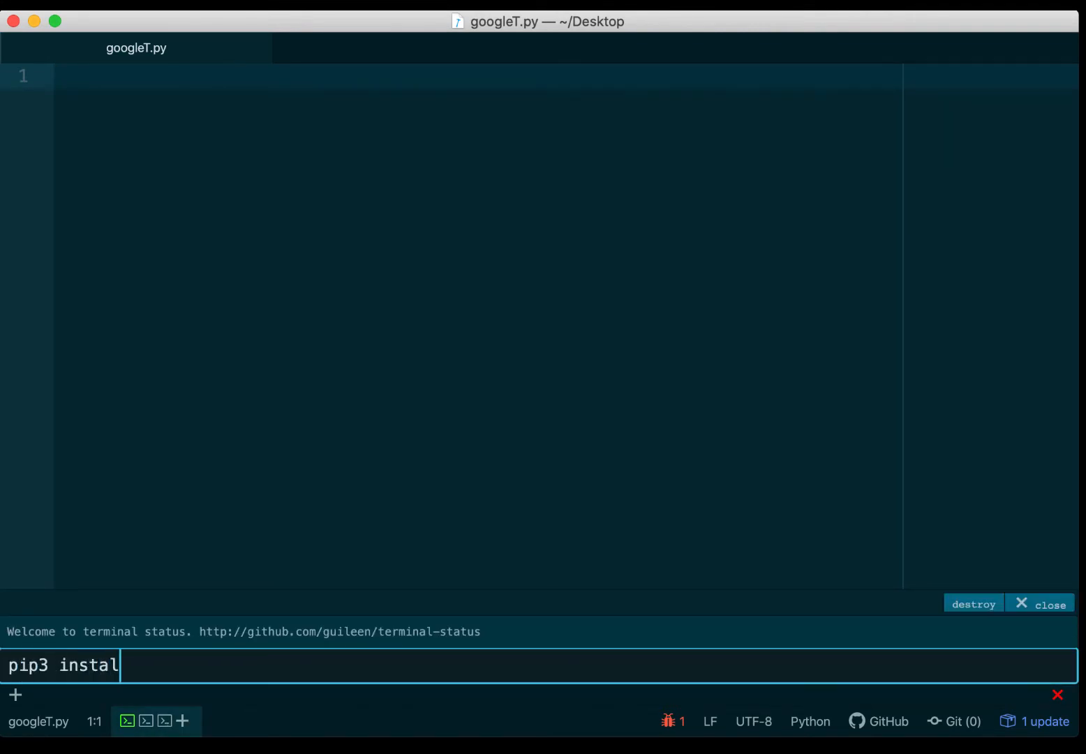
{"action": "type", "text": "l googletrans"}
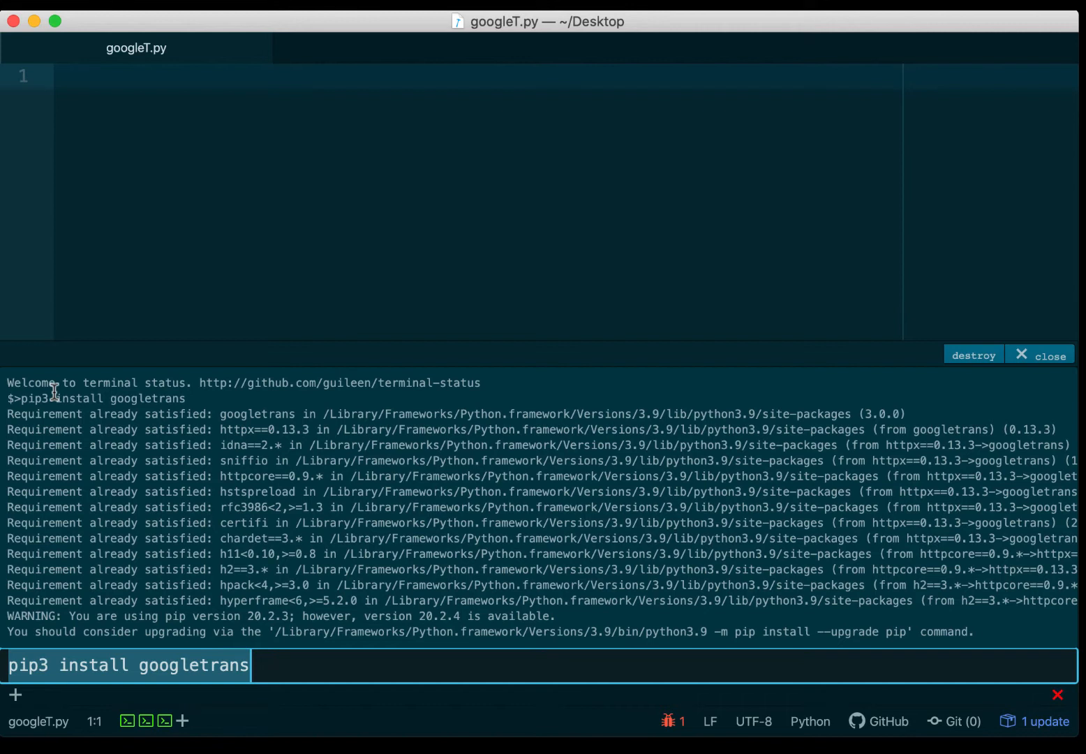
{"action": "mouse_move", "coordinate": [67, 443]}
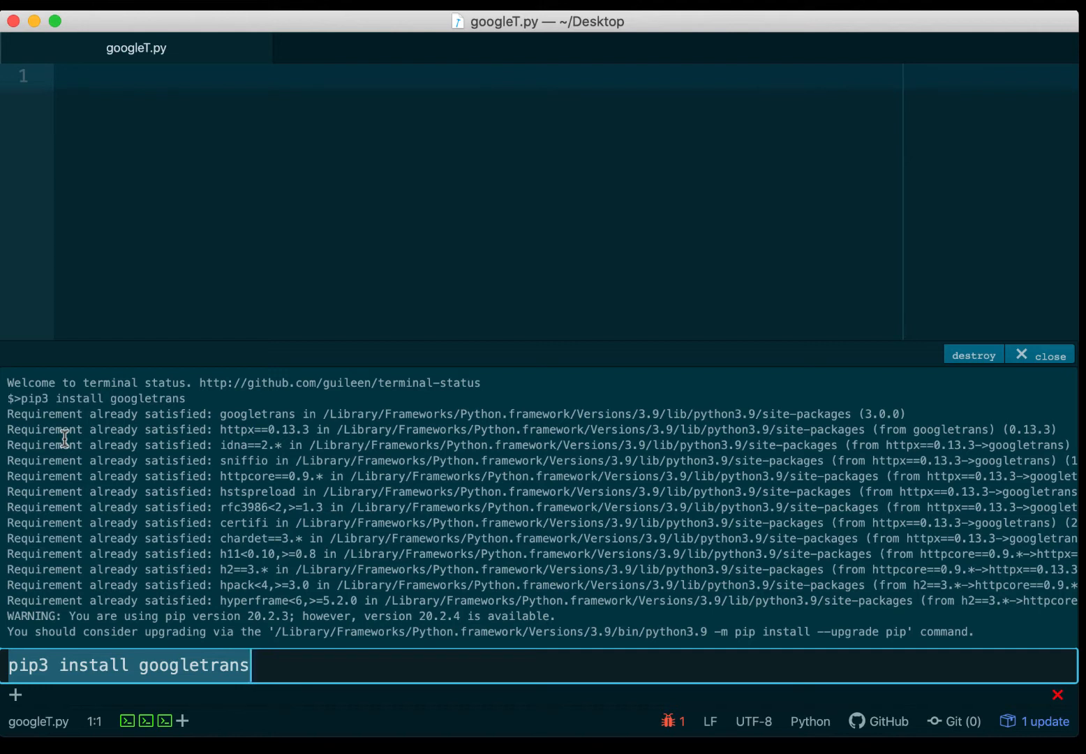
{"action": "mouse_move", "coordinate": [268, 663]}
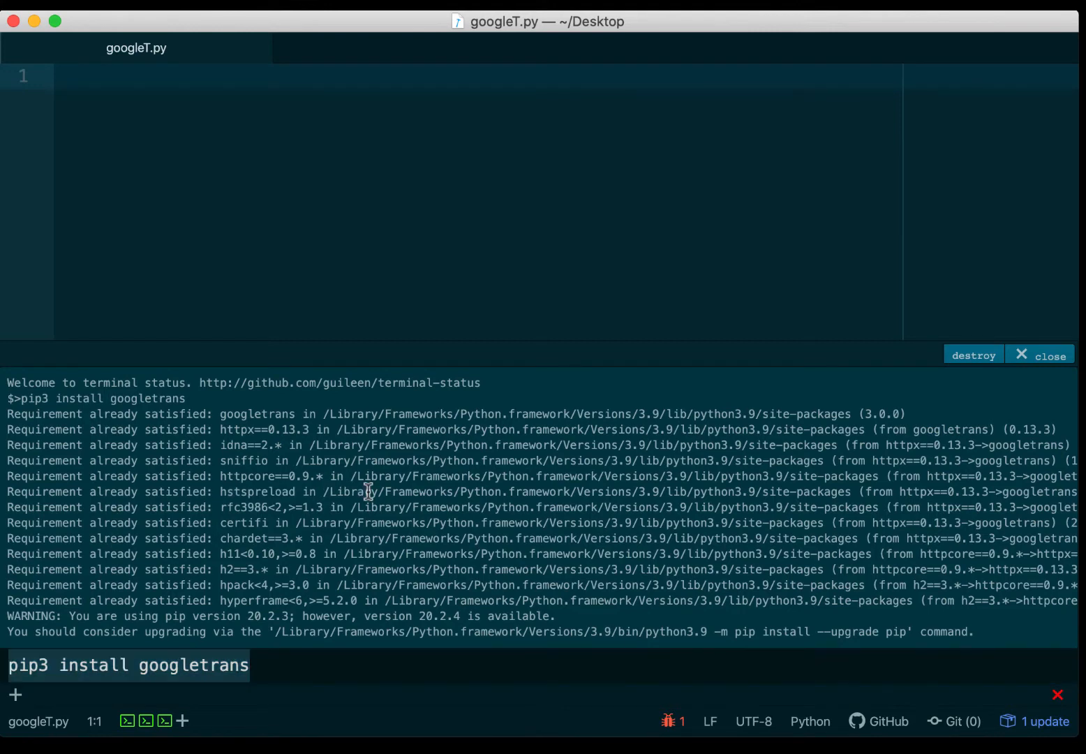
{"action": "mouse_move", "coordinate": [1056, 363]}
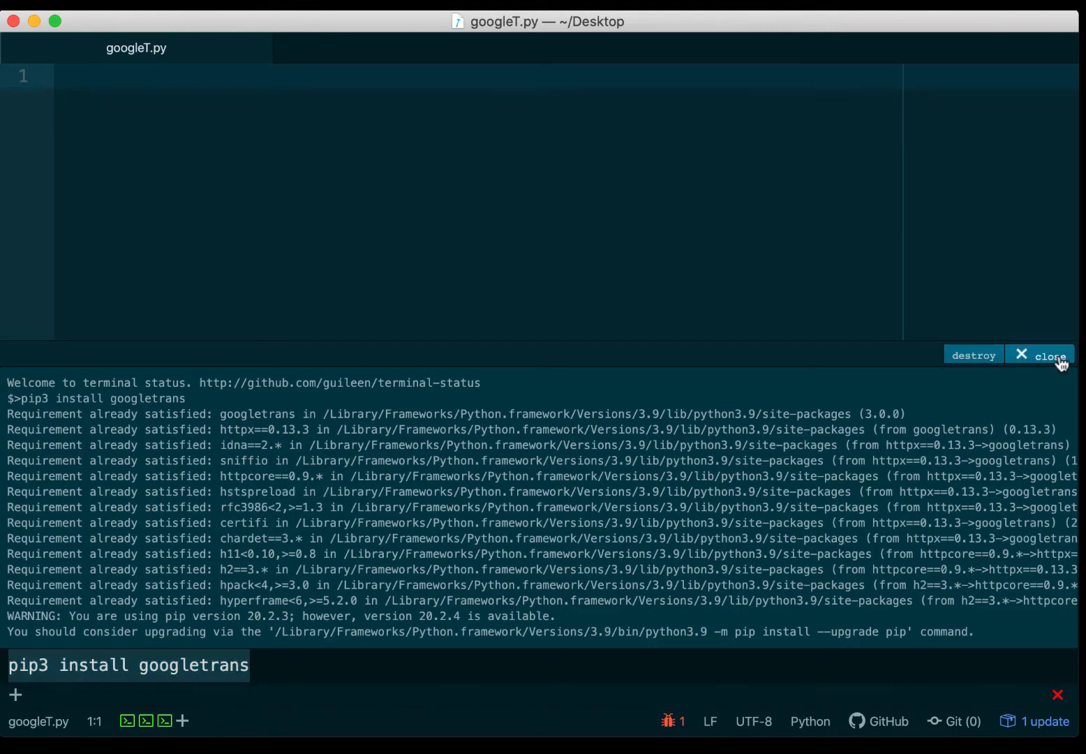
Close the terminal and add 'from googletrans import LANGUAGES' to googleT.py.
{"action": "left_click", "coordinate": [1049, 355]}
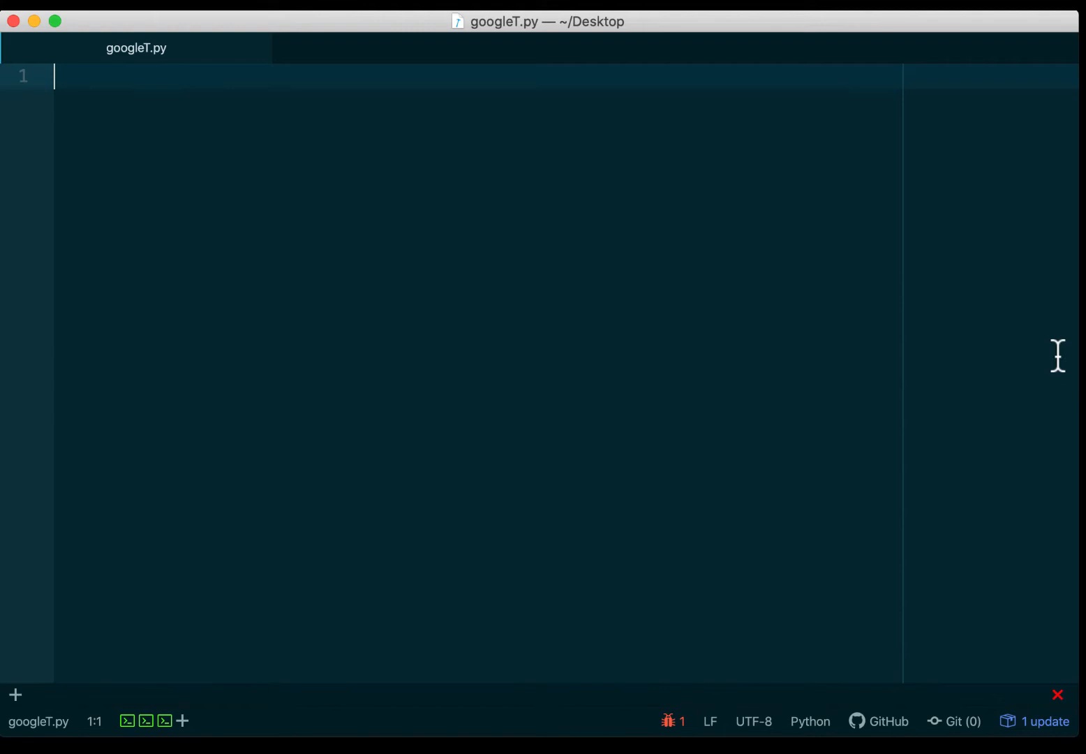
{"action": "mouse_move", "coordinate": [222, 117]}
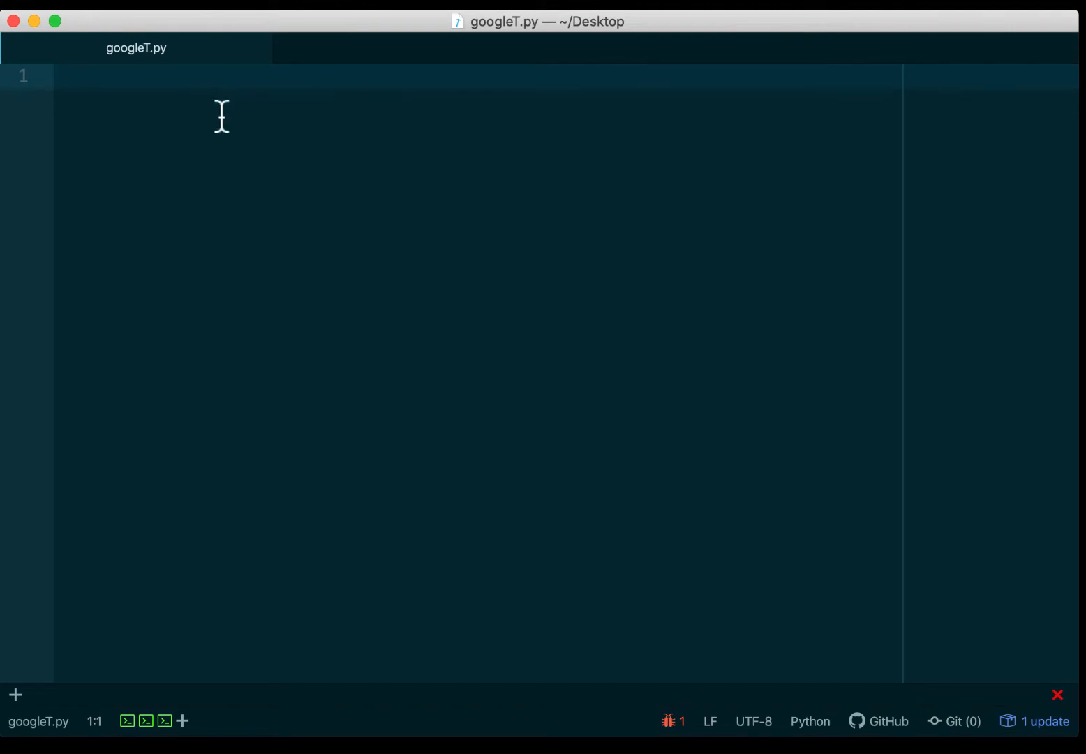
{"action": "type", "text": "fro"}
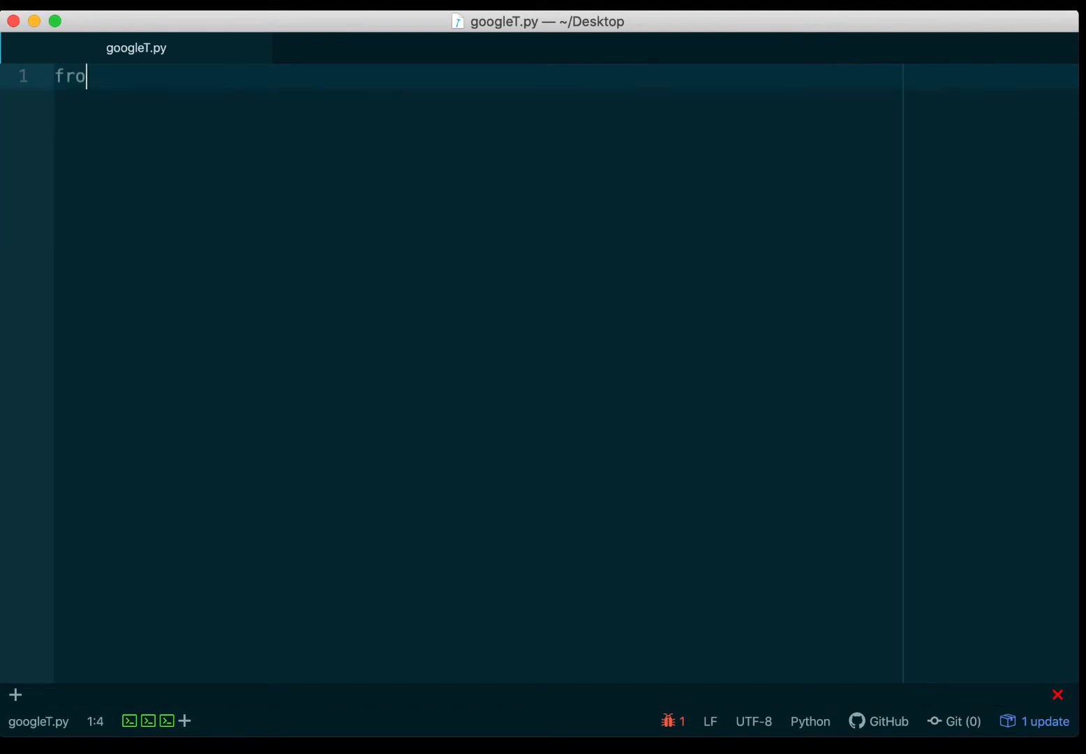
{"action": "type", "text": "m go"}
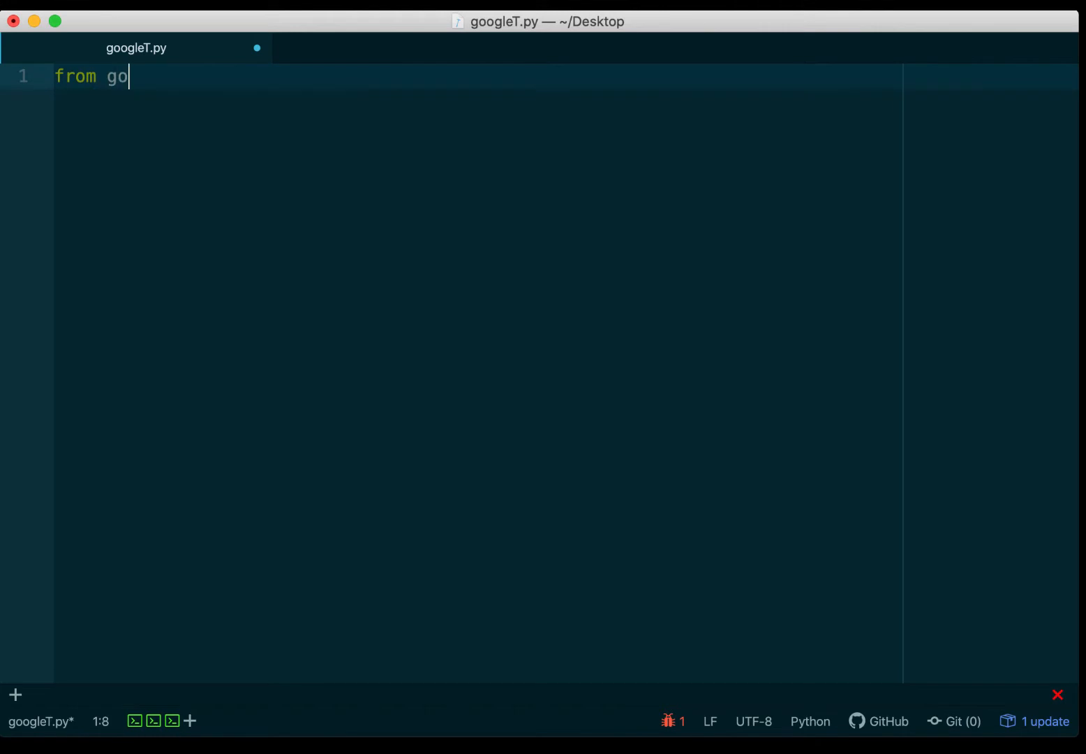
{"action": "type", "text": "ogletrans"}
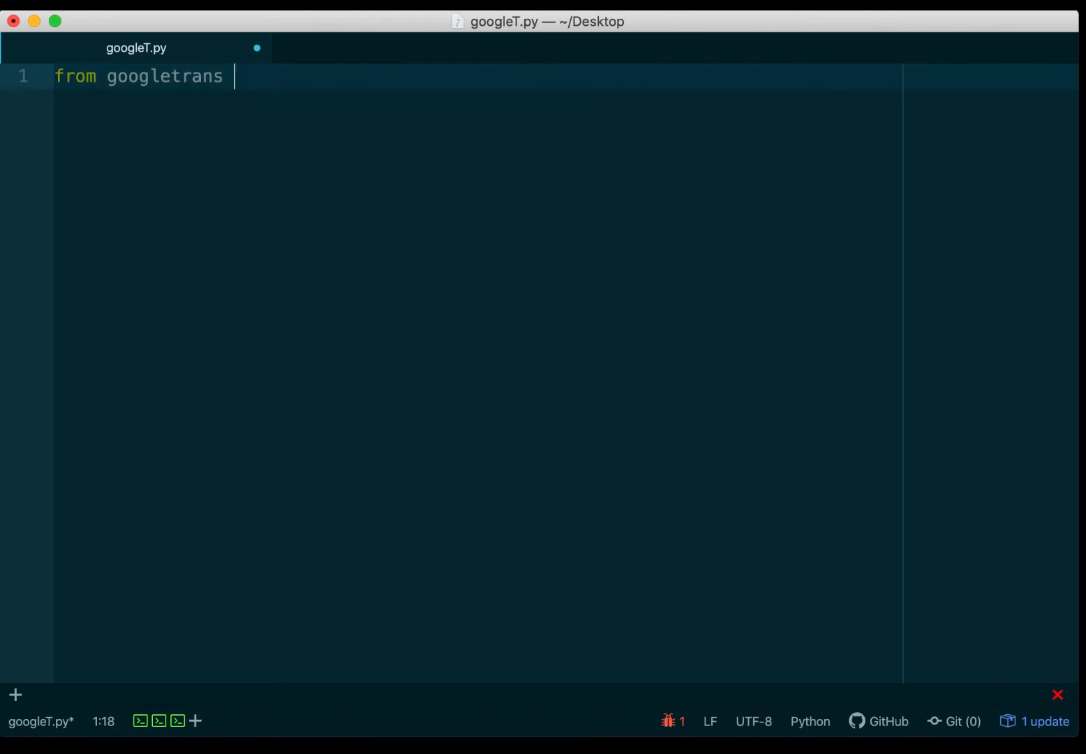
{"action": "type", "text": "import"}
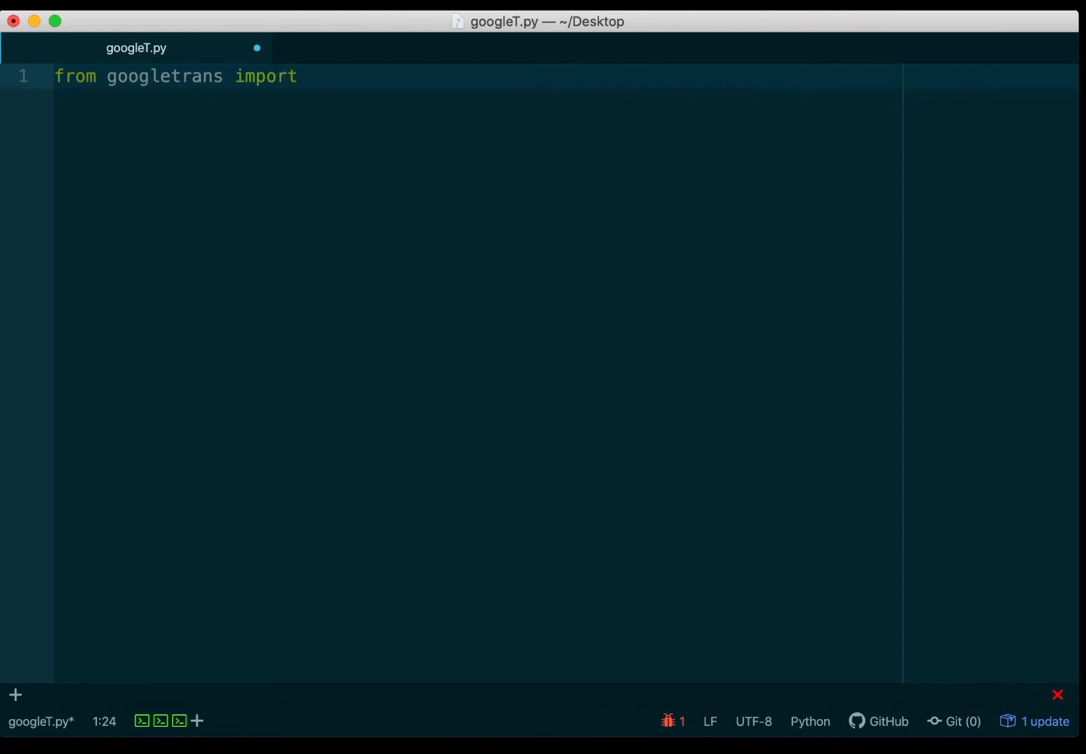
{"action": "type", "text": "LANG"}
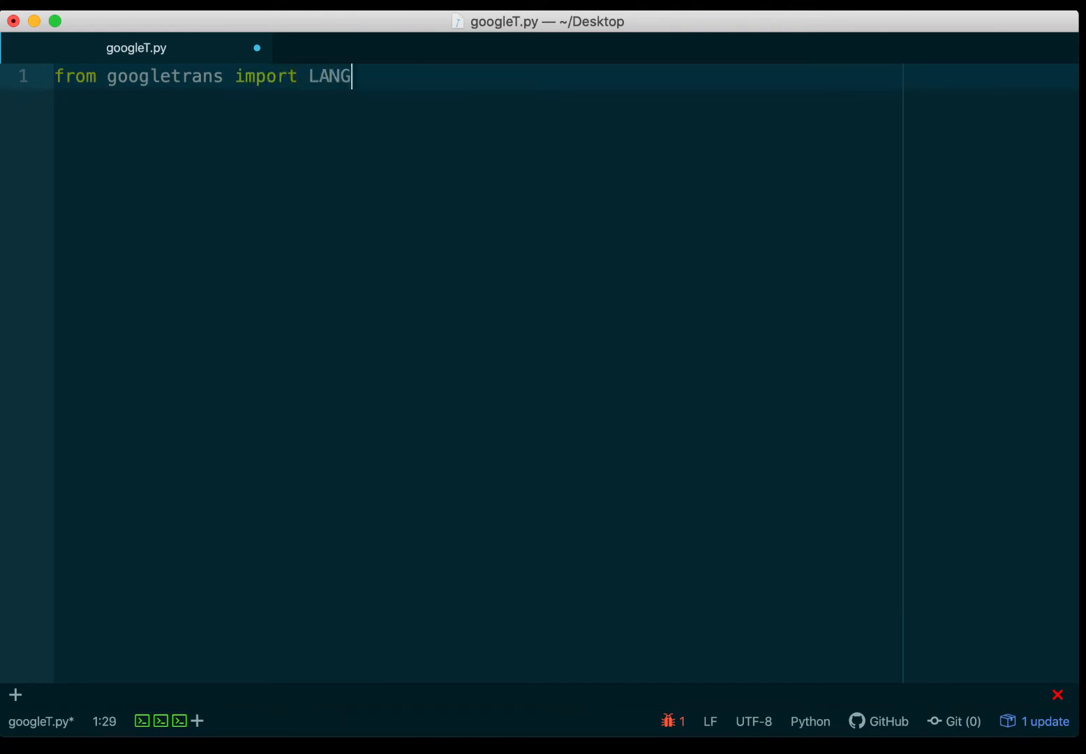
{"action": "type", "text": "UAGES"}
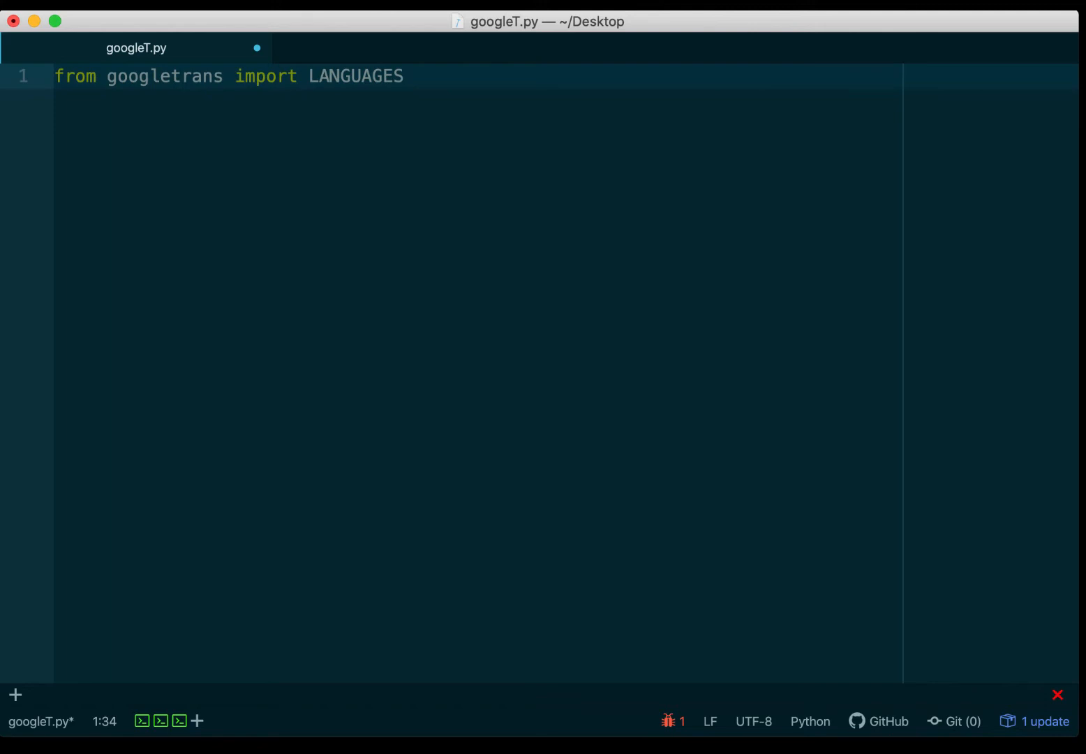
{"action": "key", "text": "enter"}
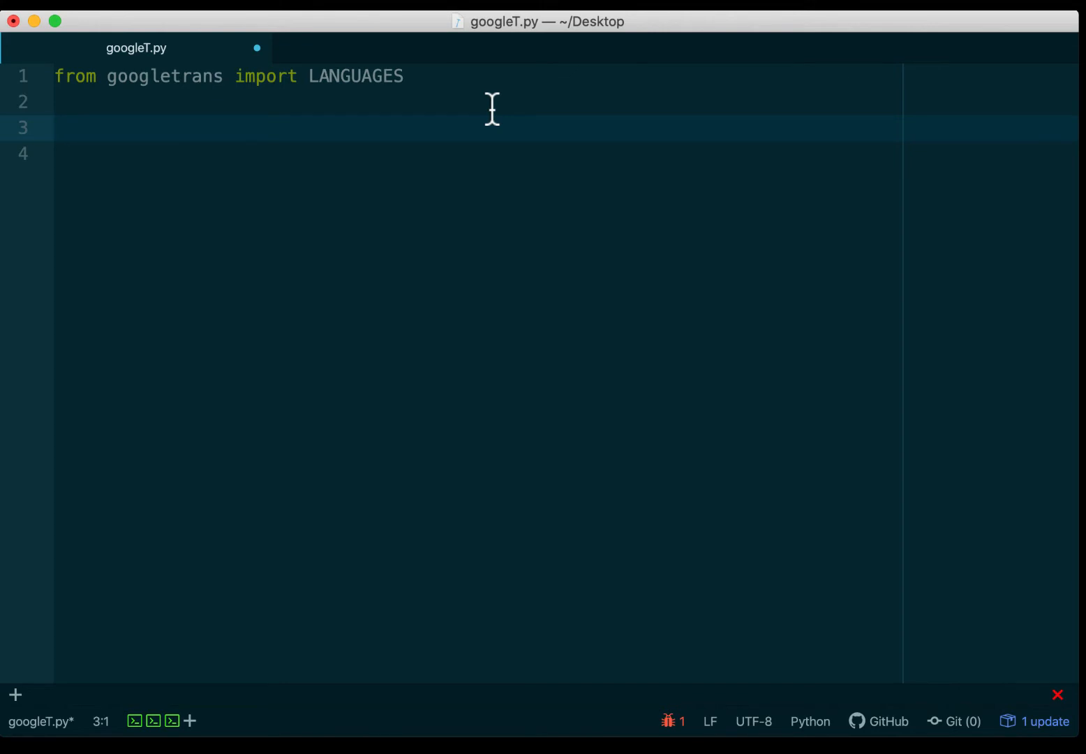
Add a for loop over LANGUAGES printing lang and LANGUAGES[lang], and save the script.
{"action": "type", "text": "for lang"}
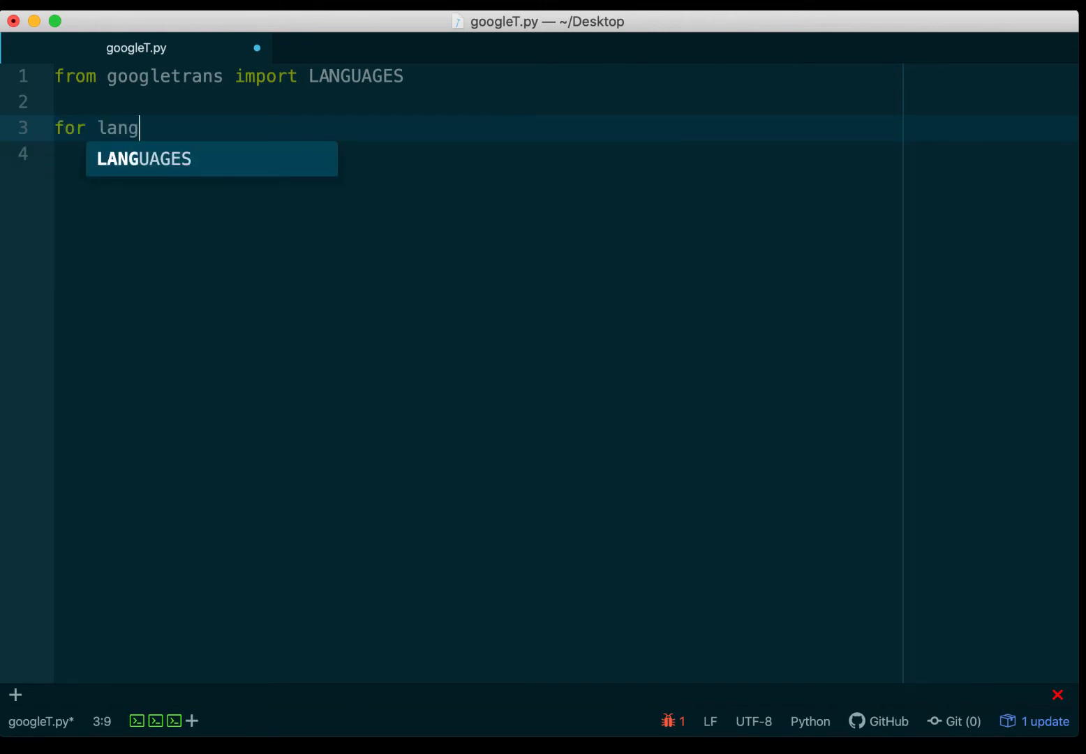
{"action": "type", "text": "in LANGUAGES:"}
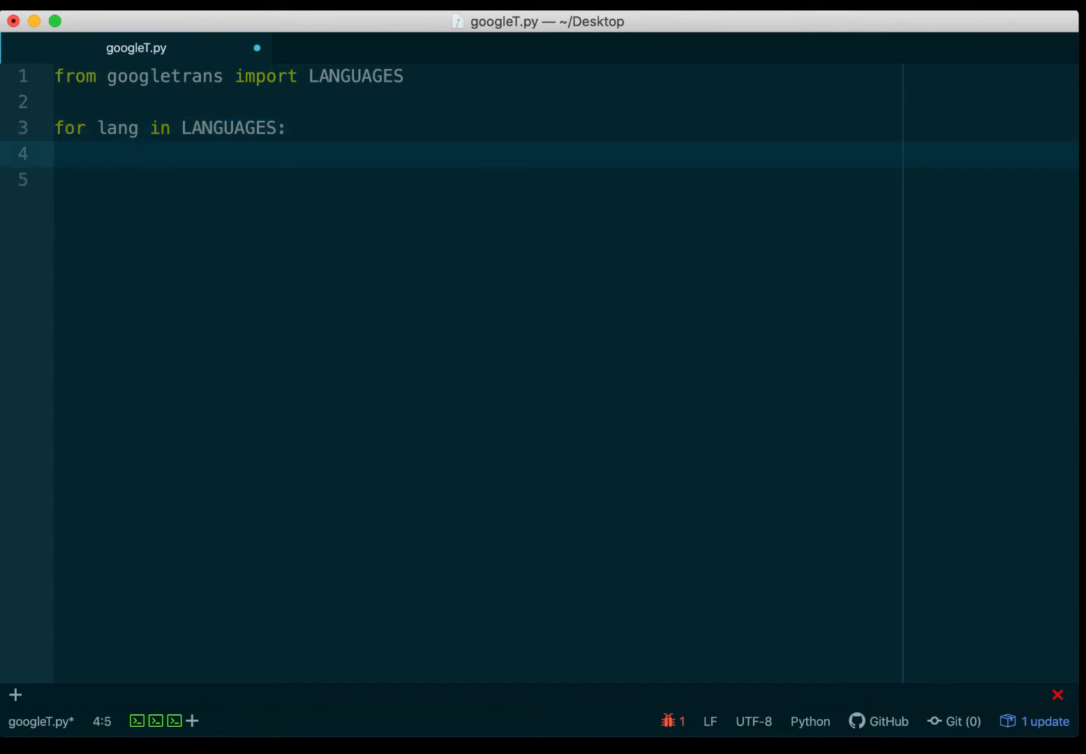
{"action": "type", "text": "prin"}
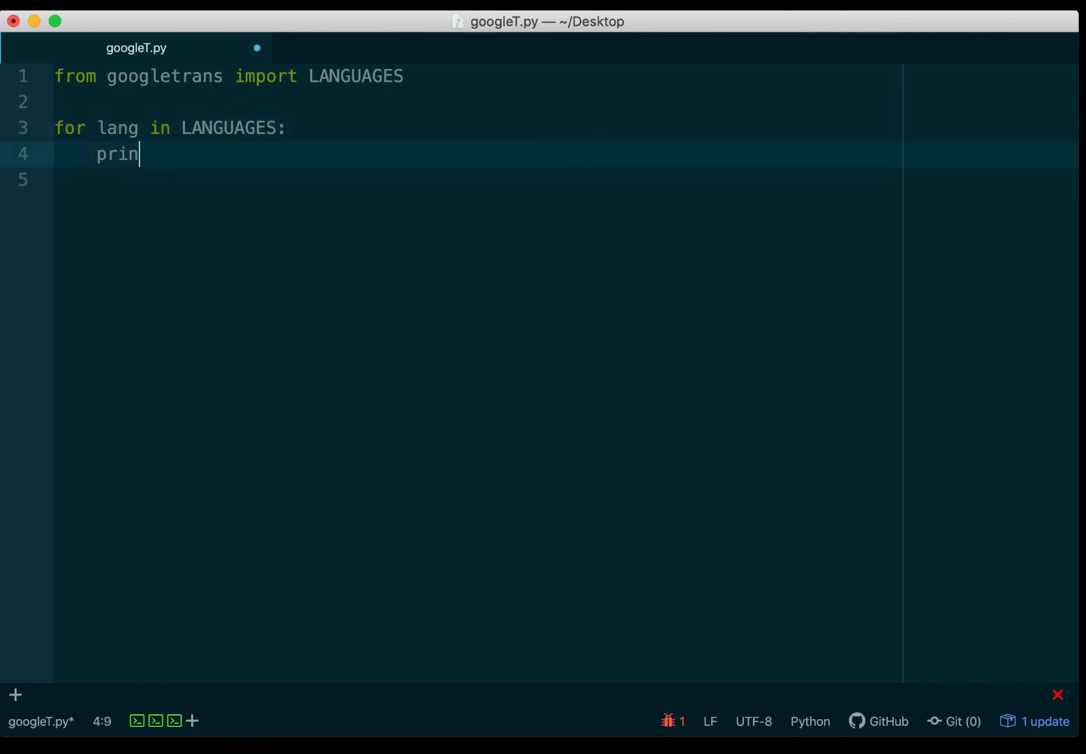
{"action": "type", "text": "t(lan"}
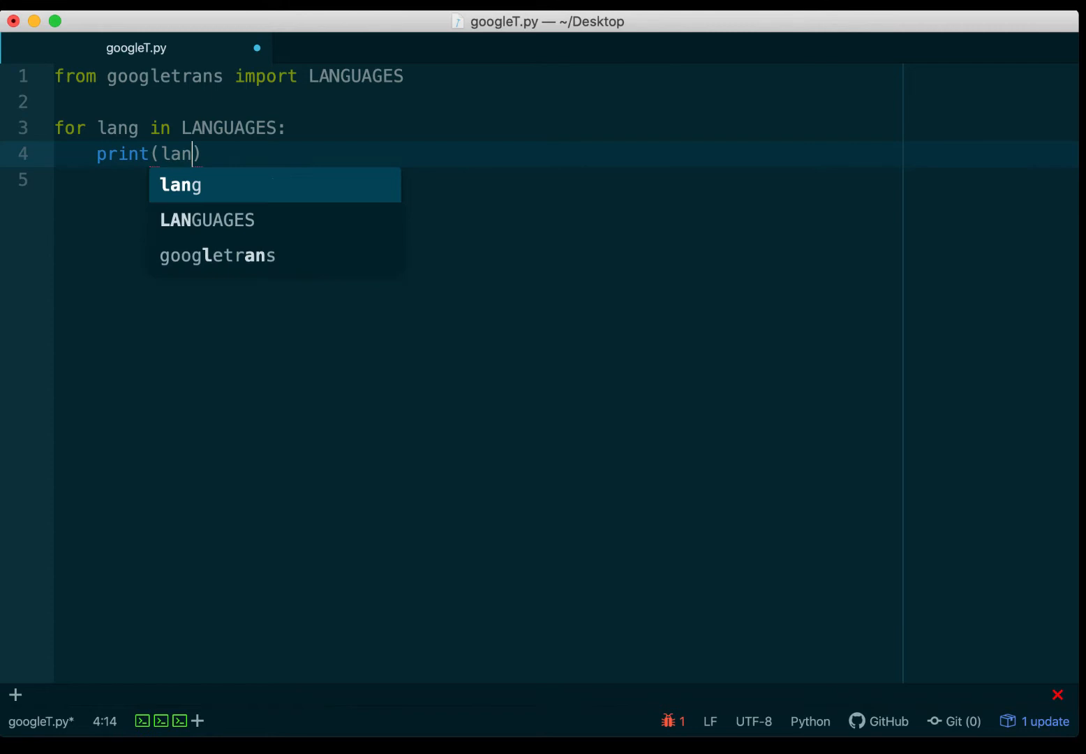
{"action": "type", "text": ", LA"}
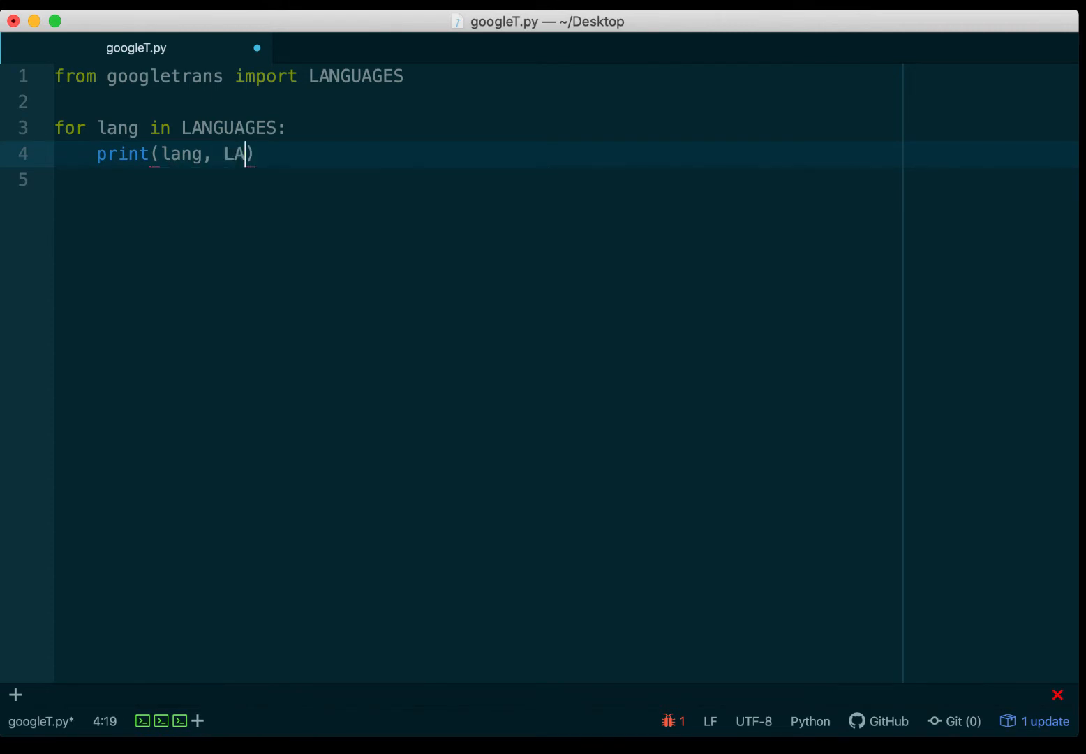
{"action": "type", "text": "NGUAGES"}
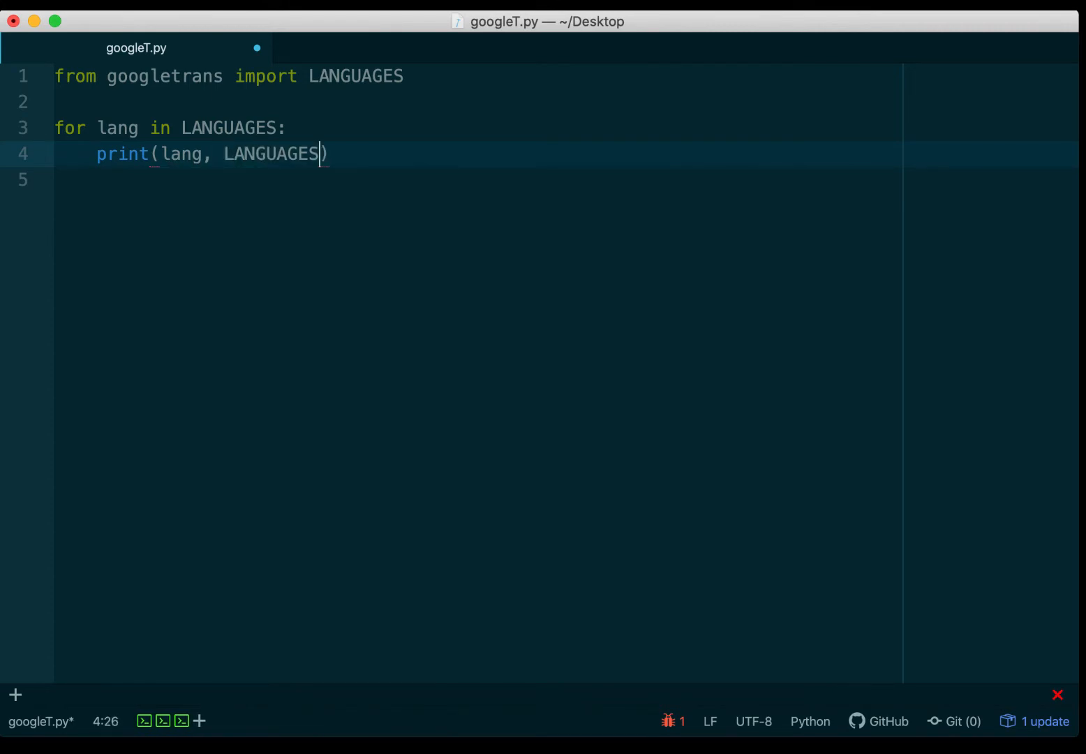
{"action": "type", "text": "[lang]"}
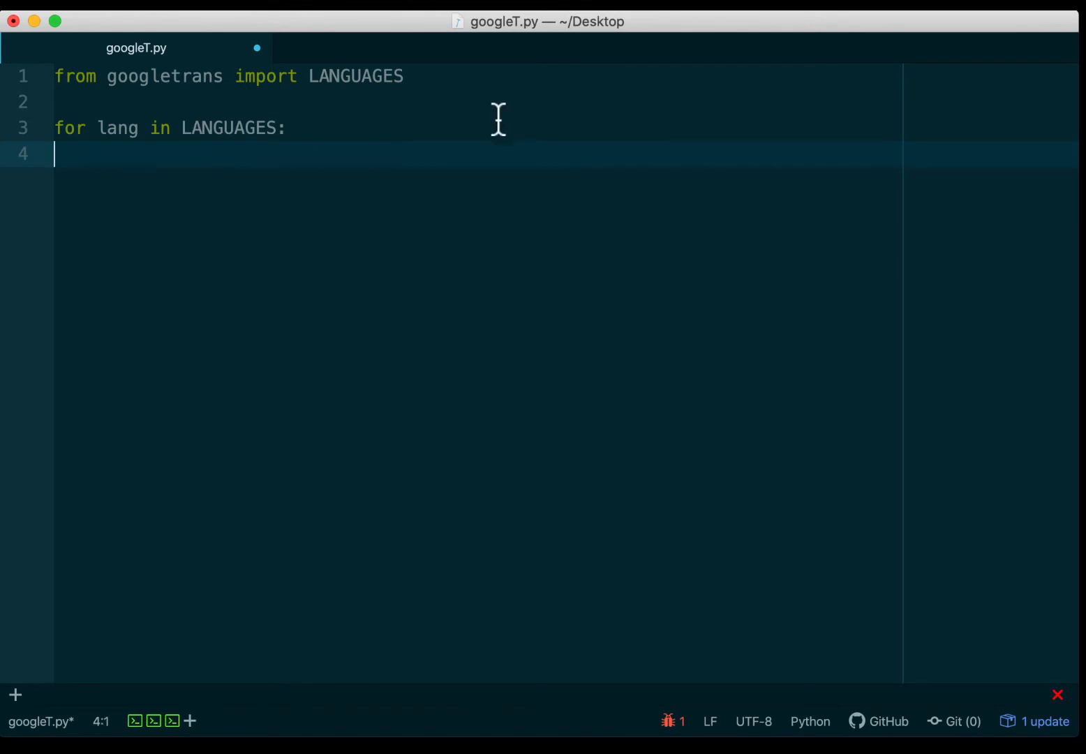
{"action": "type", "text": "print(lang, LANGUAGES[lang])"}
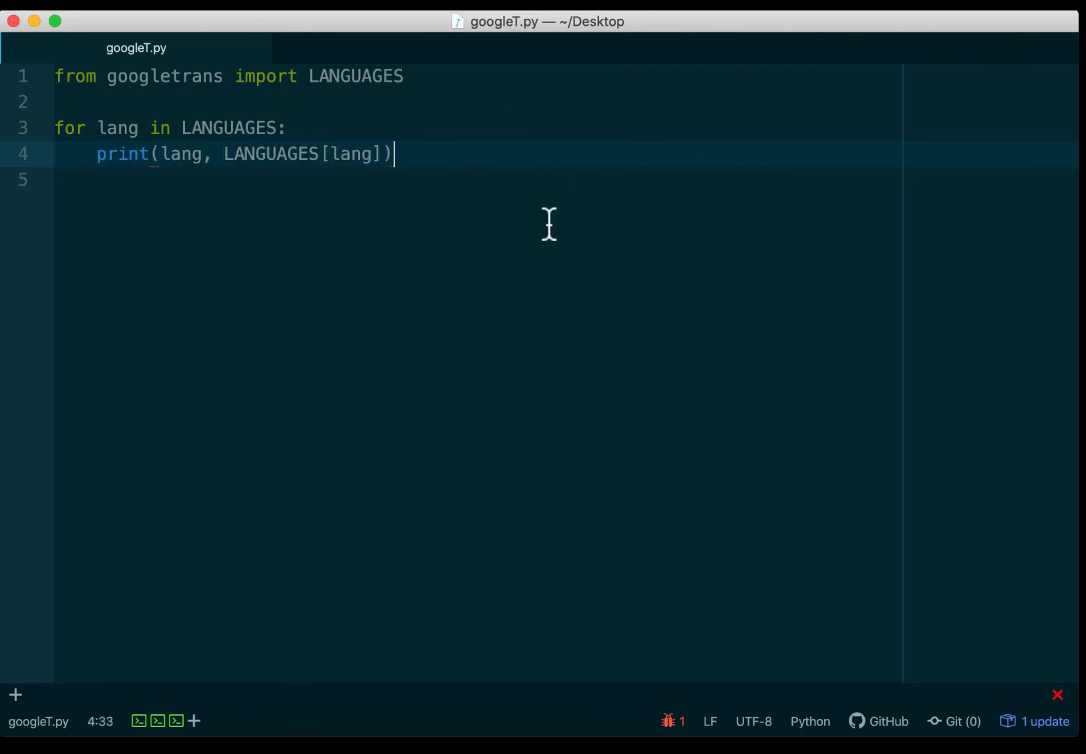
{"action": "key", "text": "Return"}
{"action": "type", "text": "p"}
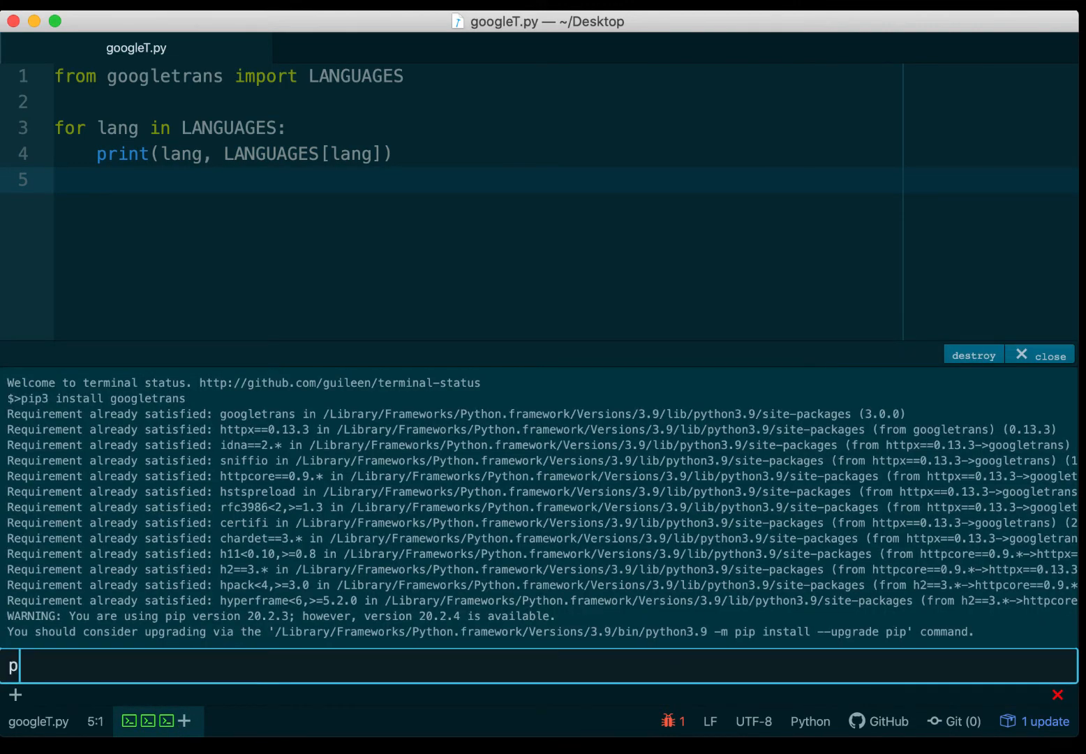
Run python3 googleT.py, scroll through the printed language list, then close the terminal output.
{"action": "type", "text": "ython3 goo"}
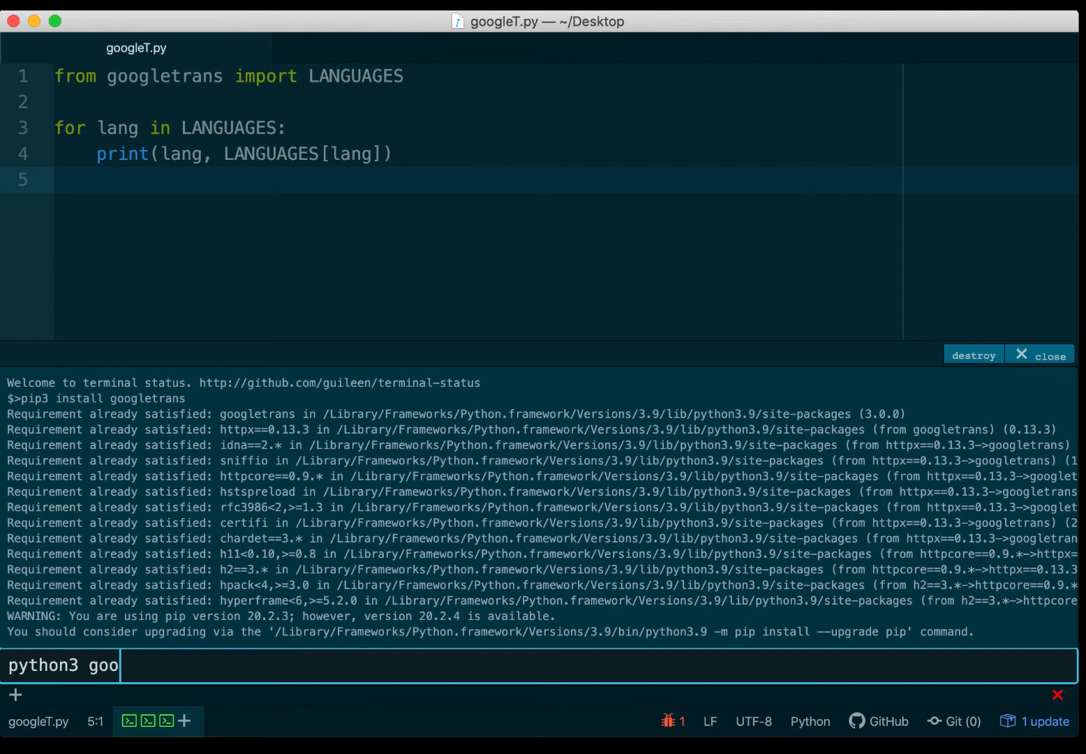
{"action": "type", "text": "gleT.py"}
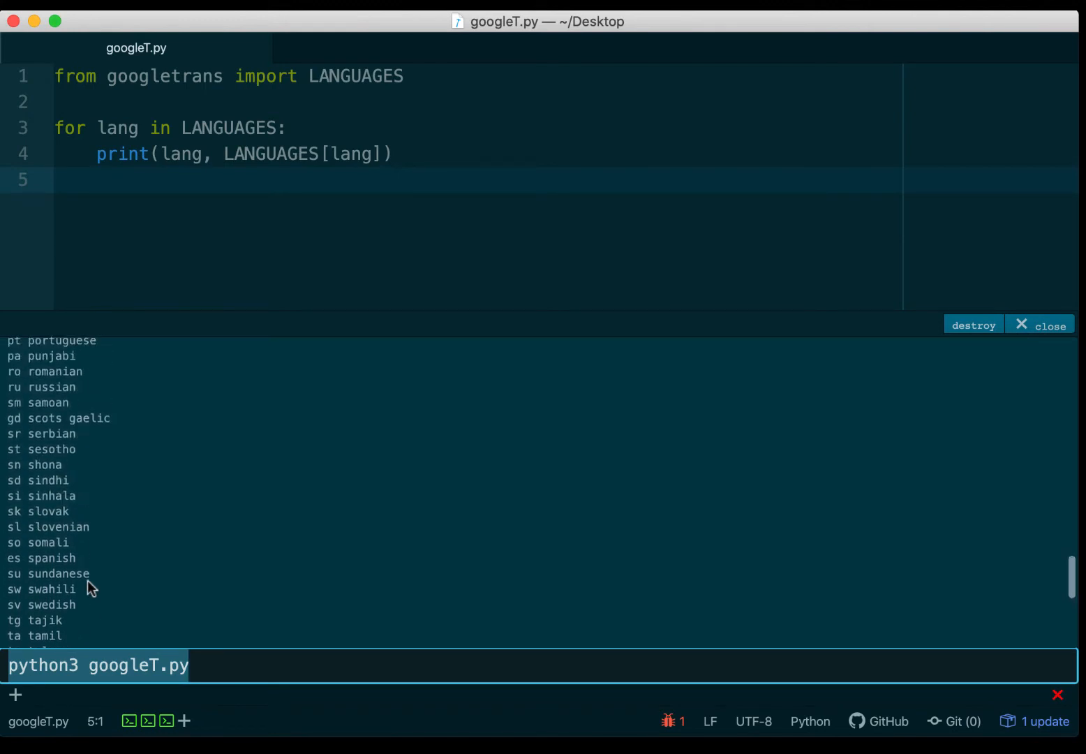
{"action": "scroll", "scroll_direction": "up", "scroll_amount": 3}
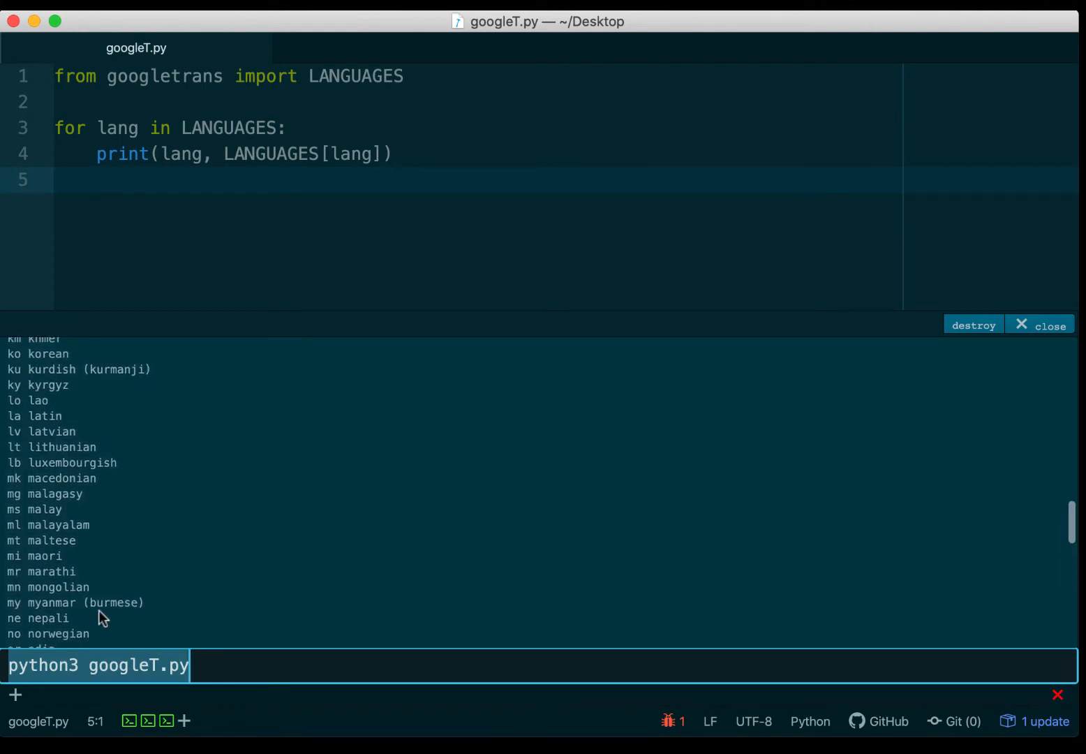
{"action": "scroll", "scroll_direction": "up", "scroll_amount": 3}
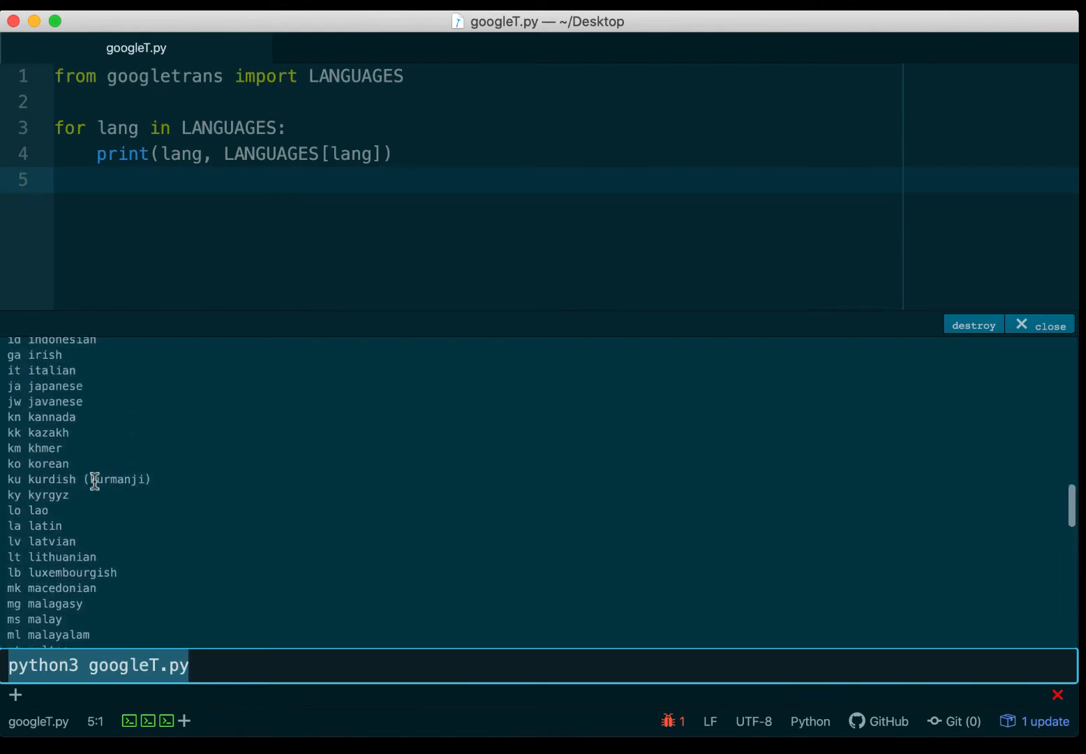
{"action": "scroll", "scroll_direction": "down", "scroll_amount": 3}
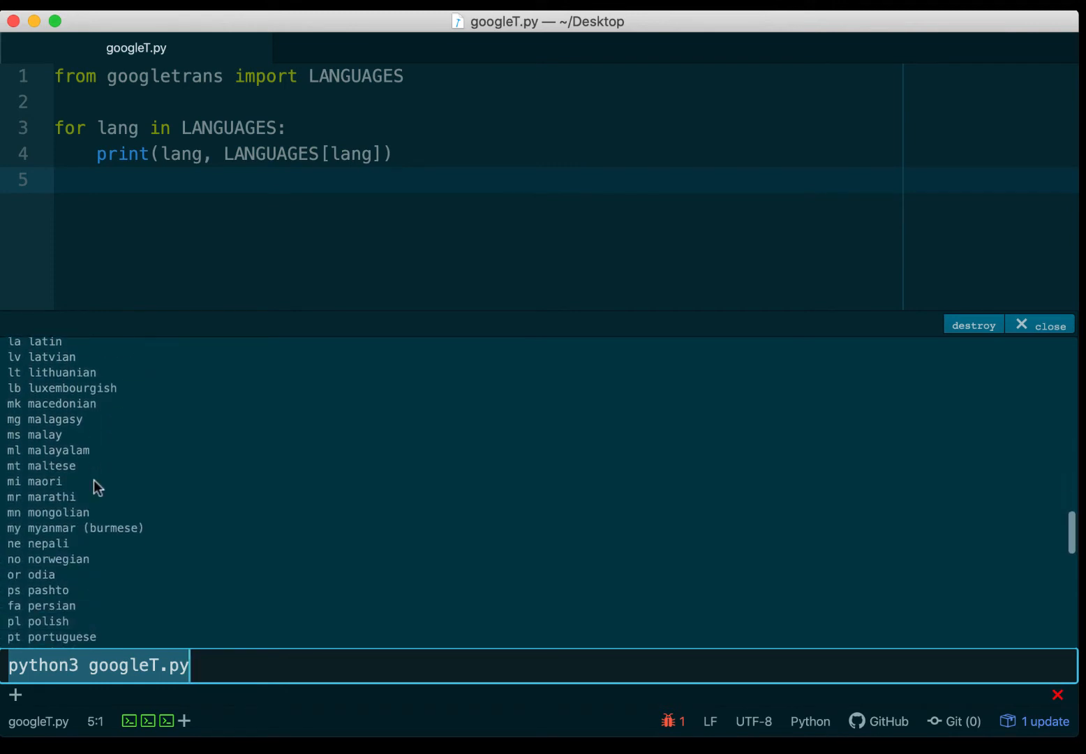
{"action": "scroll", "scroll_direction": "up", "scroll_amount": 3}
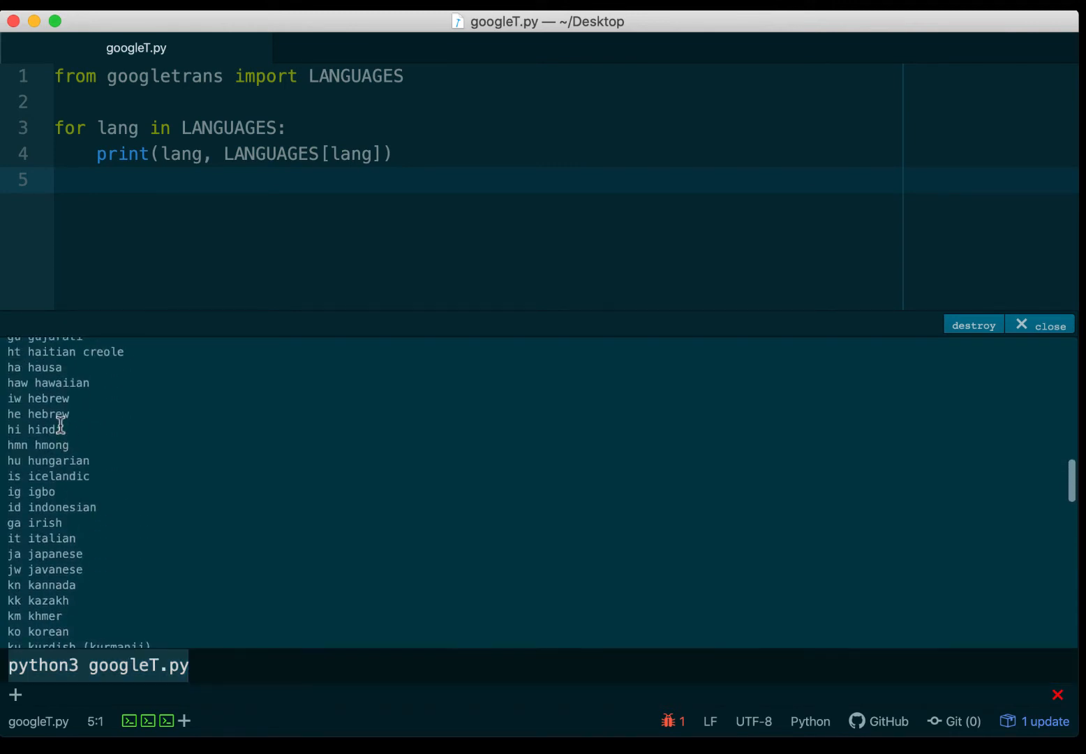
{"action": "scroll", "scroll_direction": "up", "scroll_amount": 3}
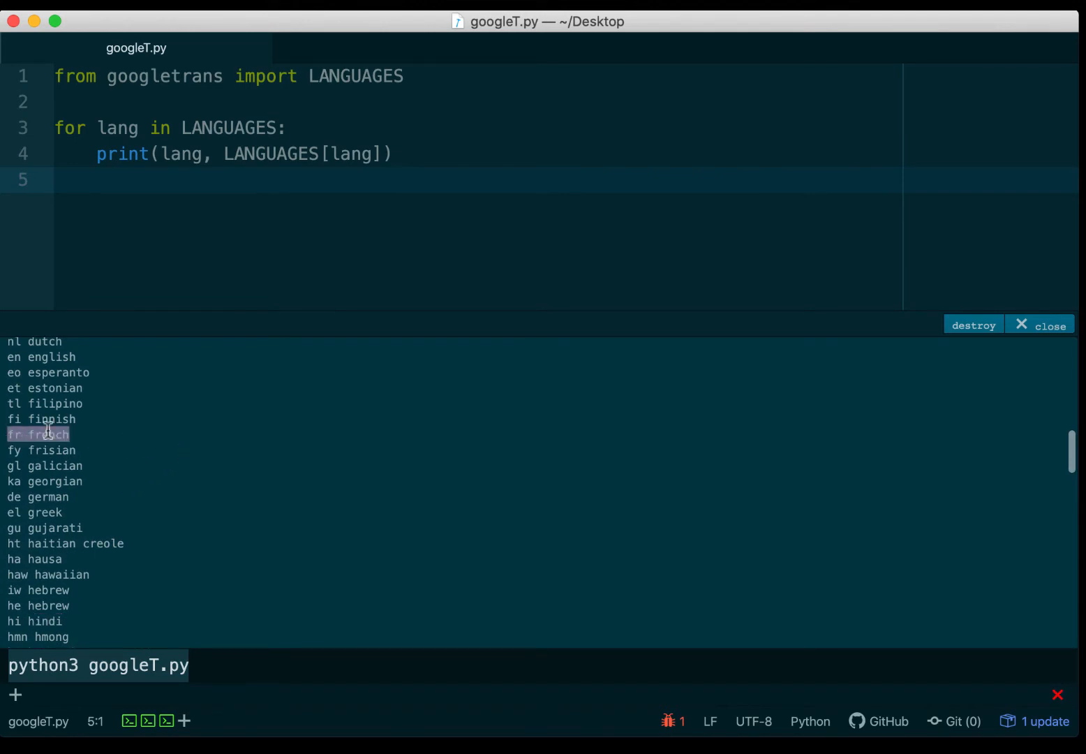
{"action": "scroll", "scroll_direction": "up", "scroll_amount": 3}
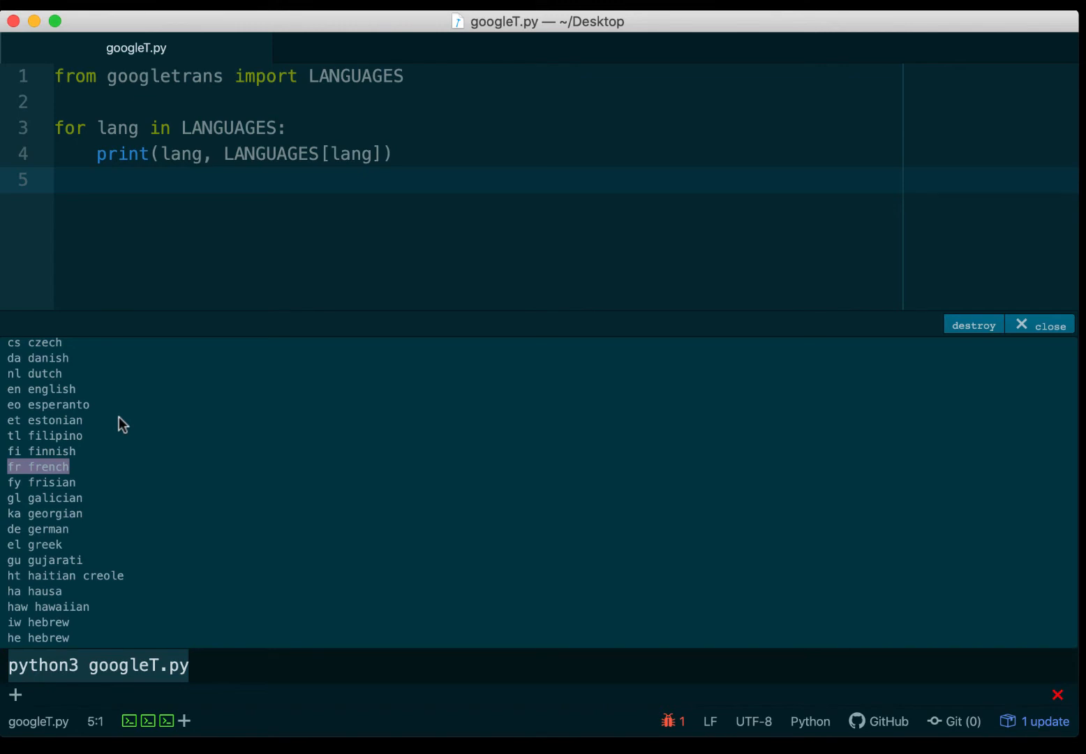
{"action": "mouse_move", "coordinate": [342, 725]}
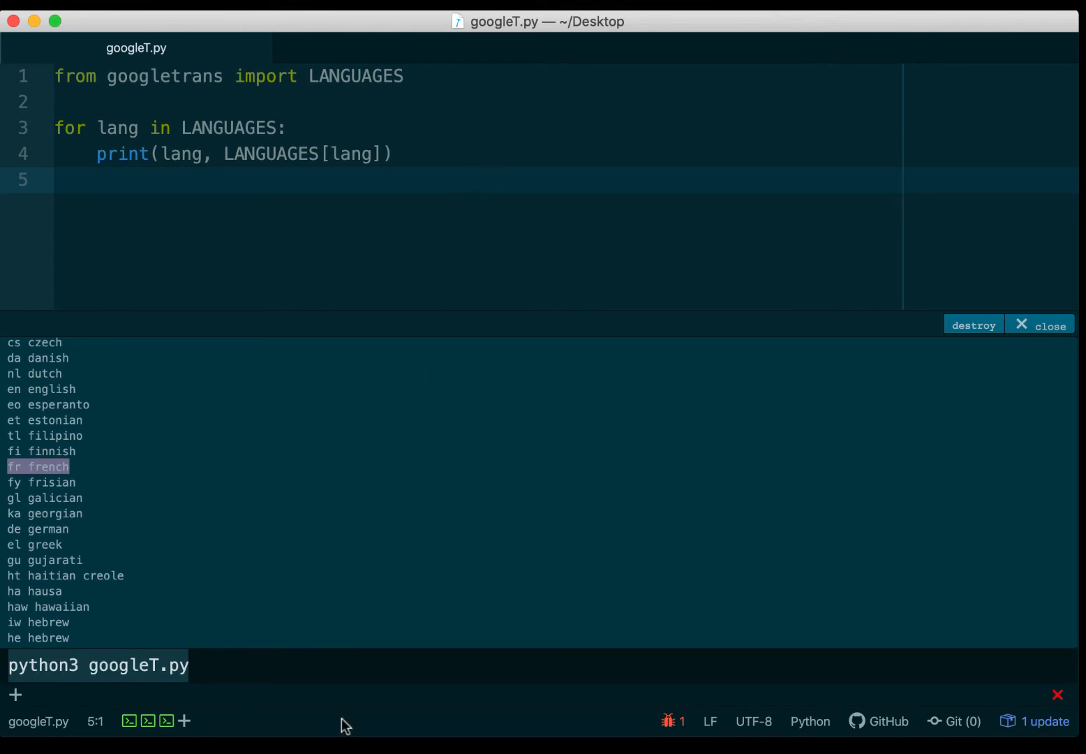
{"action": "mouse_move", "coordinate": [1040, 324]}
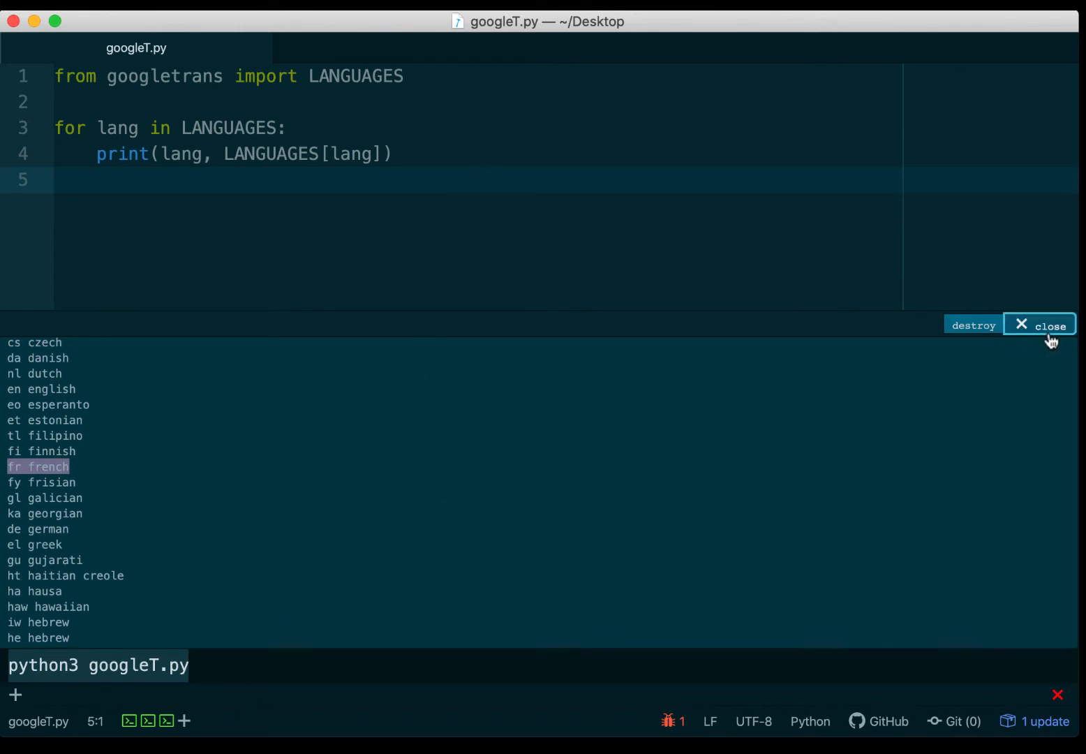
{"action": "left_click", "coordinate": [1041, 324]}
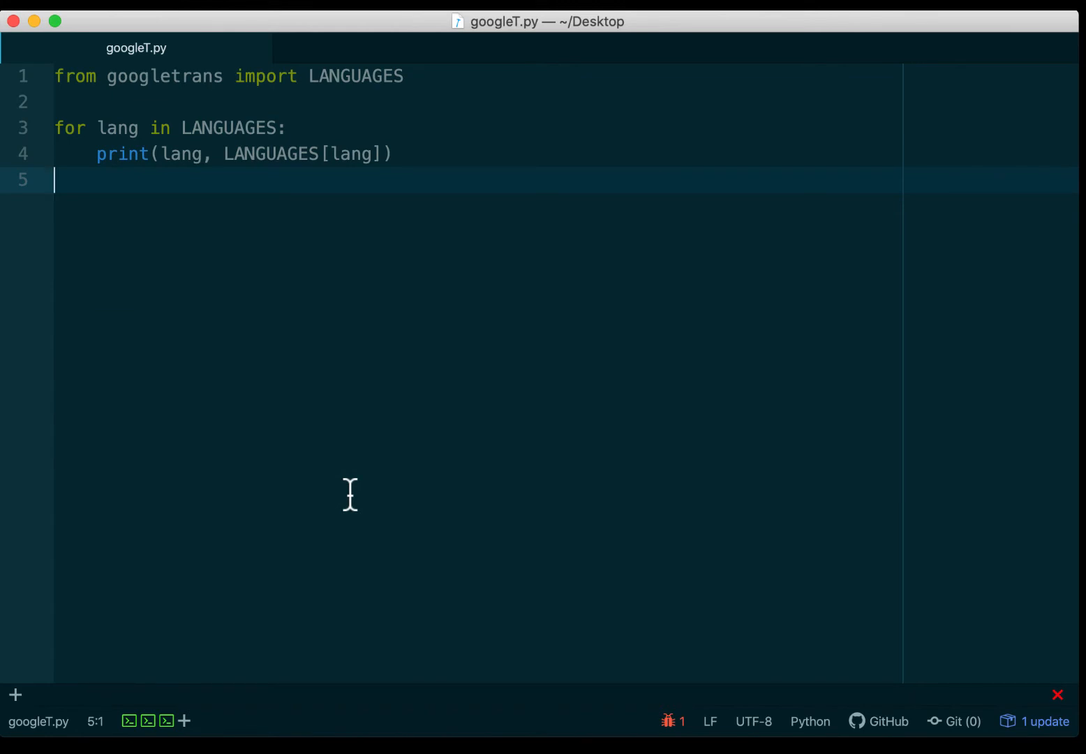
Comment out the loop, import Translator alongside LANGUAGES, and add 't = Translator()'.
{"action": "left_click", "coordinate": [95, 129]}
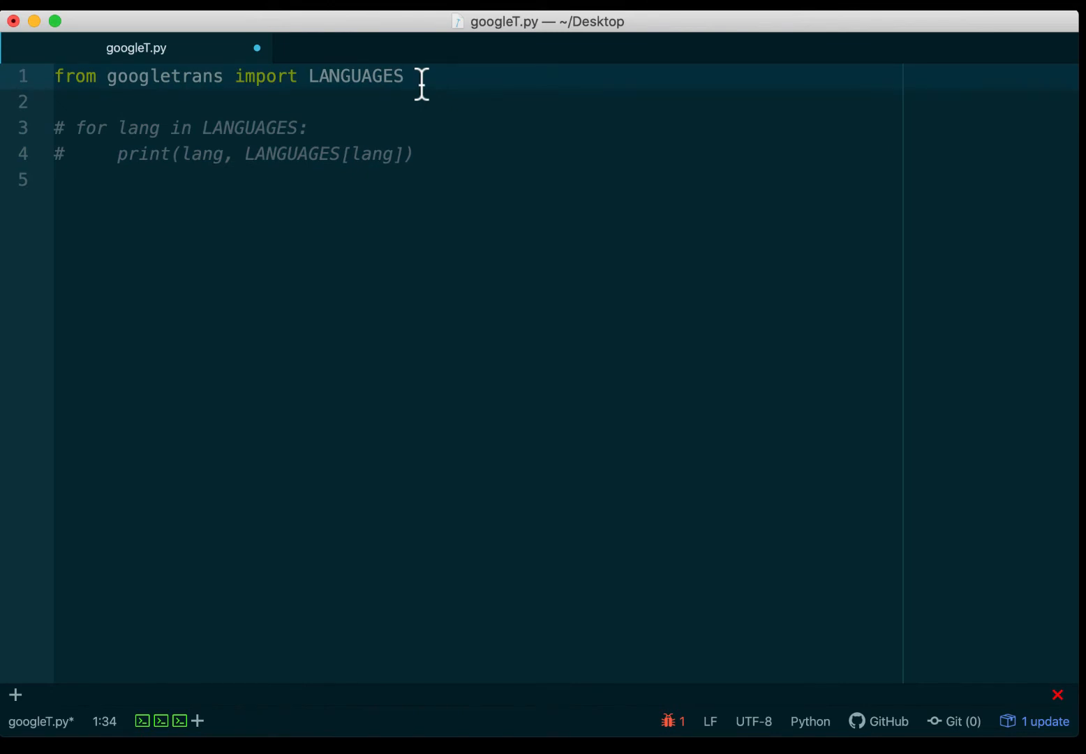
{"action": "type", "text": ","}
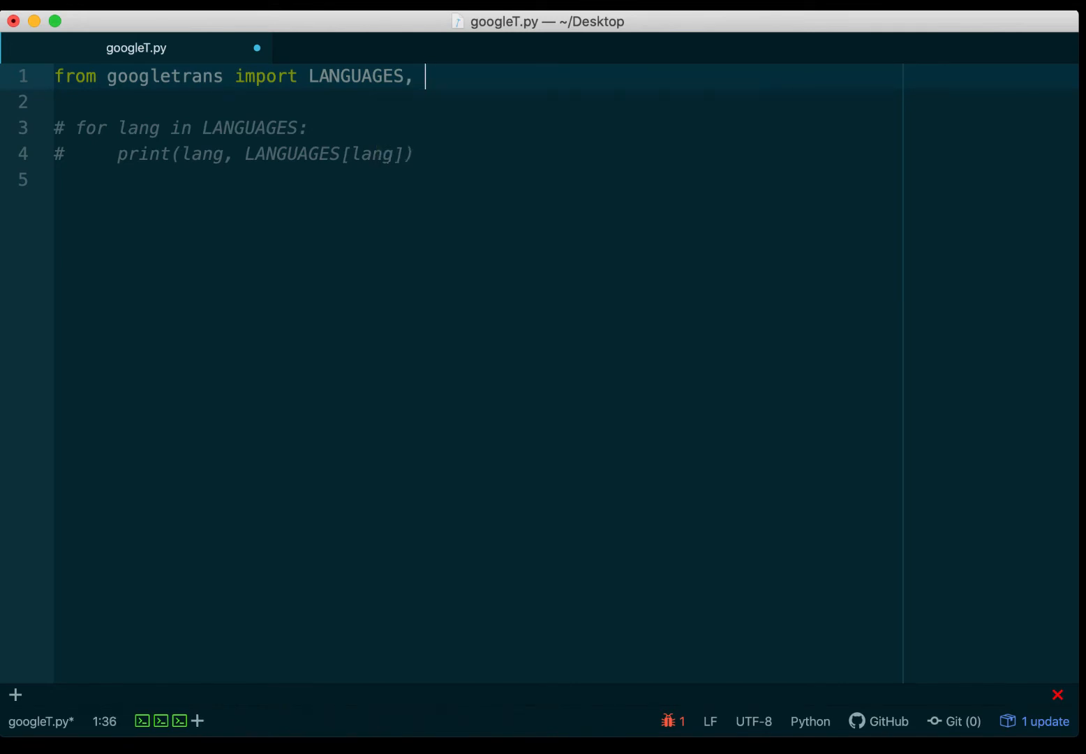
{"action": "type", "text": "Translator"}
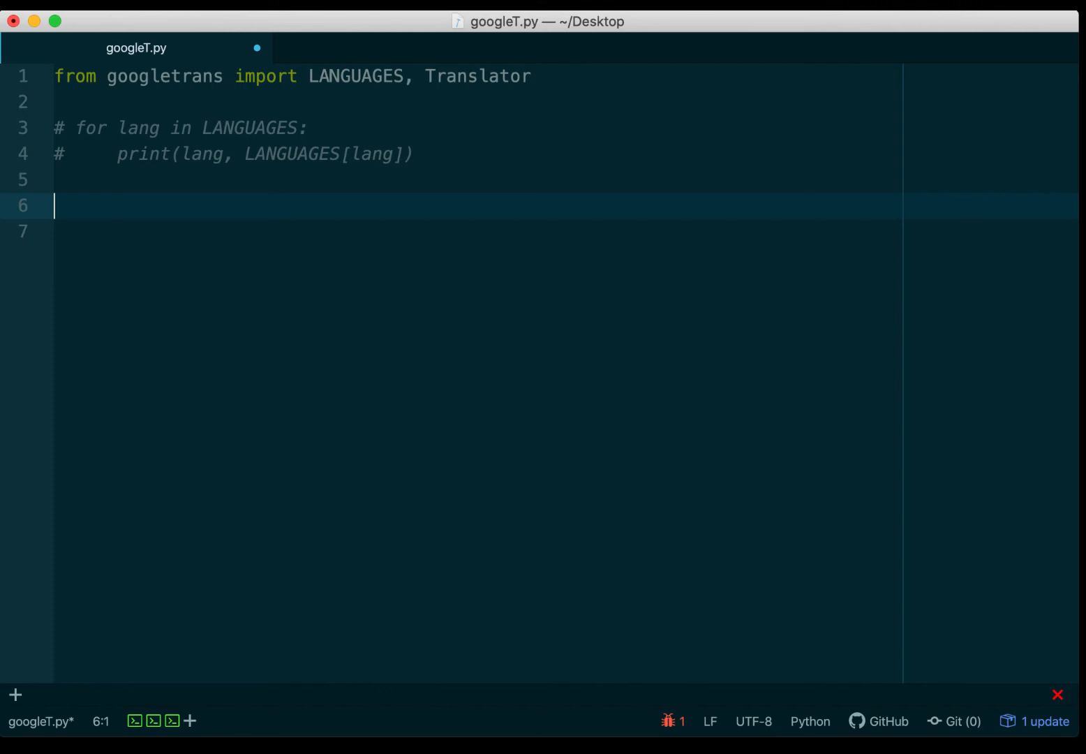
{"action": "type", "text": "t"}
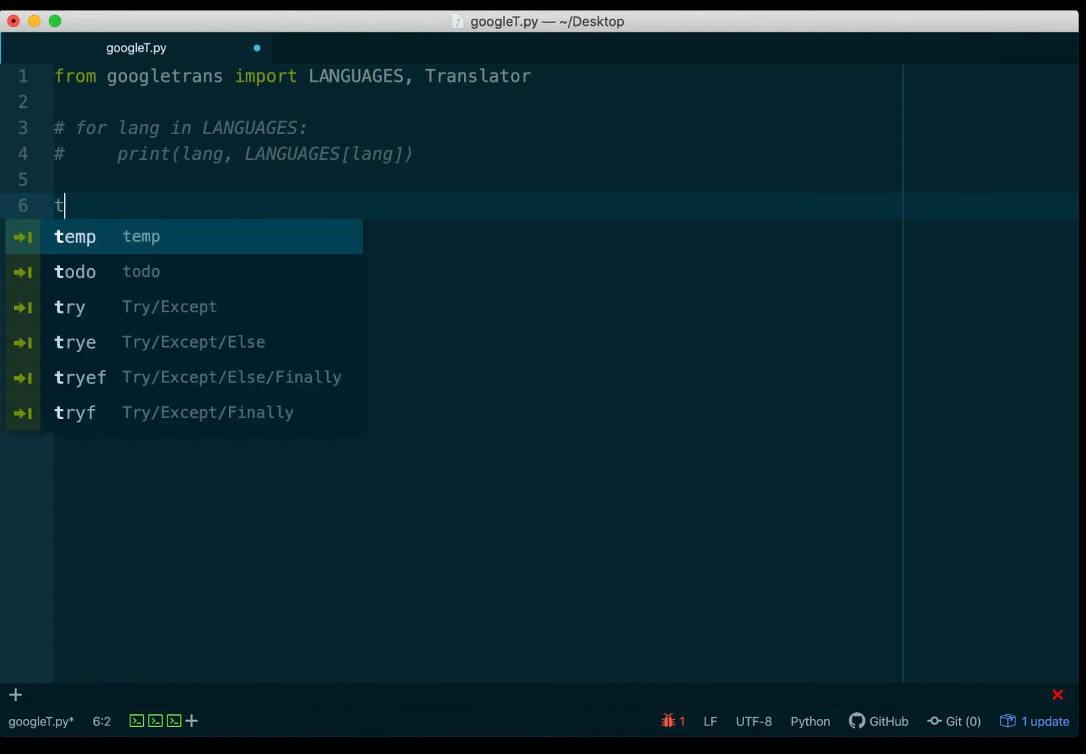
{"action": "type", "text": "= Tr"}
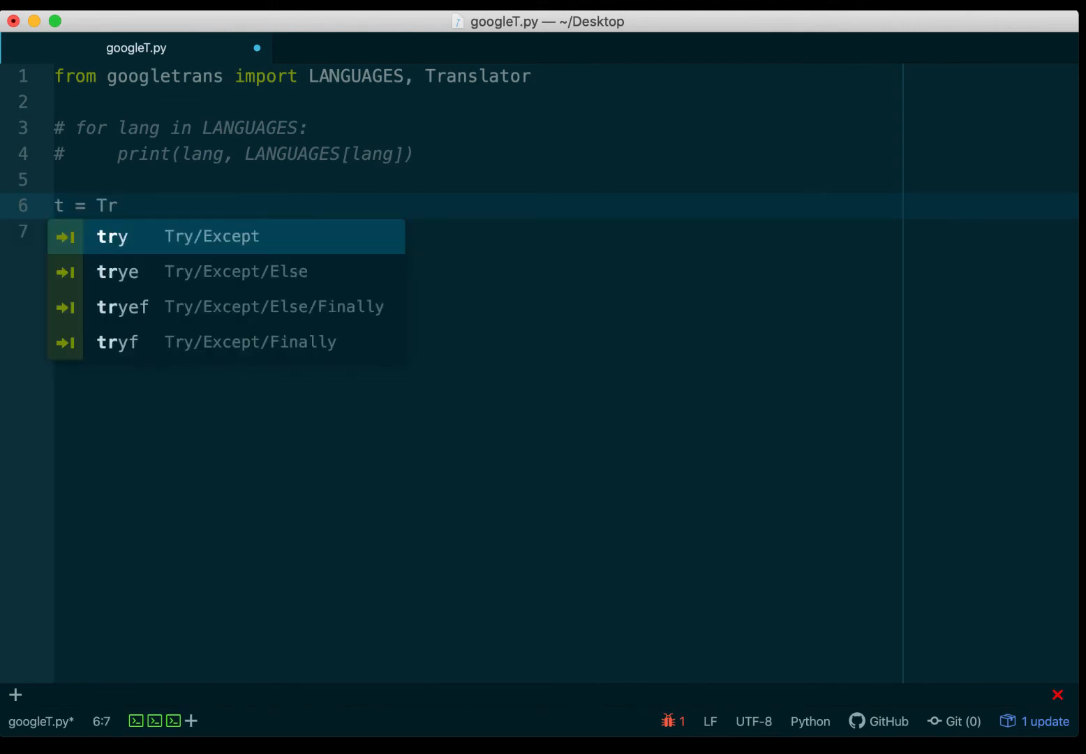
{"action": "type", "text": "Translator()"}
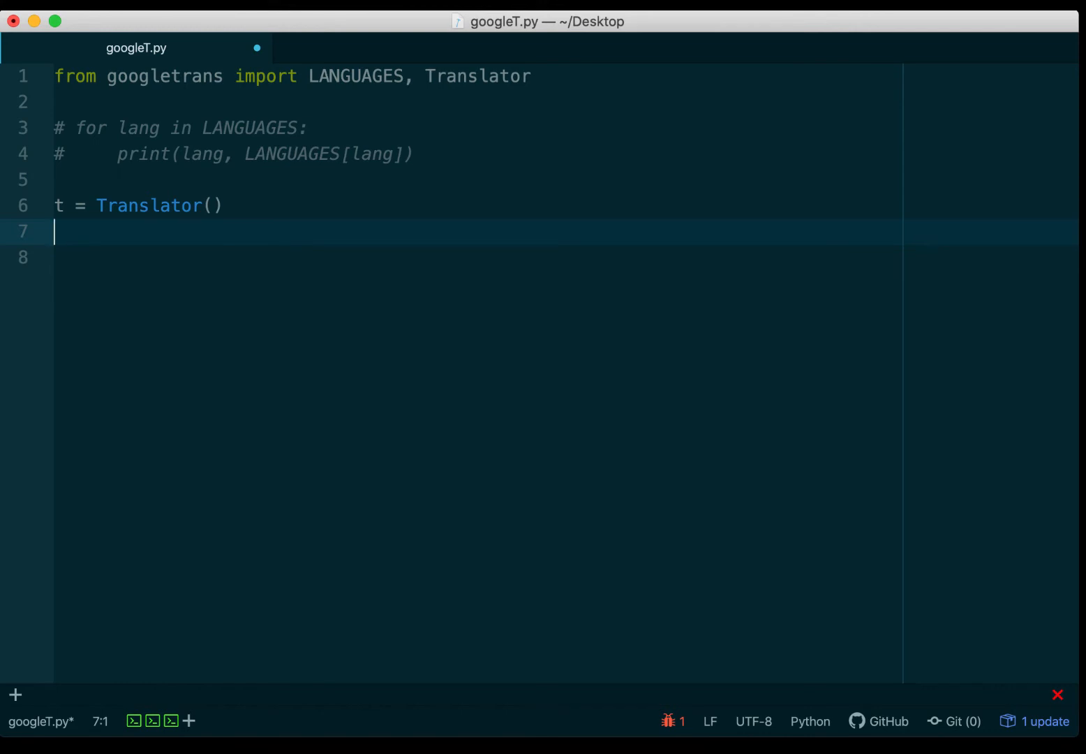
Add a 'text =' variable line above the Translator, checking the Hindi 'How are you' in Google Translate.
{"action": "type", "text": "t"}
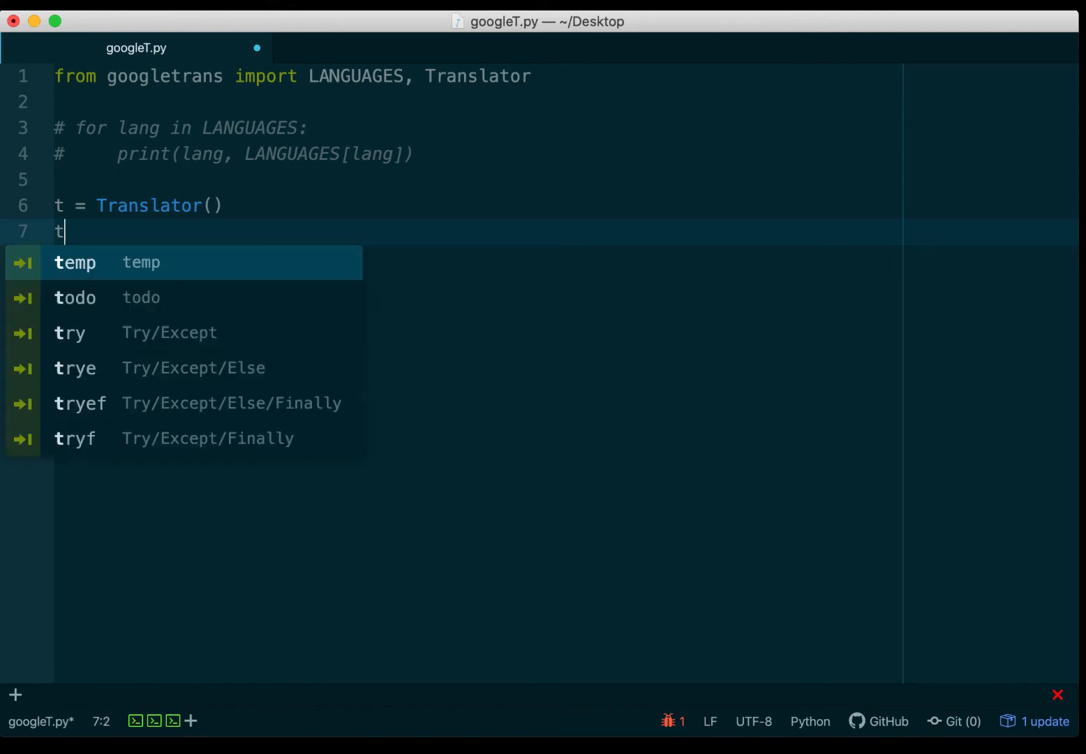
{"action": "type", "text": "ext ="}
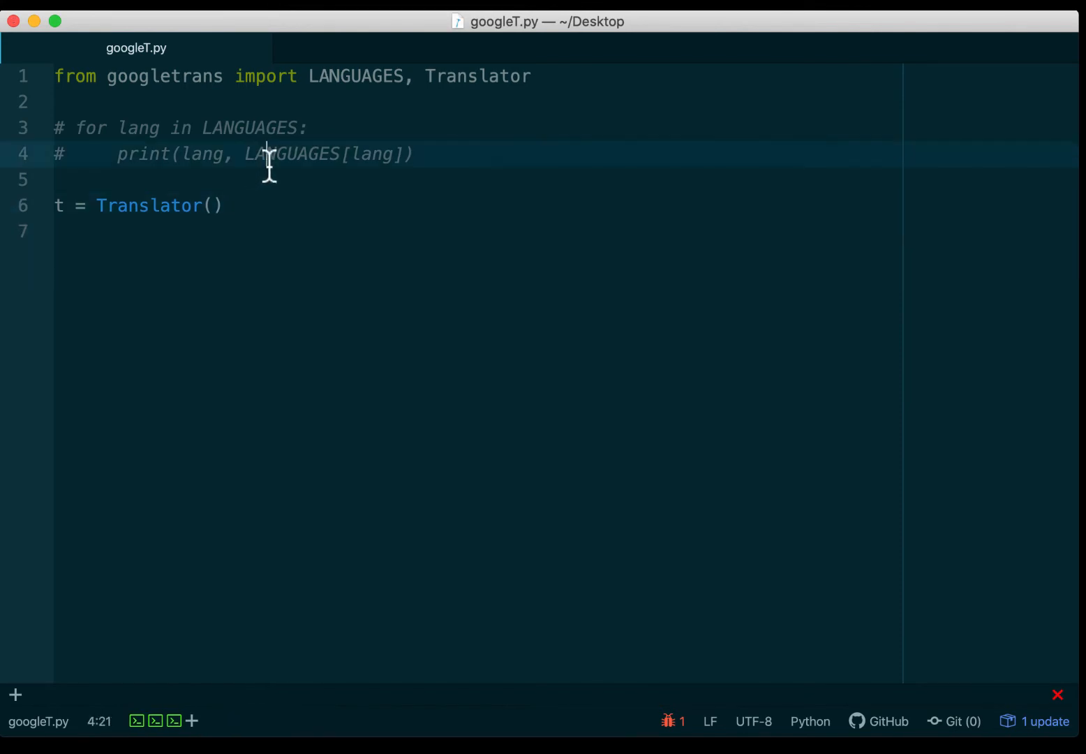
{"action": "type", "text": "text ="}
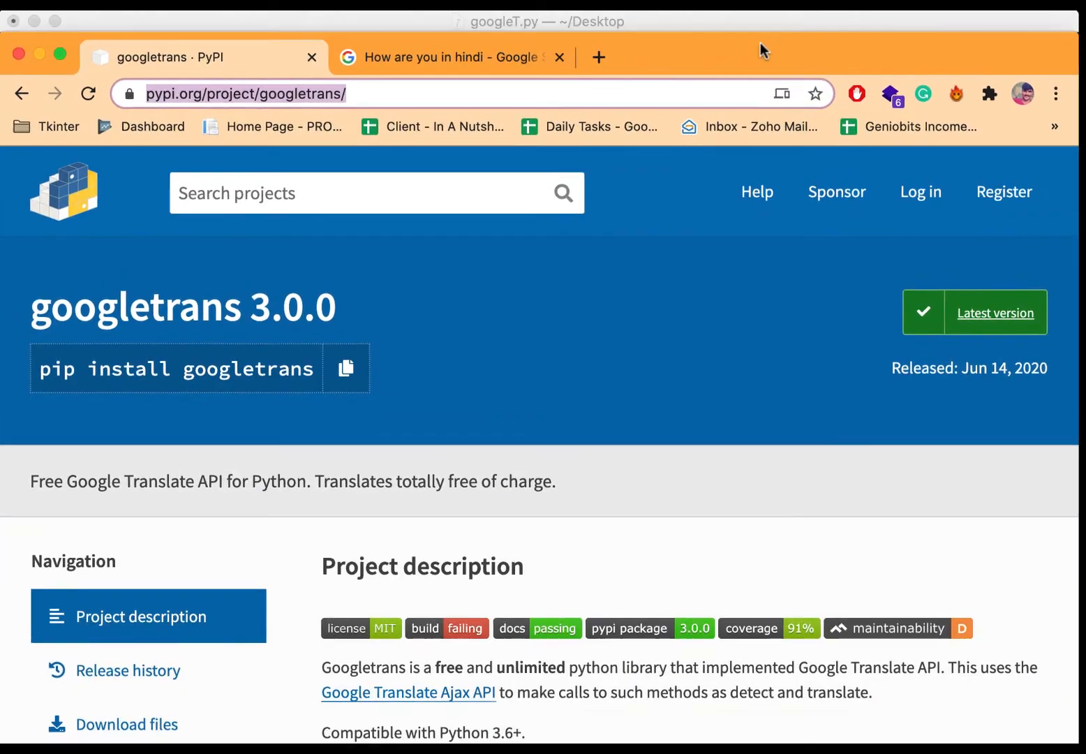
{"action": "left_click", "coordinate": [454, 58]}
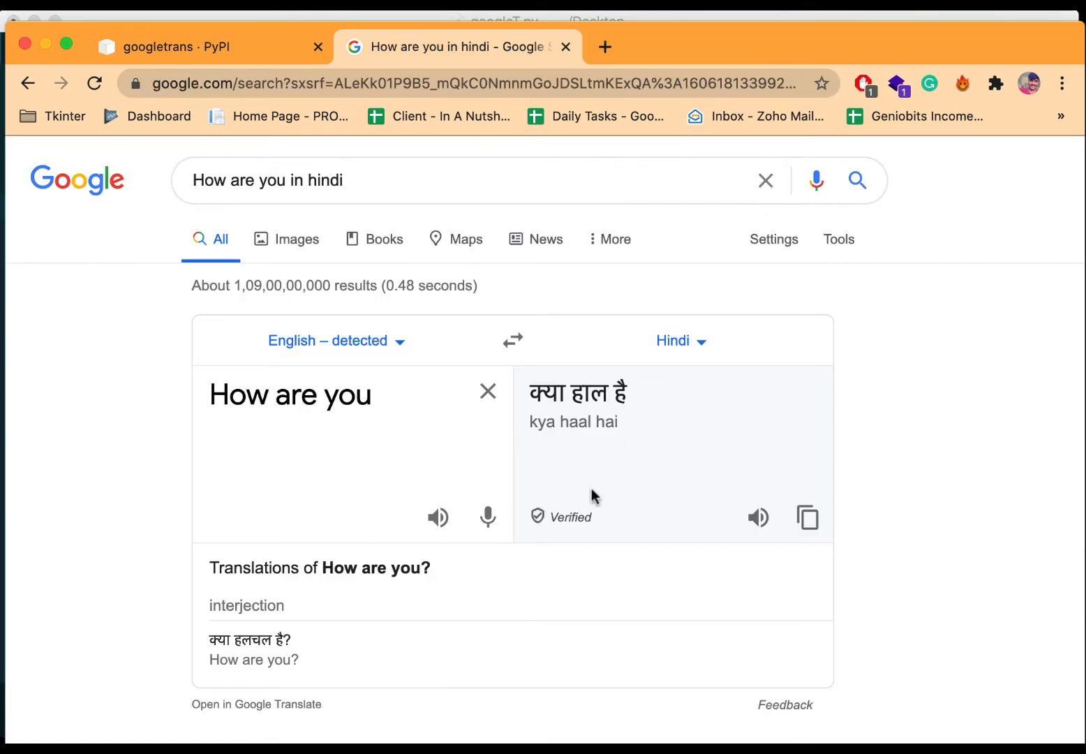
{"action": "left_click", "coordinate": [807, 517]}
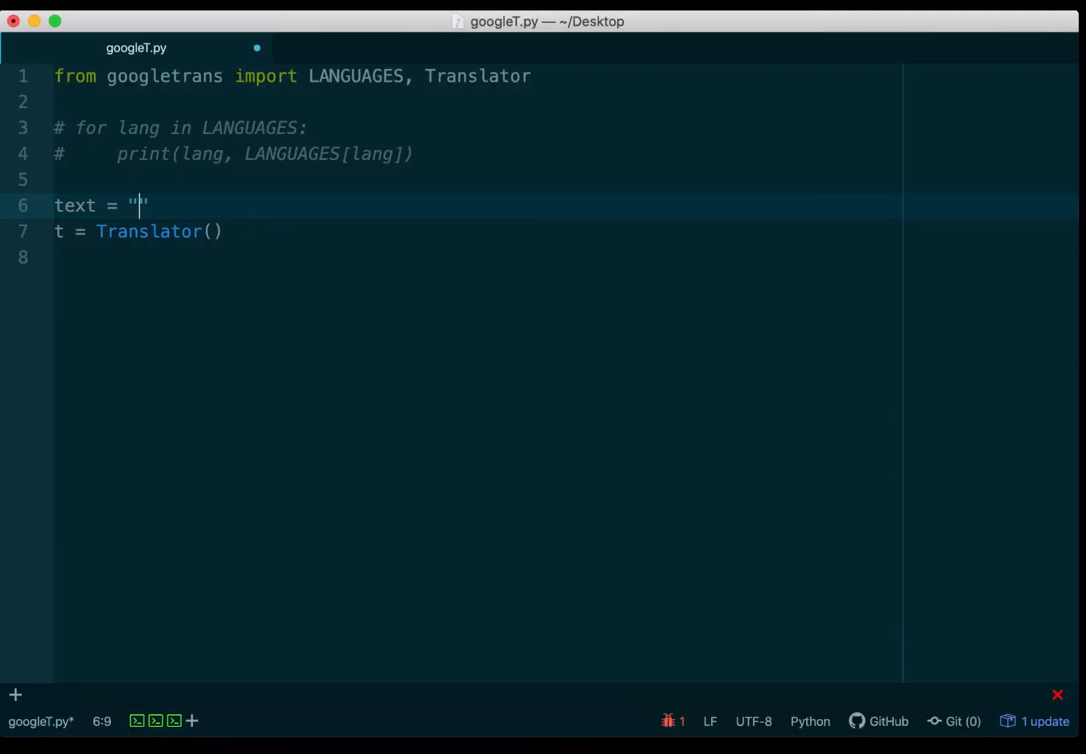
Set text to 'क्या हाल है' and add 'output = t.translate(text)'.
{"action": "type", "text": "क्या हाल है"}
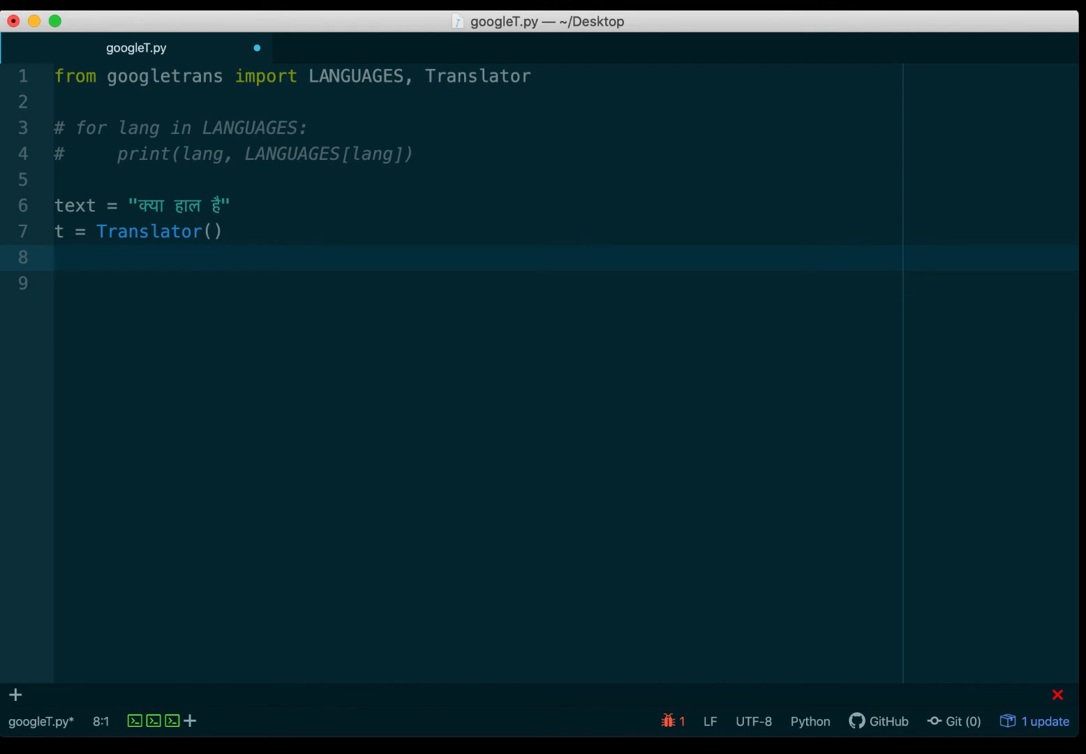
{"action": "type", "text": "outp"}
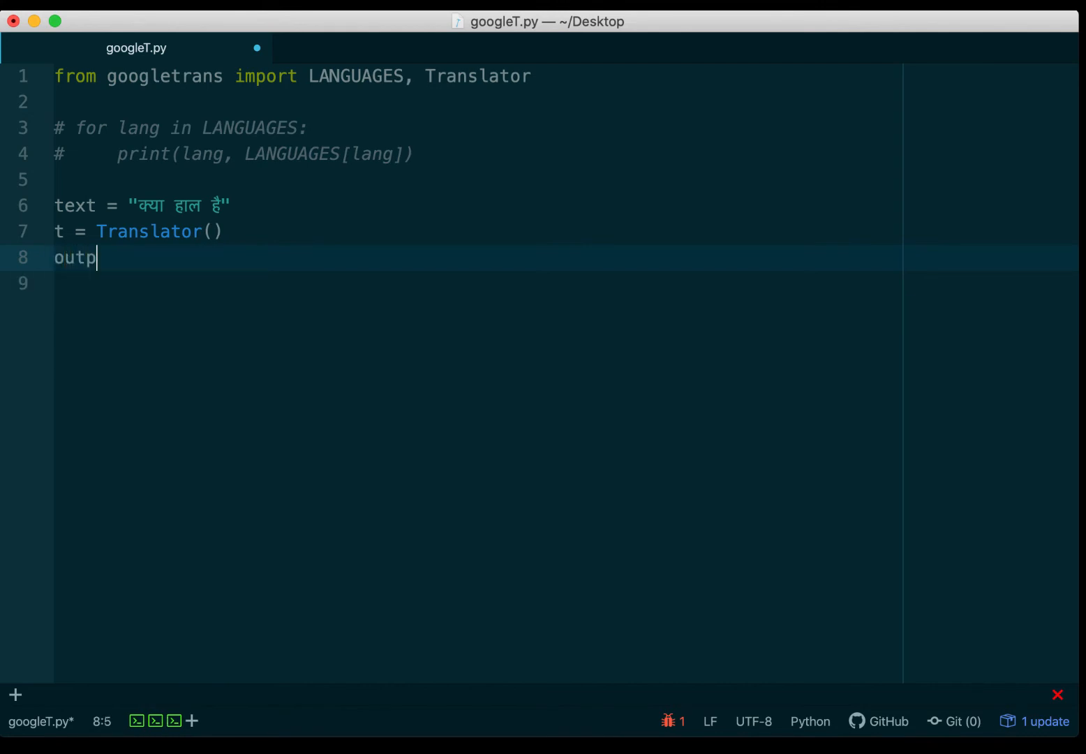
{"action": "type", "text": "ut = t"}
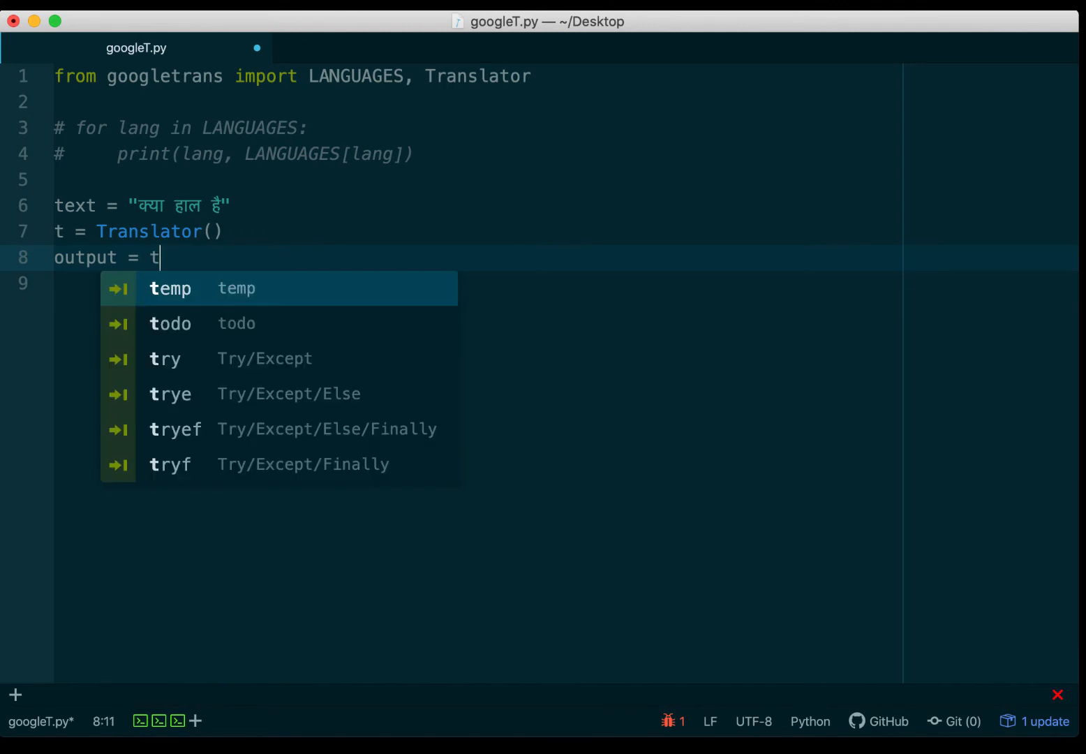
{"action": "type", "text": ".tran"}
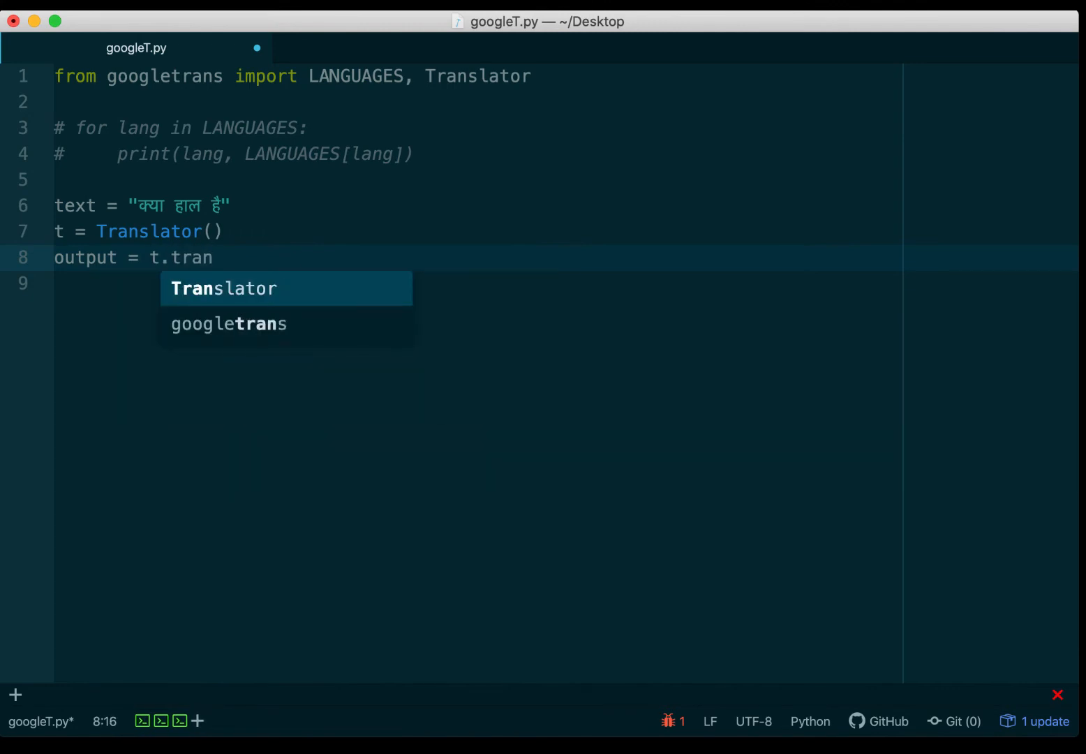
{"action": "type", "text": "slate"}
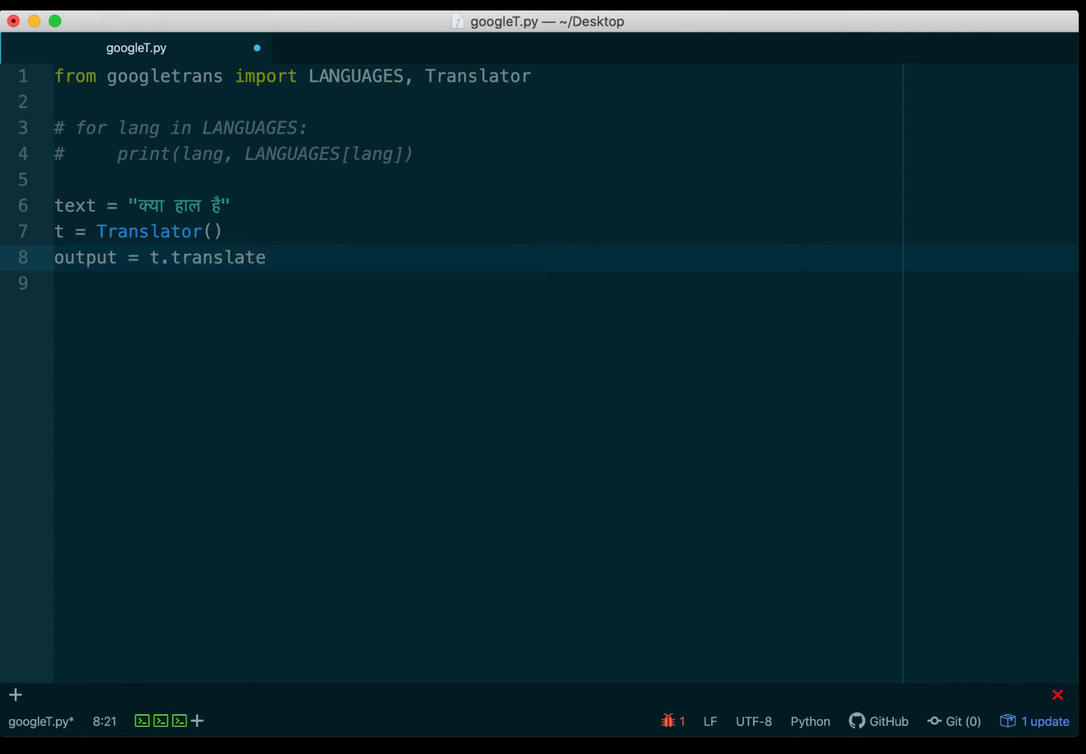
{"action": "type", "text": "(text)"}
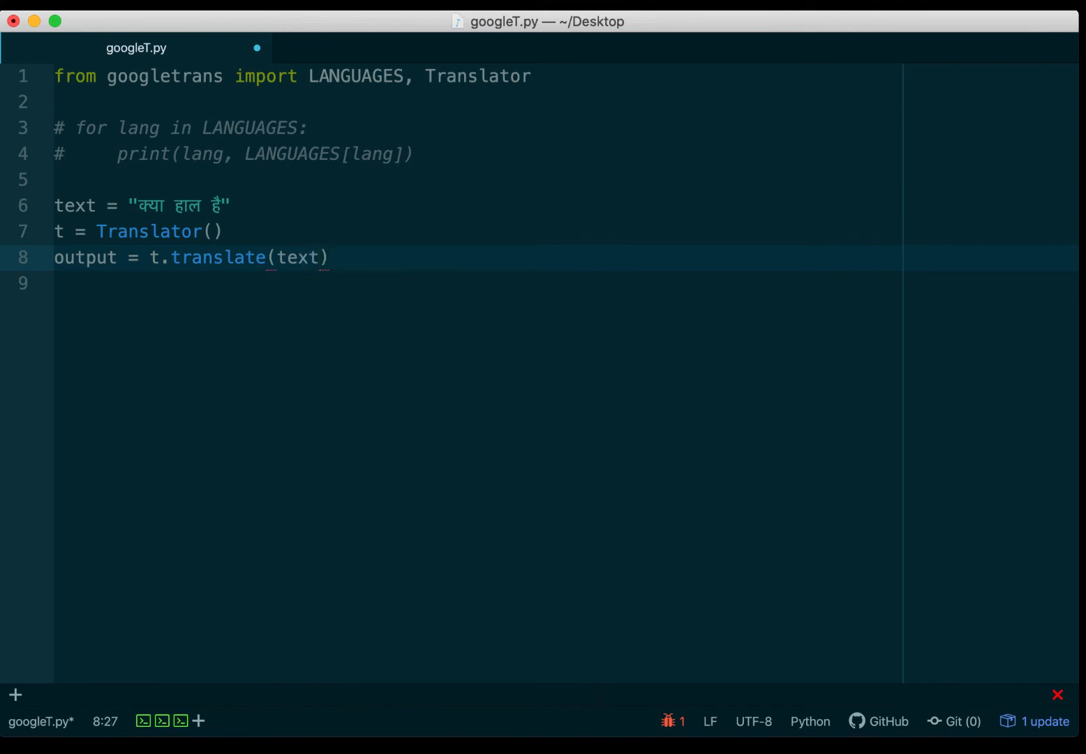
Add 'print(output.text)' to show the translated text.
{"action": "type", "text": "print"}
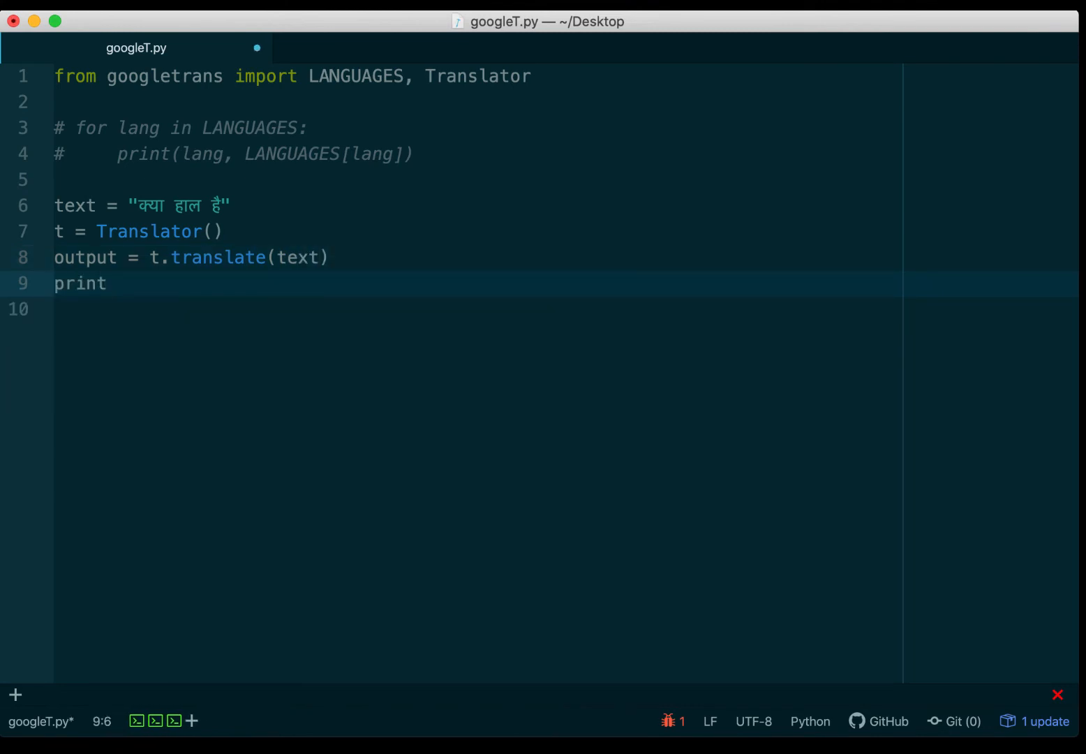
{"action": "type", "text": "(output)"}
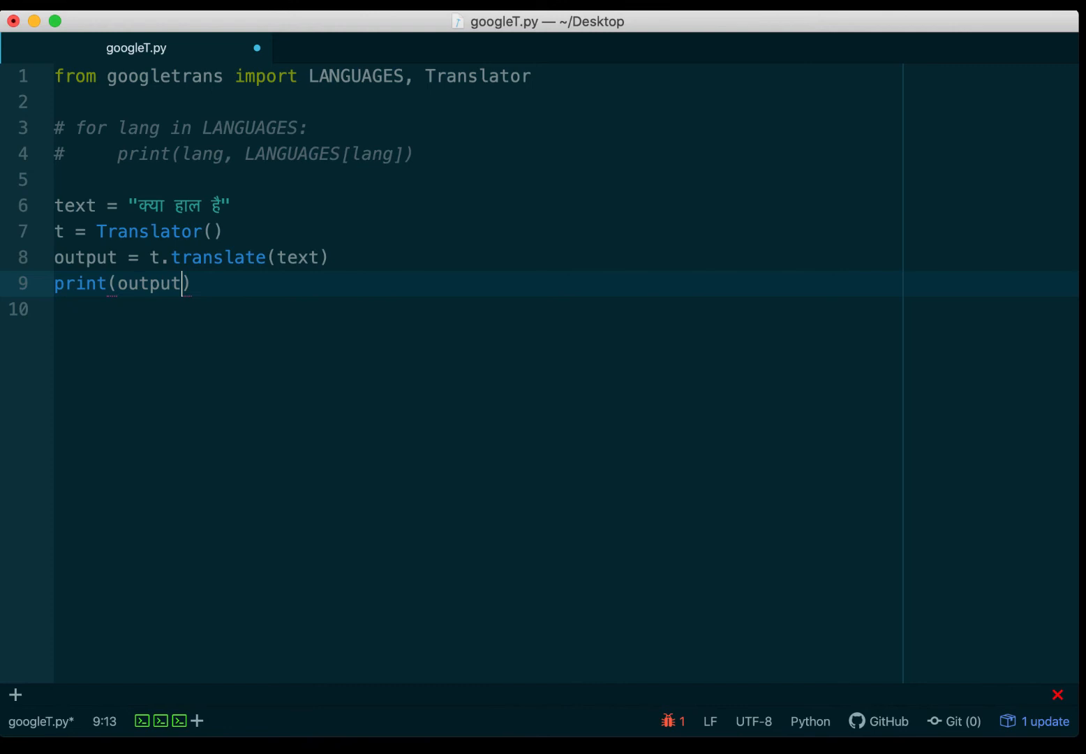
{"action": "type", "text": ".text"}
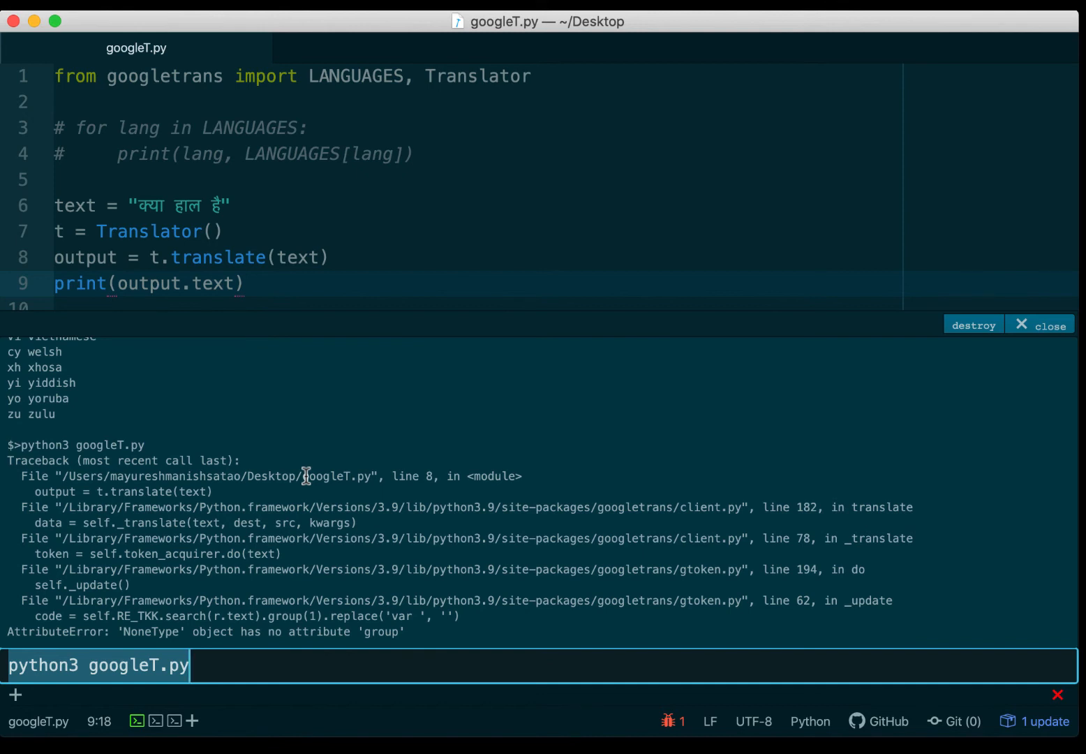
{"action": "mouse_move", "coordinate": [307, 466]}
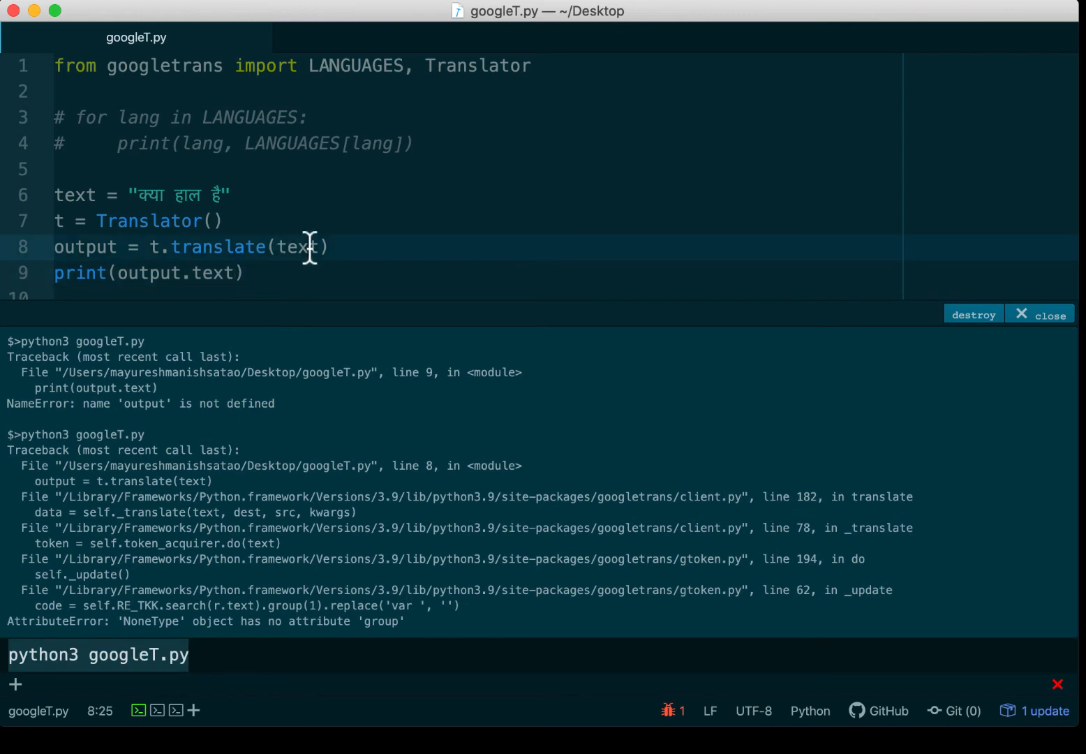
Rerun python3 googleT.py so the terminal prints 'How are you', then close the output.
{"action": "left_click", "coordinate": [260, 196]}
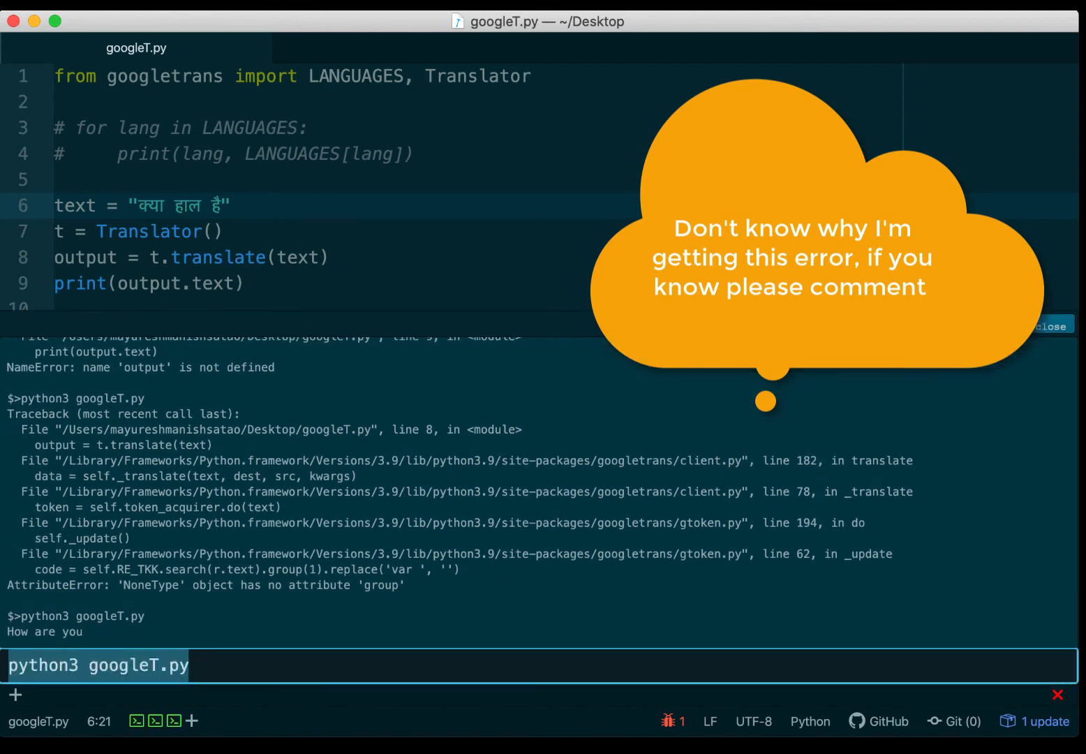
{"action": "left_click", "coordinate": [1051, 324]}
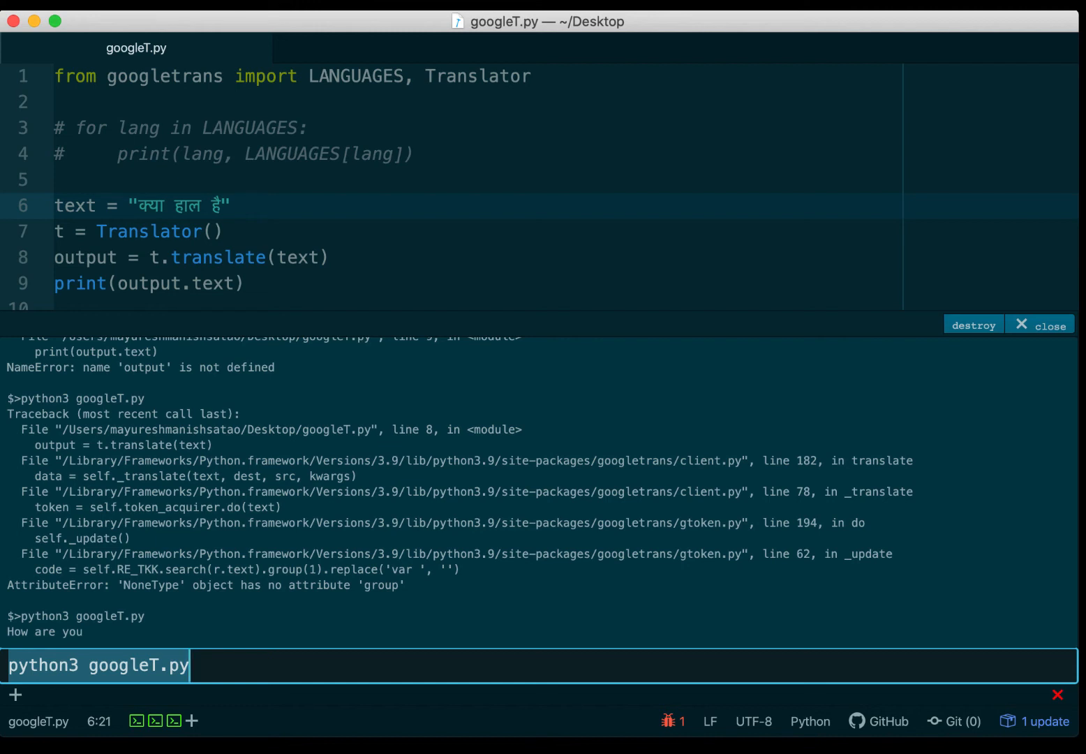
{"action": "mouse_move", "coordinate": [243, 284]}
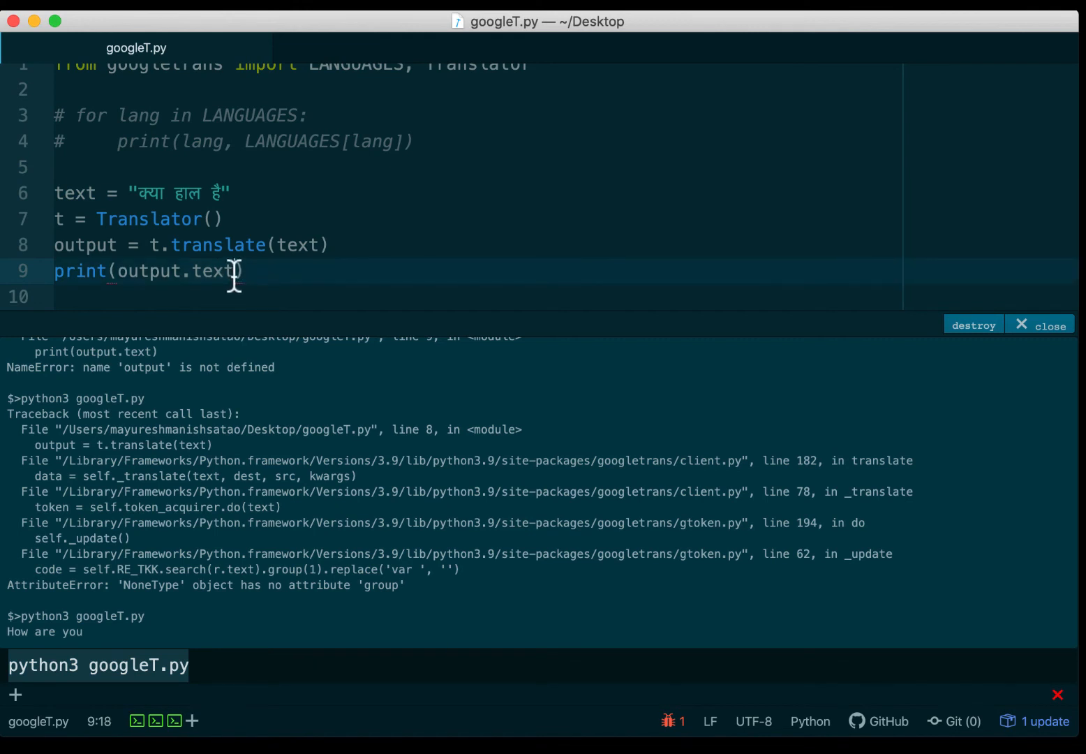
Extend line 9 to print(output.text, output.src) so the run shows 'How are you hi'.
{"action": "type", "text": ","}
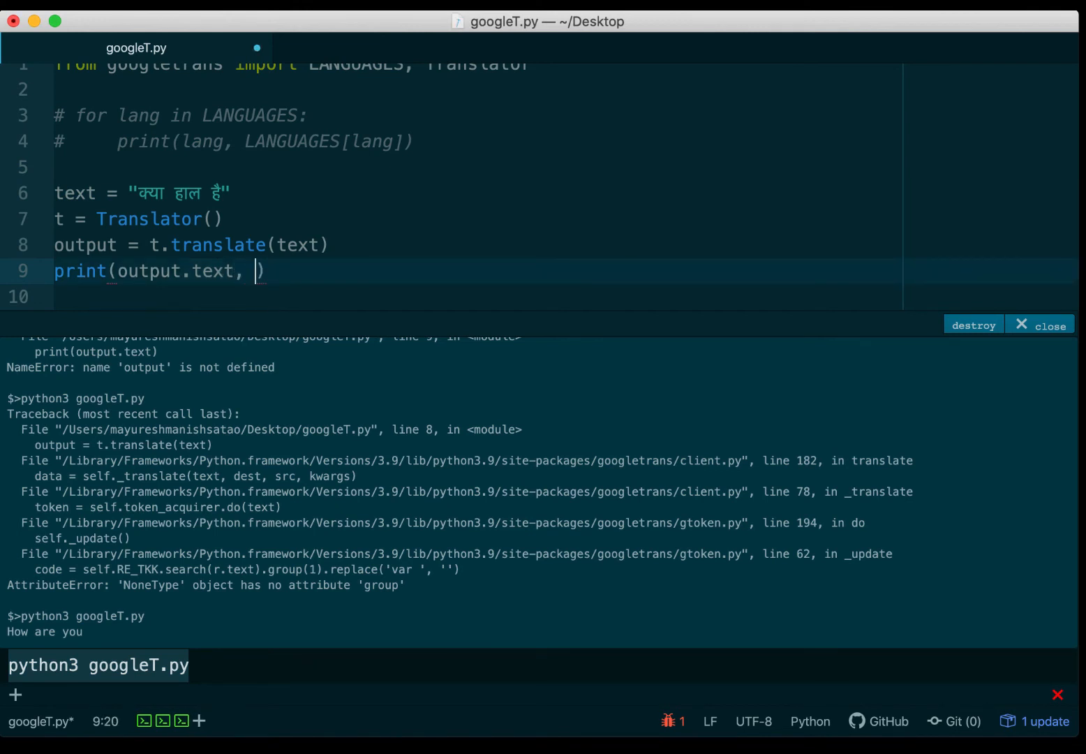
{"action": "type", "text": "t."}
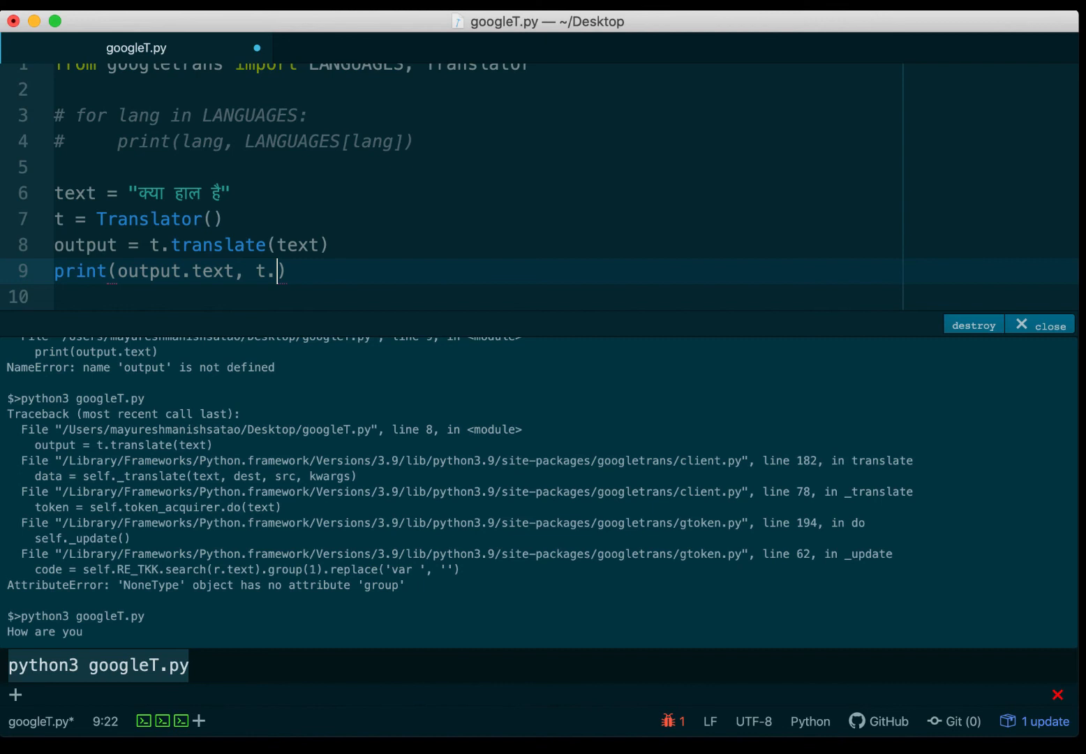
{"action": "type", "text": "o"}
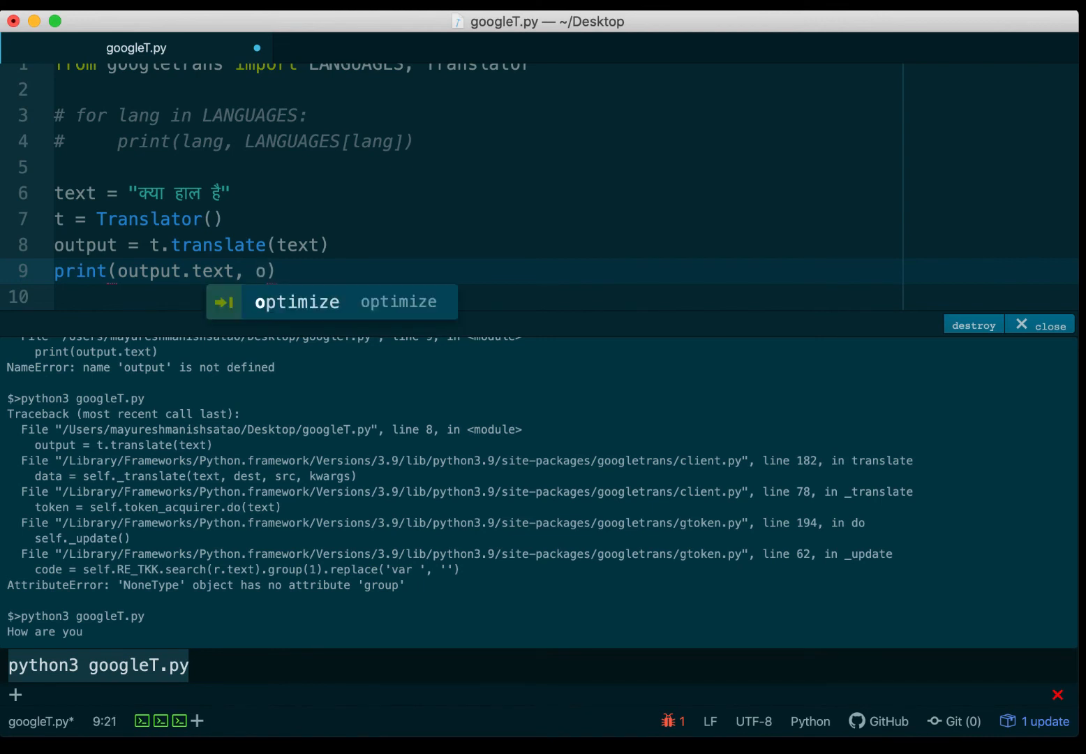
{"action": "type", "text": "uptu"}
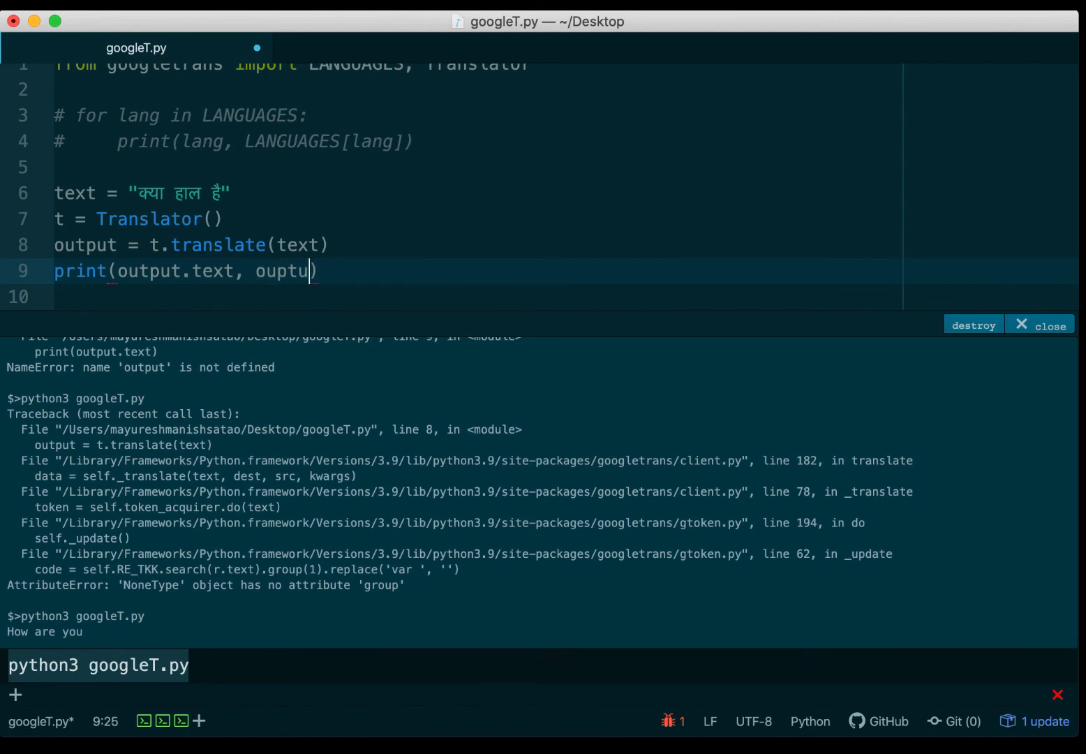
{"action": "type", "text": "output."}
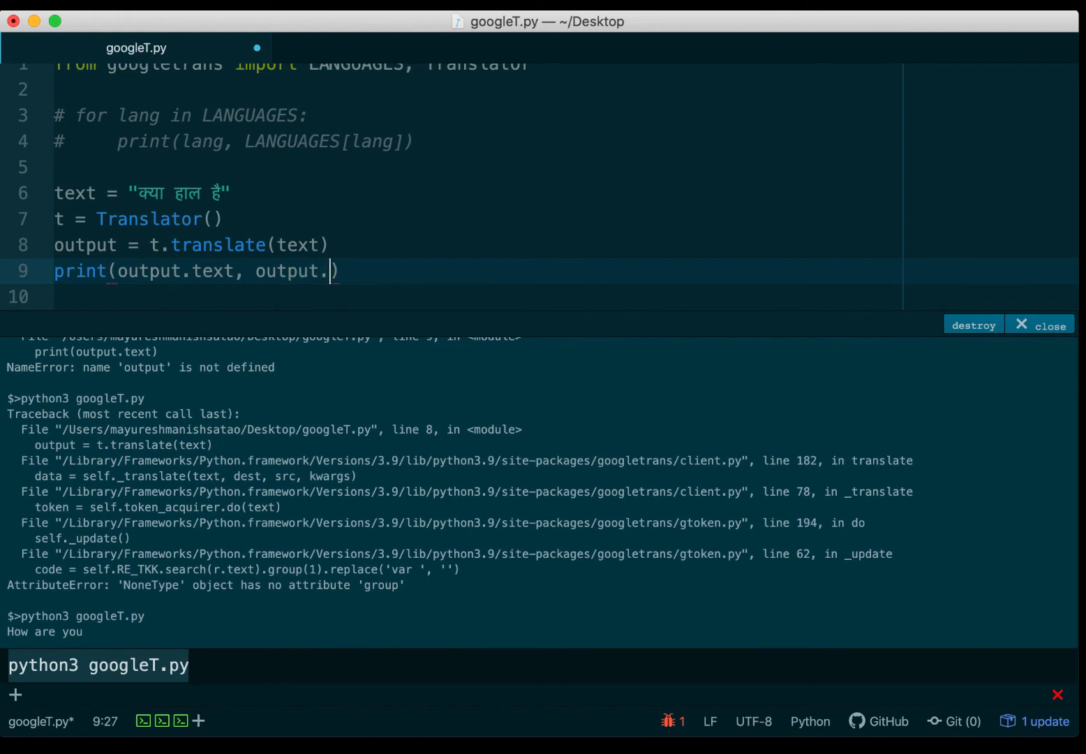
{"action": "type", "text": "src"}
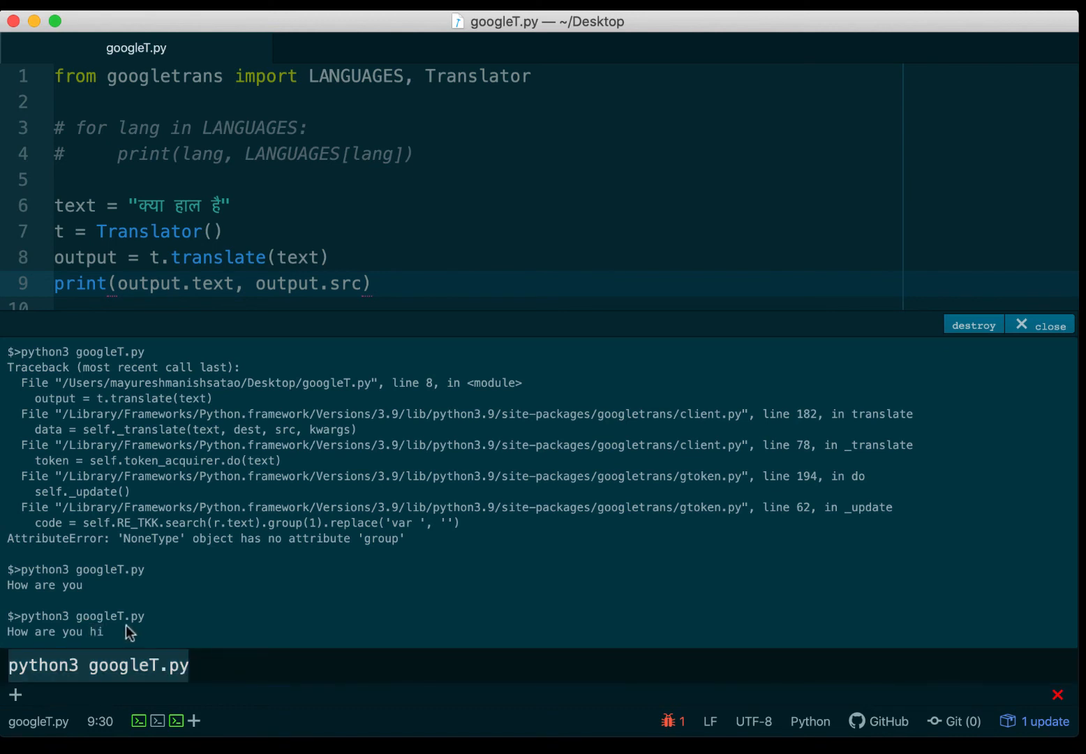
{"action": "mouse_move", "coordinate": [329, 283]}
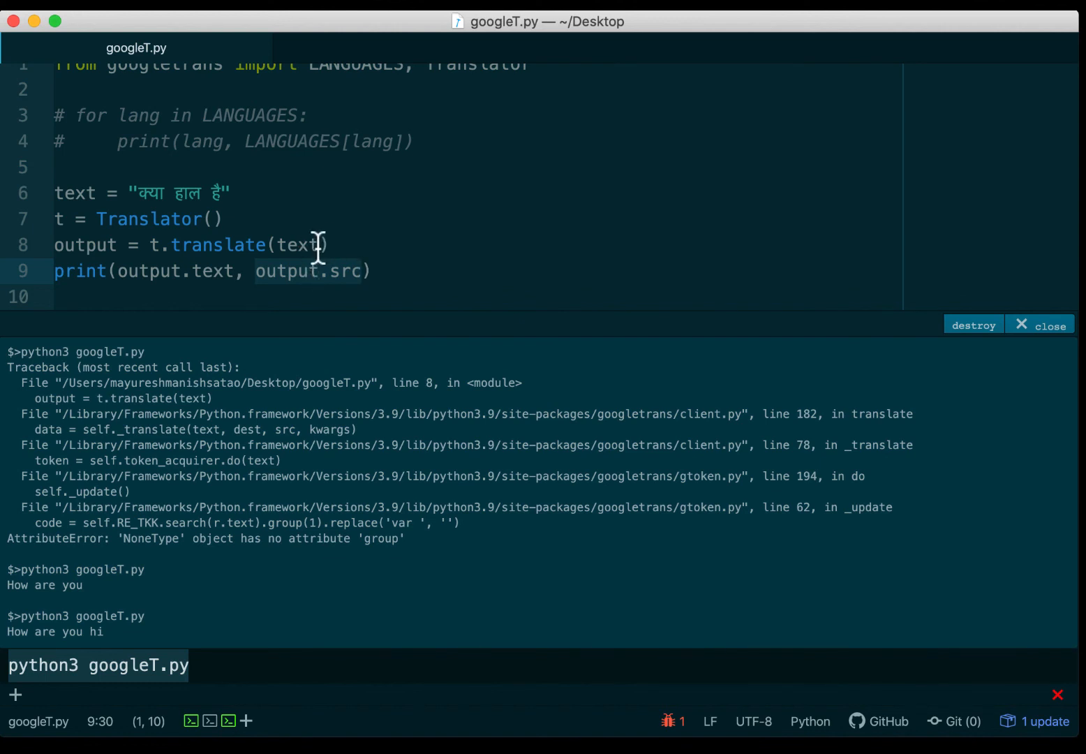
Add dest='pt' to t.translate and rerun until the terminal prints 'Como você está hi'.
{"action": "type", "text": ","}
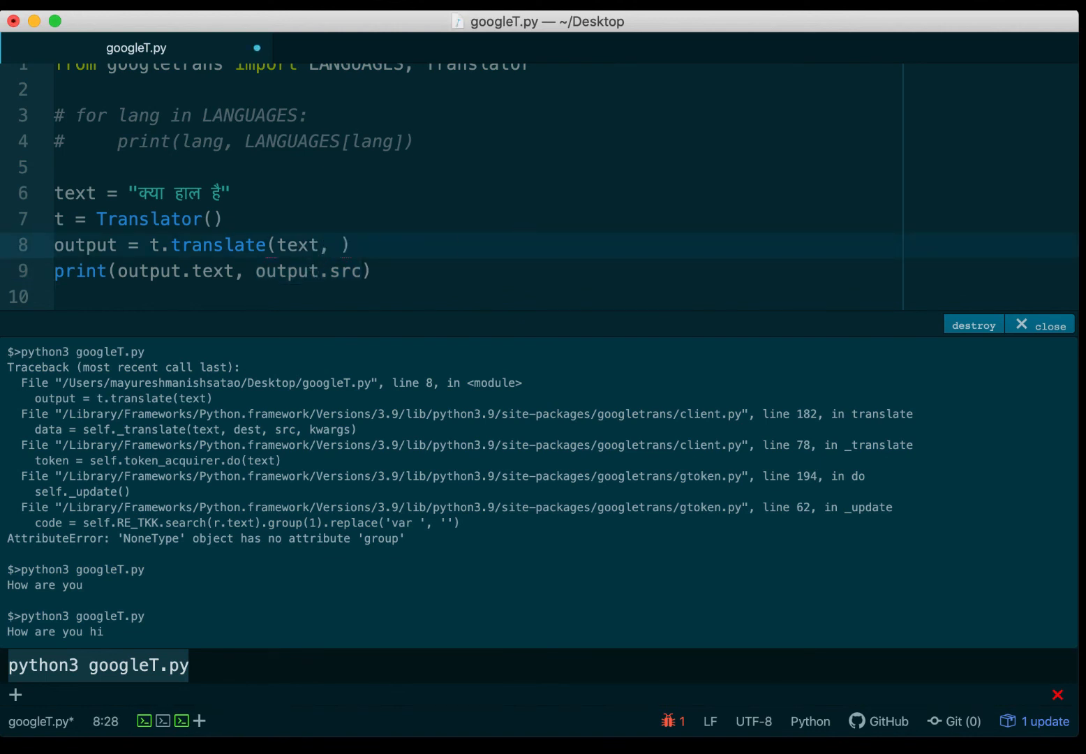
{"action": "type", "text": "dest"}
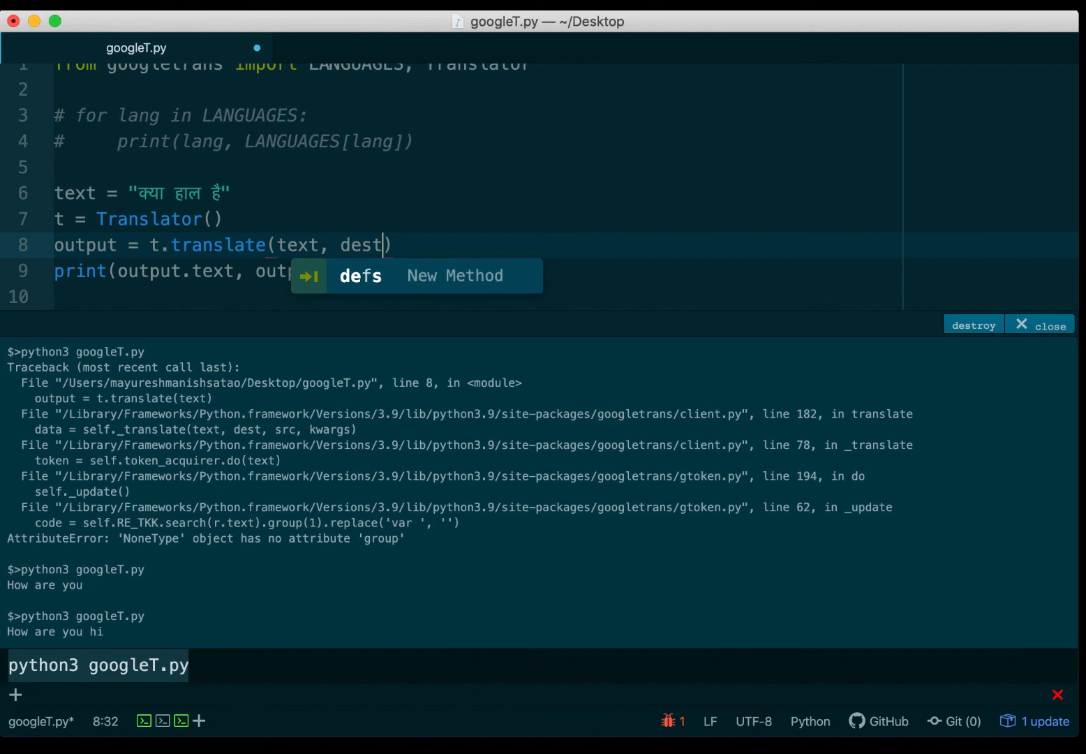
{"action": "type", "text": "="}
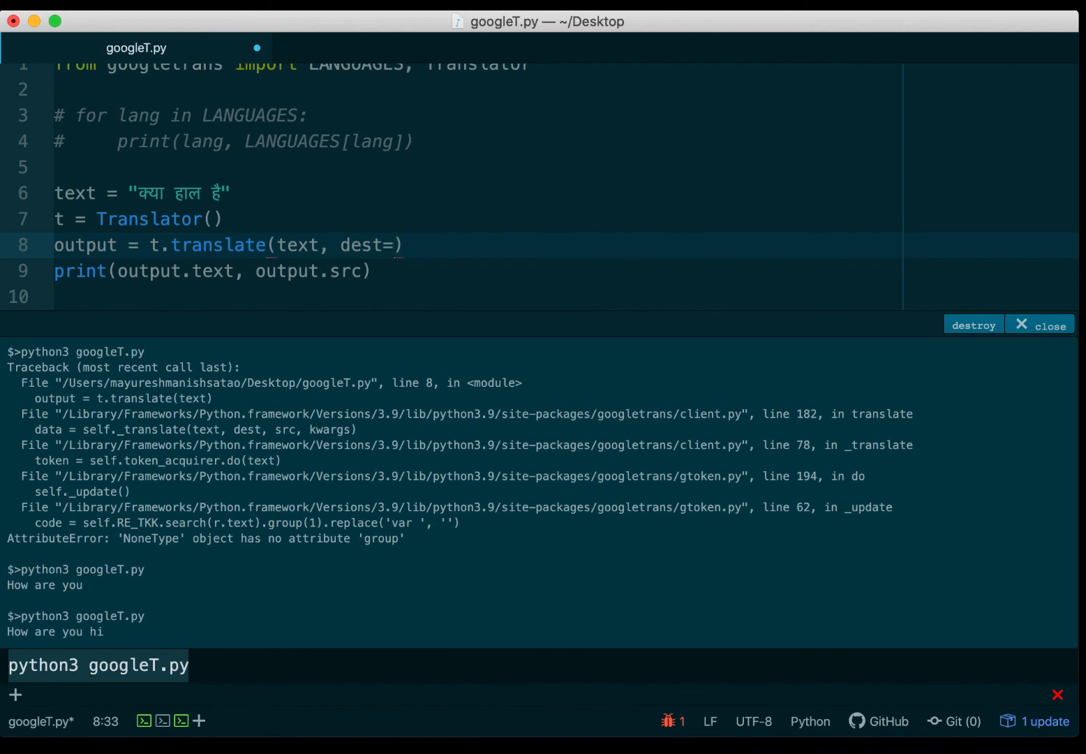
{"action": "type", "text": "''"}
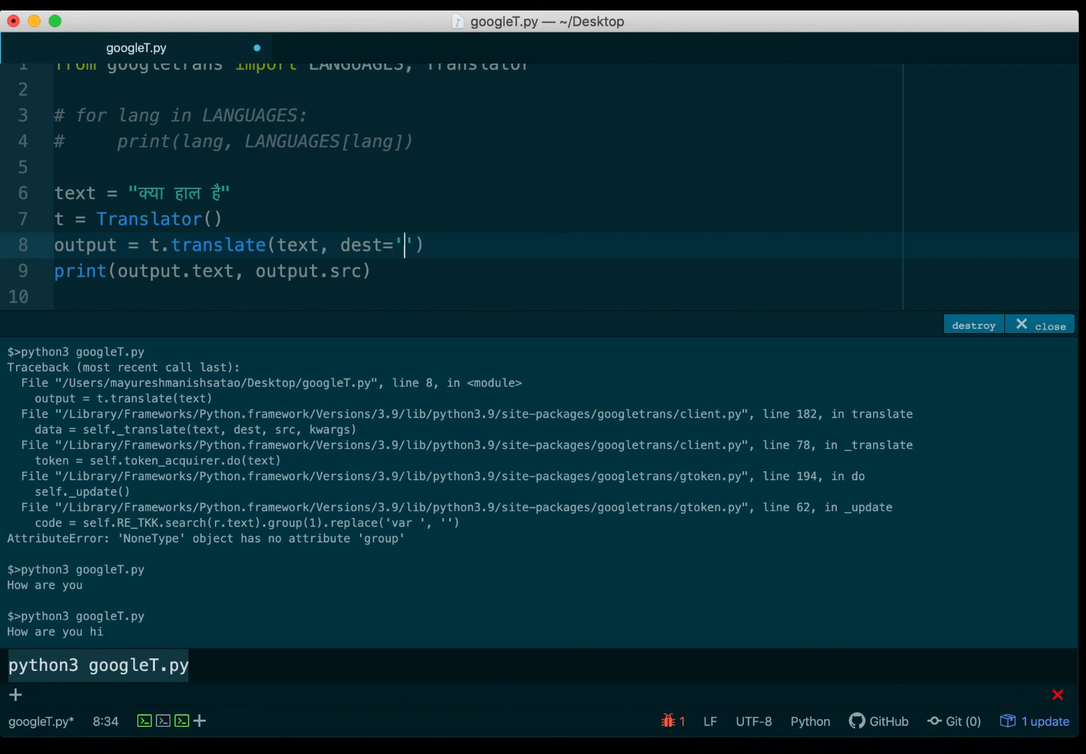
{"action": "type", "text": "pt"}
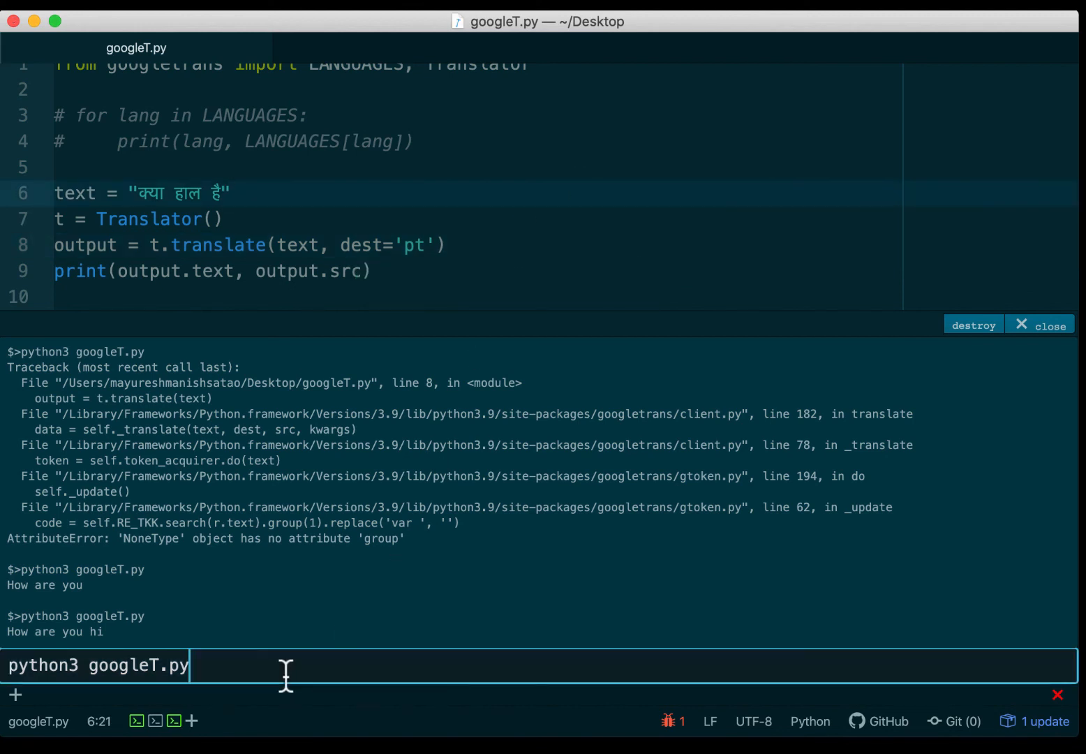
{"action": "key", "text": "Return"}
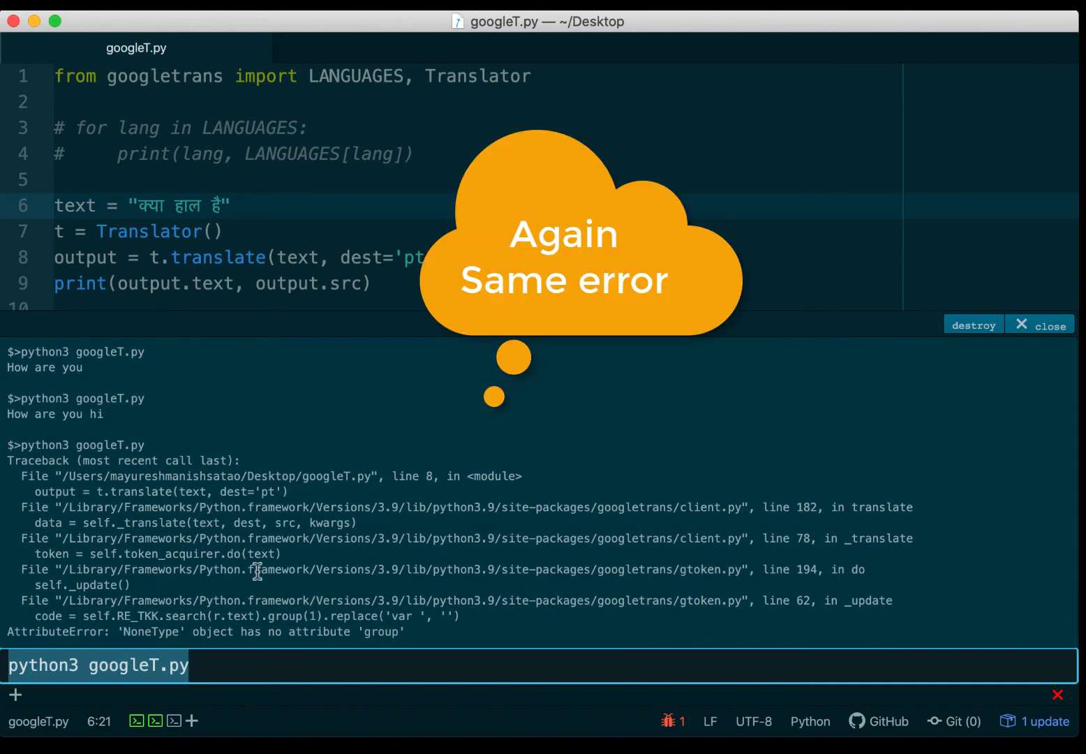
{"action": "mouse_move", "coordinate": [260, 628]}
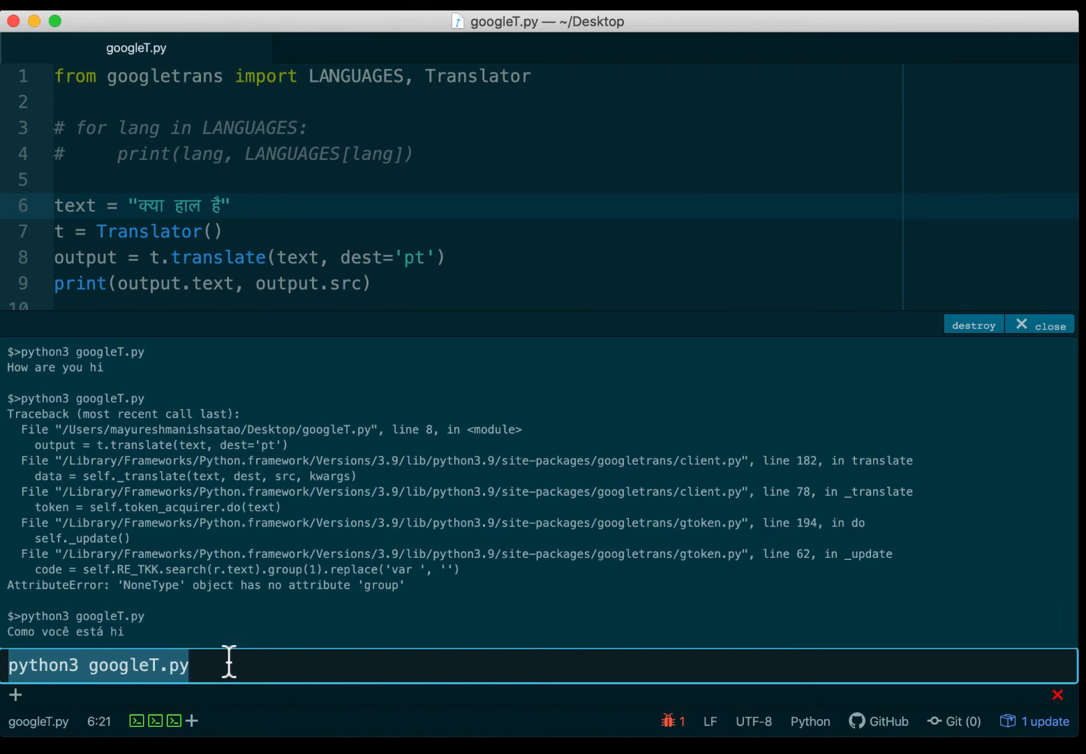
{"action": "mouse_move", "coordinate": [70, 388]}
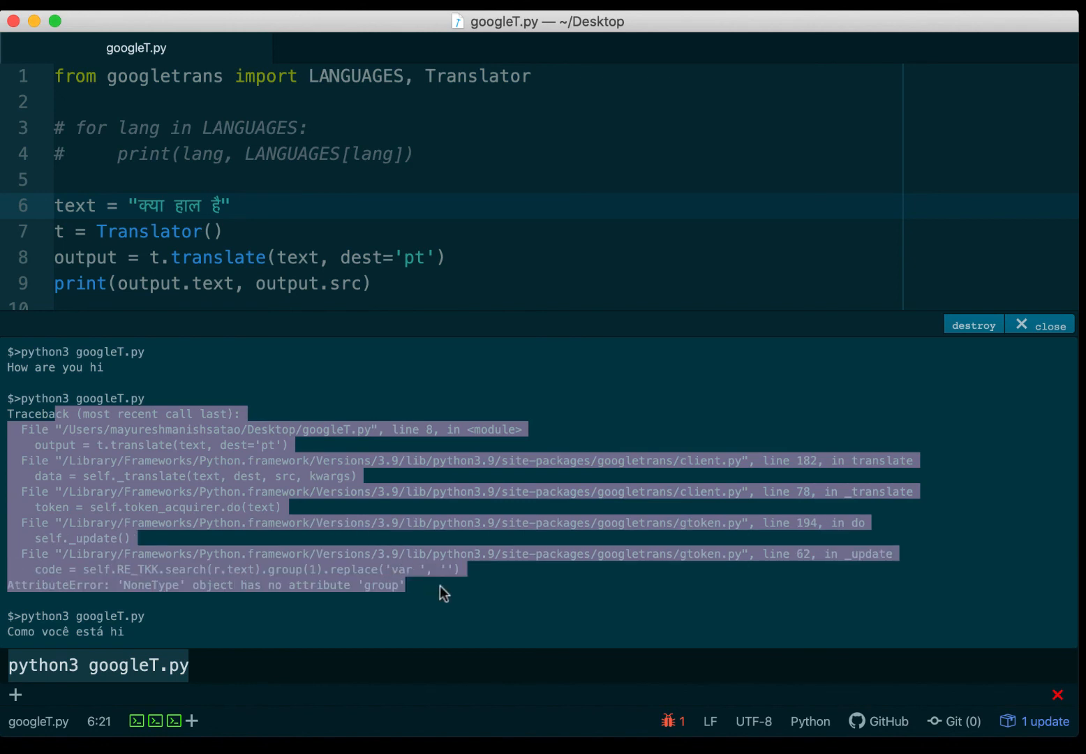
{"action": "left_click", "coordinate": [447, 592]}
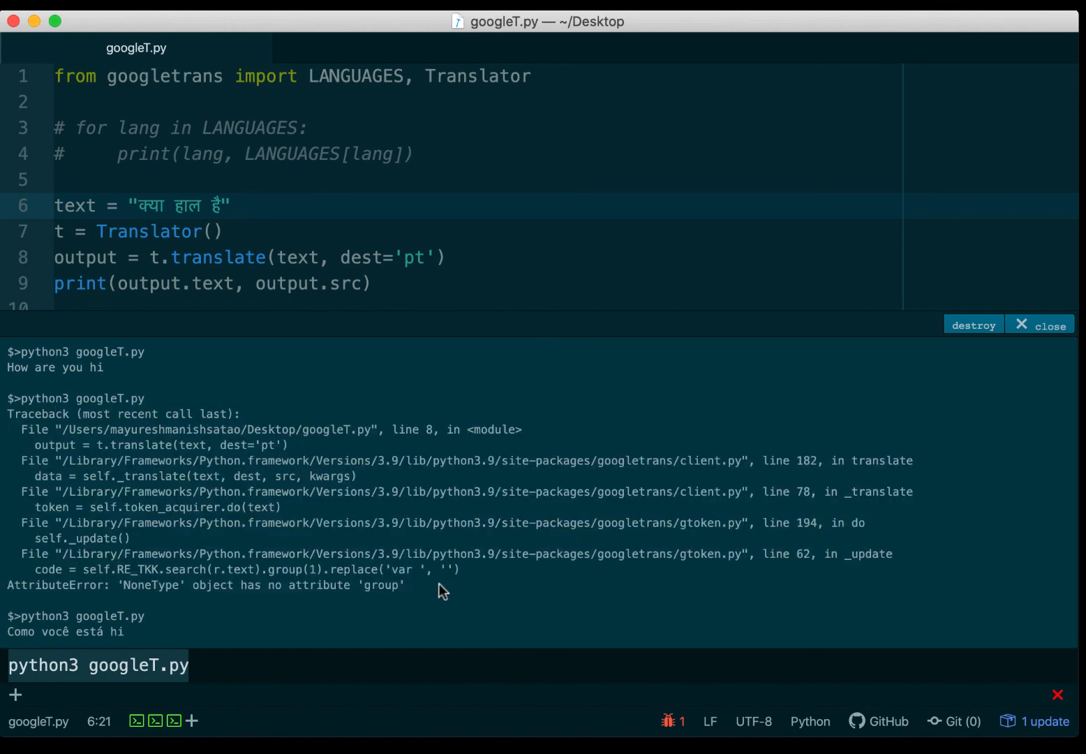
{"action": "mouse_move", "coordinate": [439, 176]}
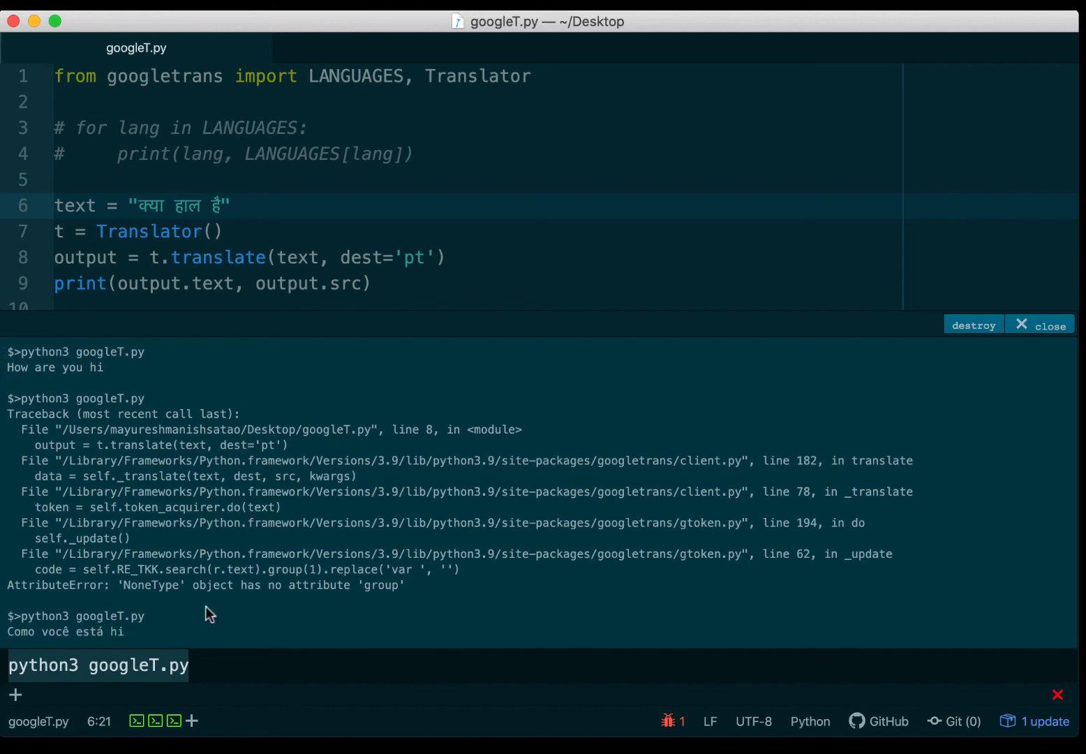
{"action": "mouse_move", "coordinate": [11, 634]}
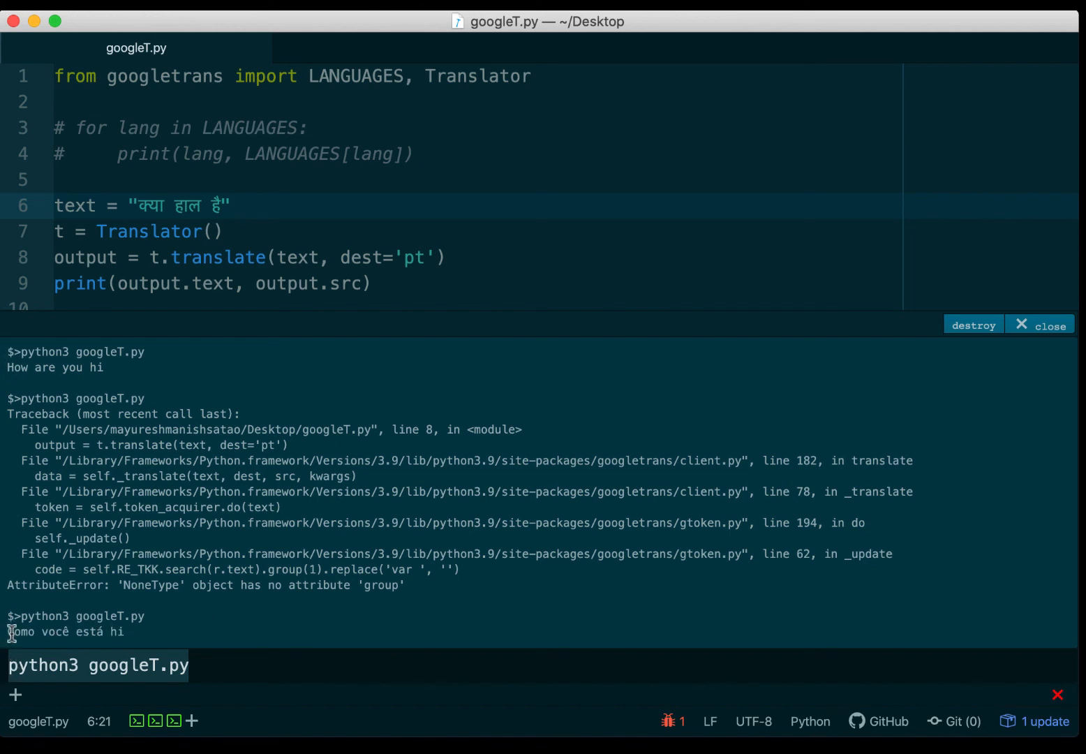
{"action": "mouse_move", "coordinate": [192, 629]}
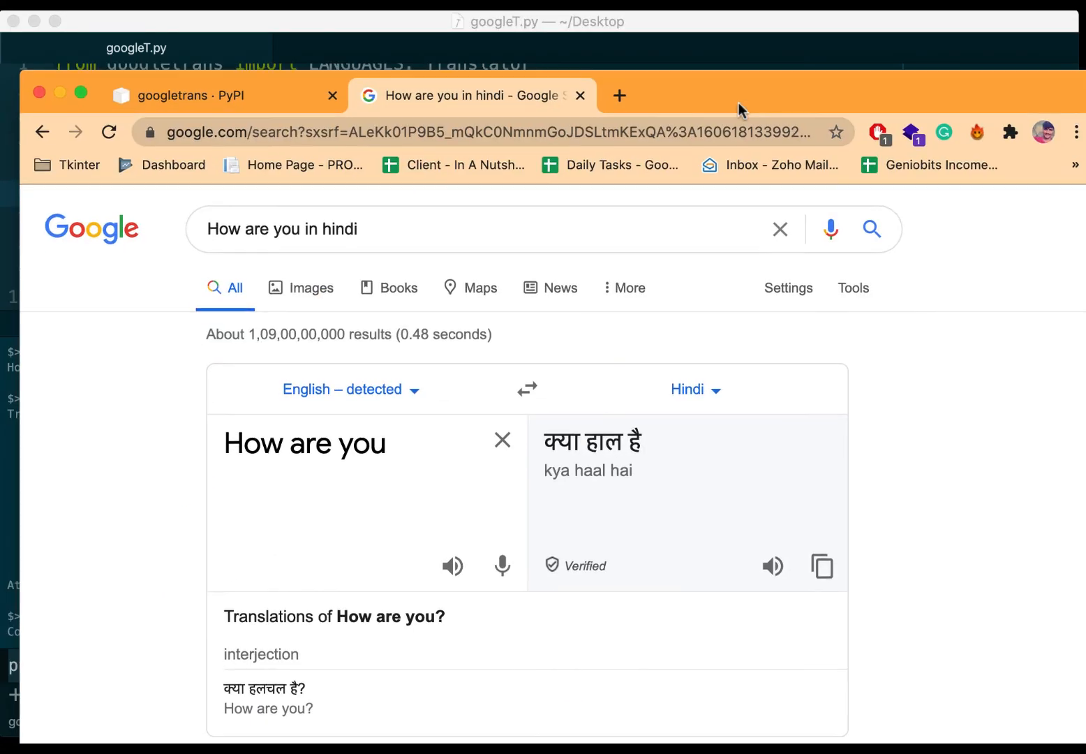
Switch to the googletrans PyPI tab and scroll down through features to the Installation notes.
{"action": "left_click", "coordinate": [195, 95]}
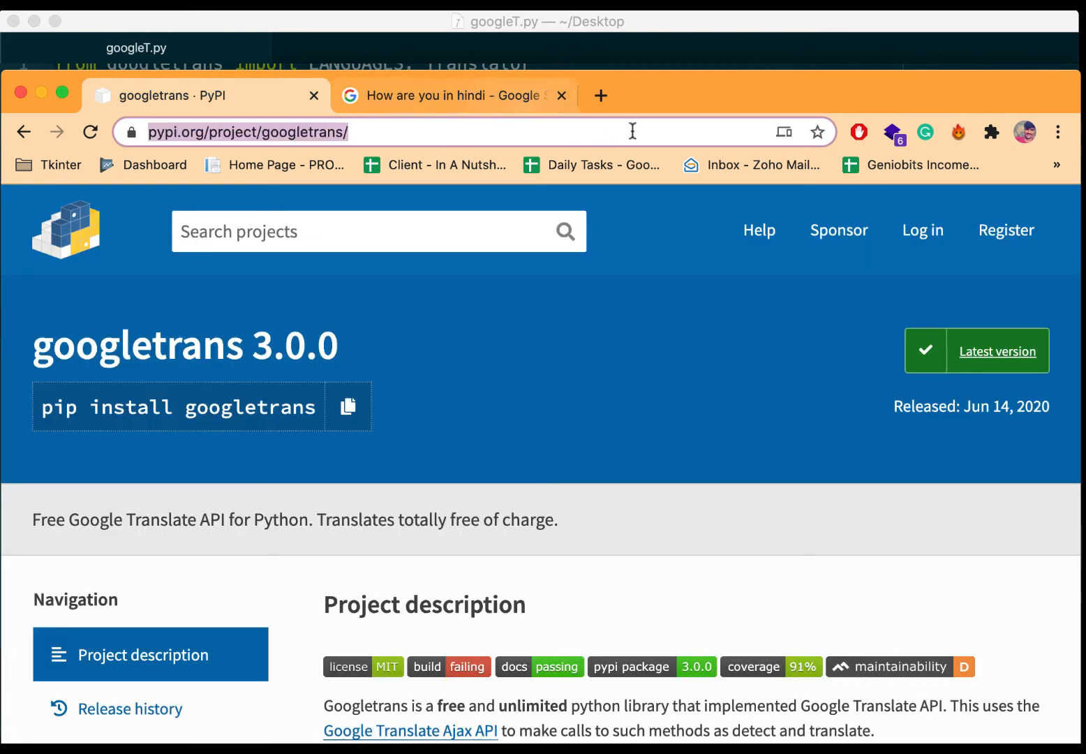
{"action": "mouse_move", "coordinate": [357, 175]}
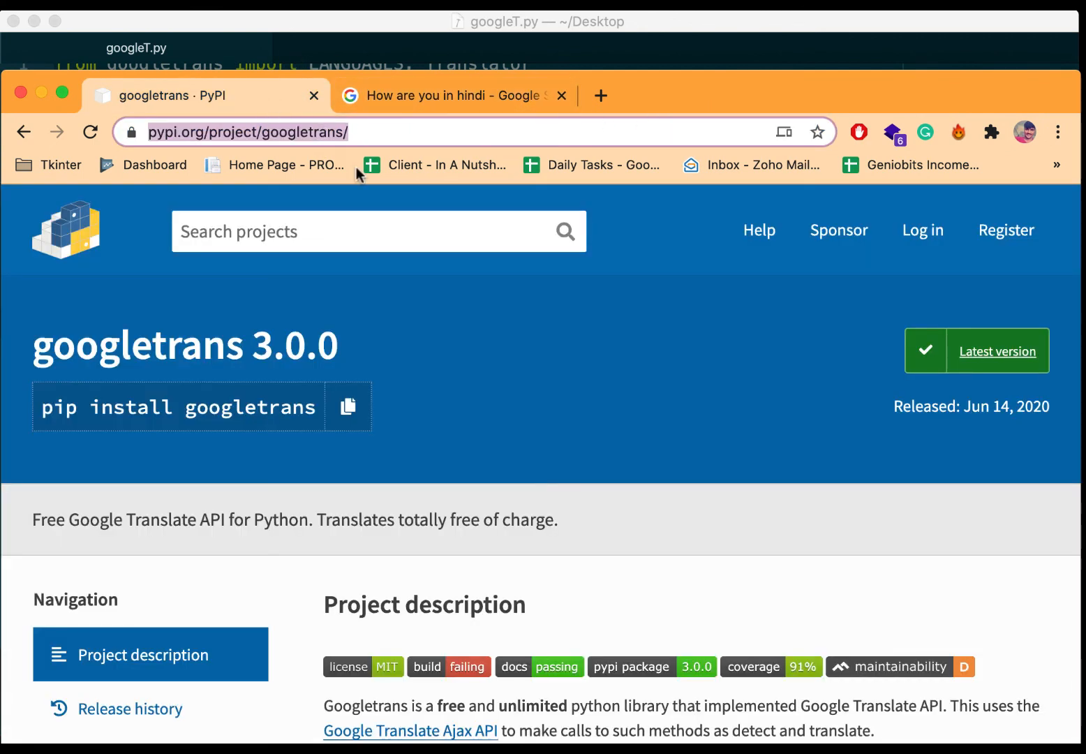
{"action": "mouse_move", "coordinate": [679, 106]}
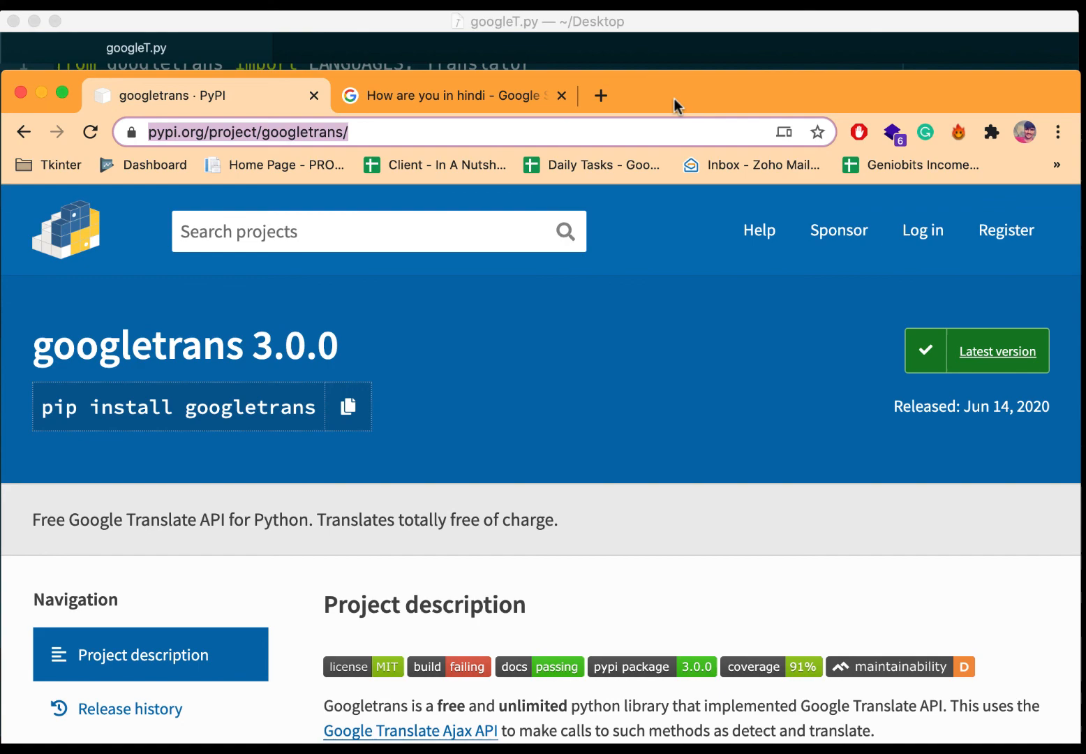
{"action": "scroll", "scroll_direction": "down", "scroll_amount": 3}
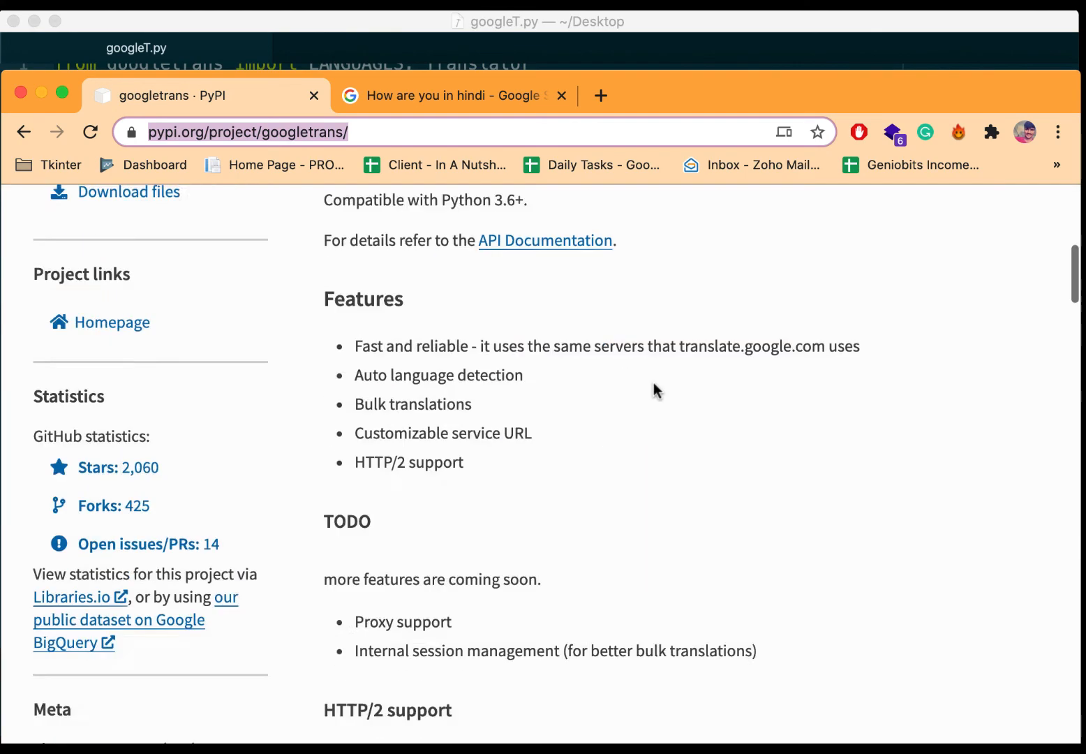
{"action": "scroll", "scroll_direction": "down", "scroll_amount": 3}
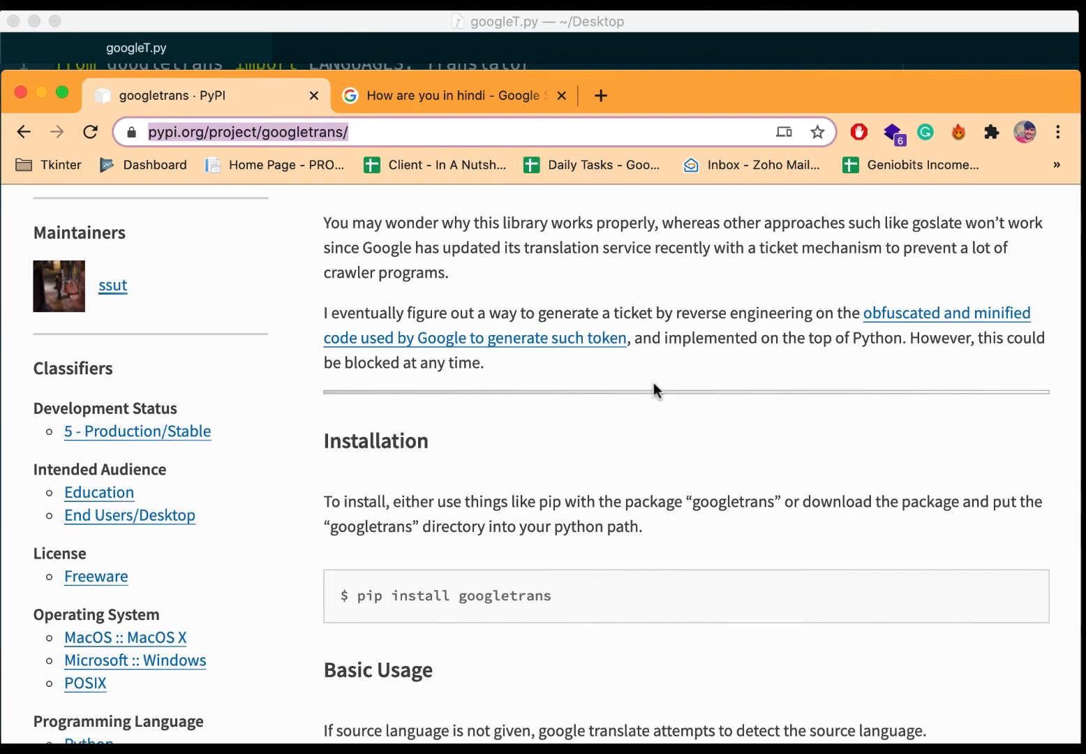